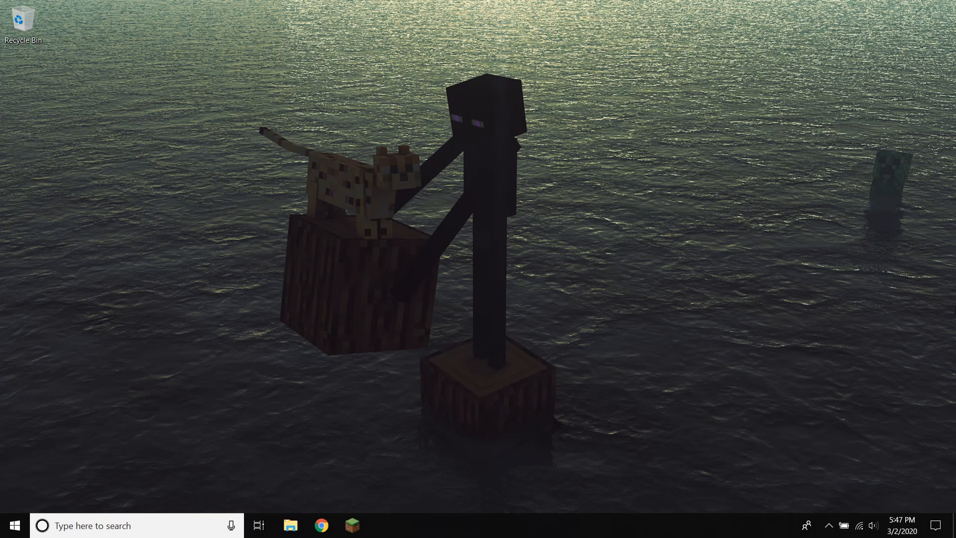
pyautogui.moveTo(352, 525)
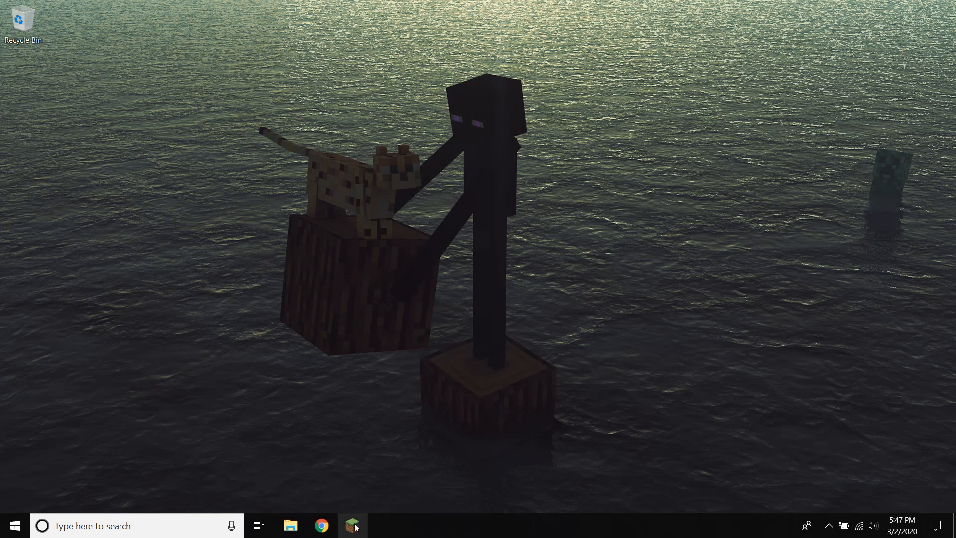
pyautogui.moveTo(353, 524)
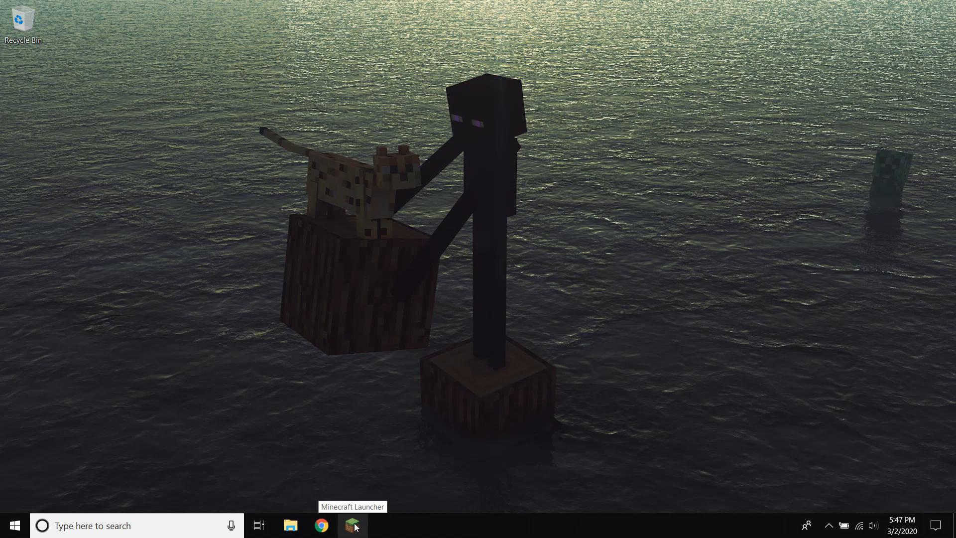
# Launch Minecraft Launcher and play Latest release 1.15.2 until the title screen loads
pyautogui.click(353, 525)
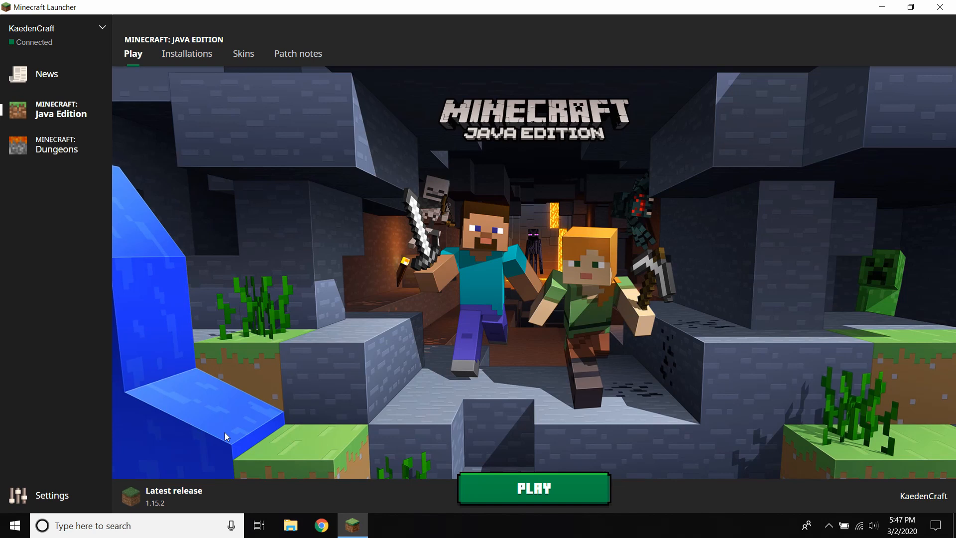
pyautogui.moveTo(133, 499)
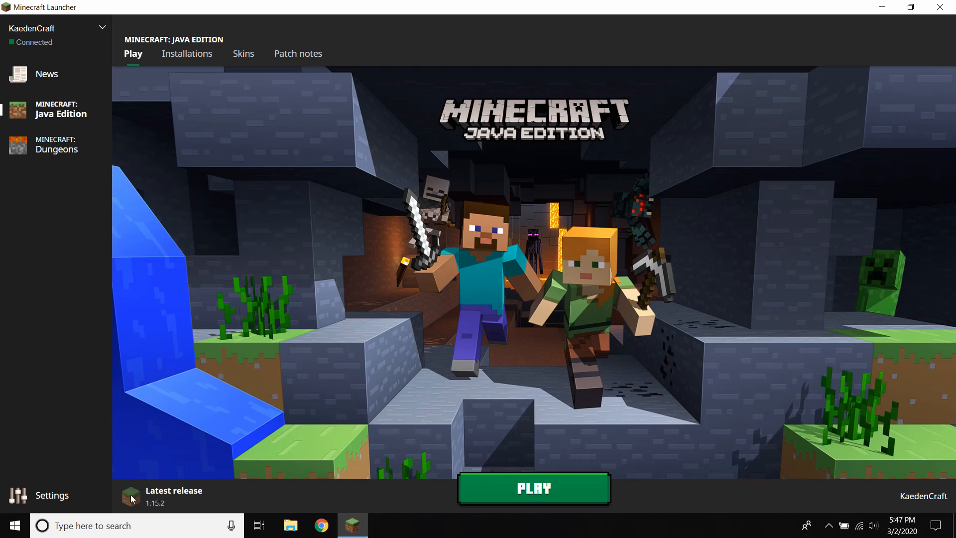
pyautogui.moveTo(225, 514)
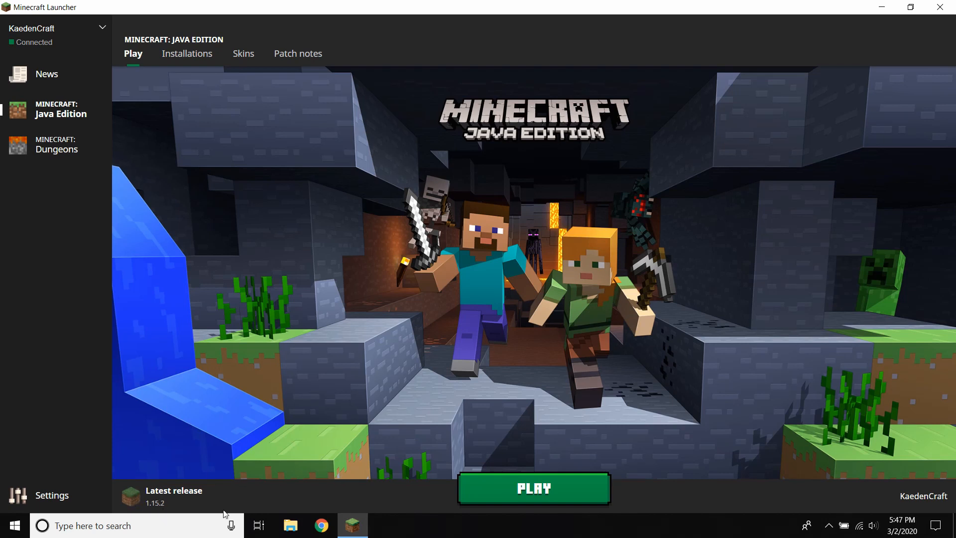
pyautogui.moveTo(533, 488)
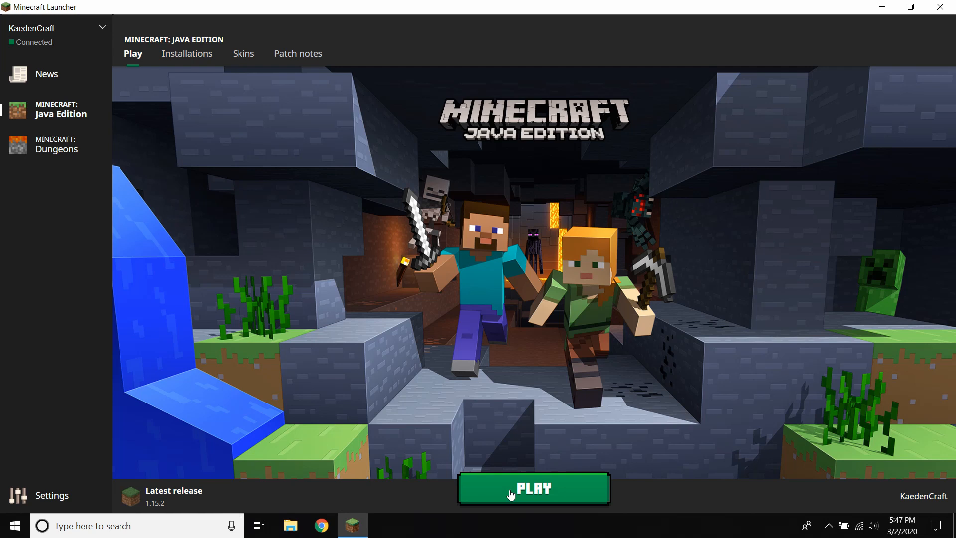
pyautogui.click(533, 488)
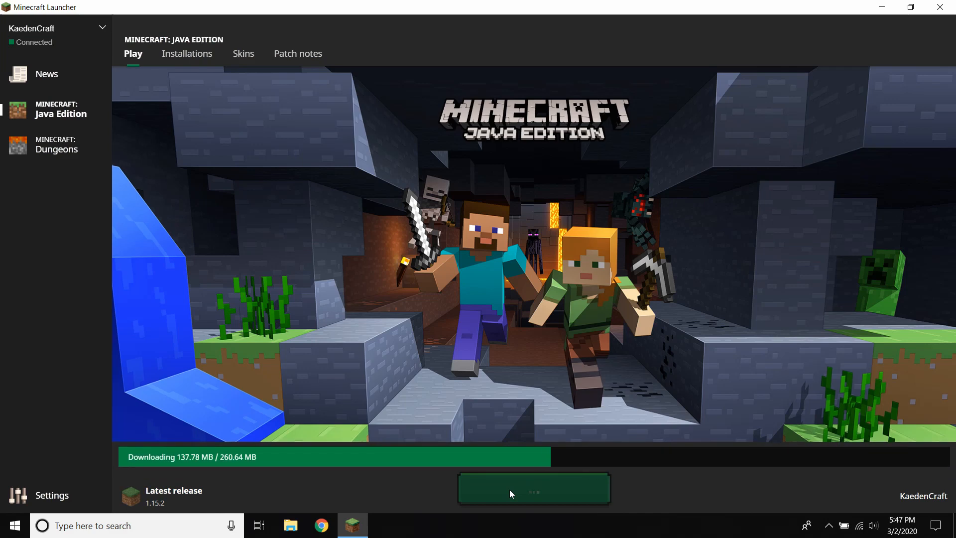
pyautogui.click(533, 488)
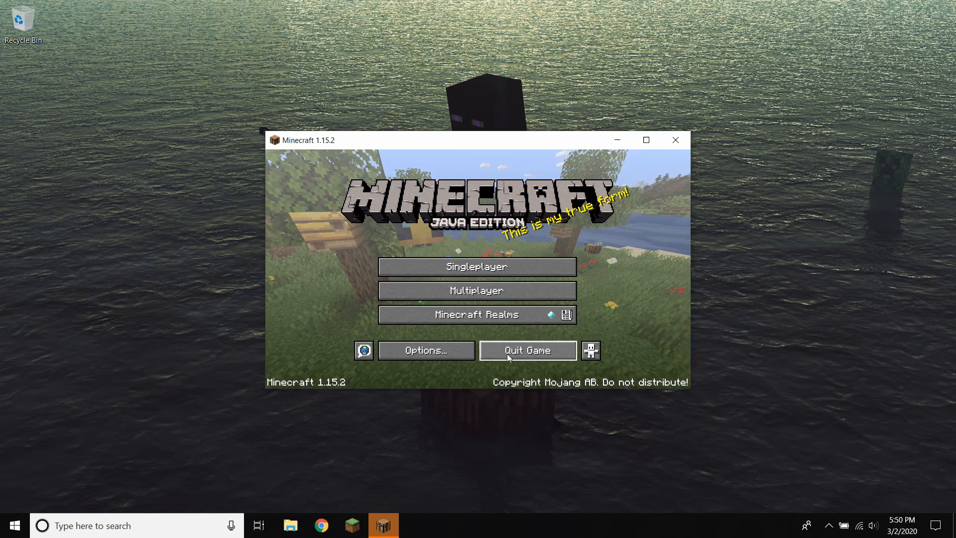
# Quit the game, download the Forge 1.15.2 installer, and bring up the 1.12.2 Forge downloads
pyautogui.click(526, 350)
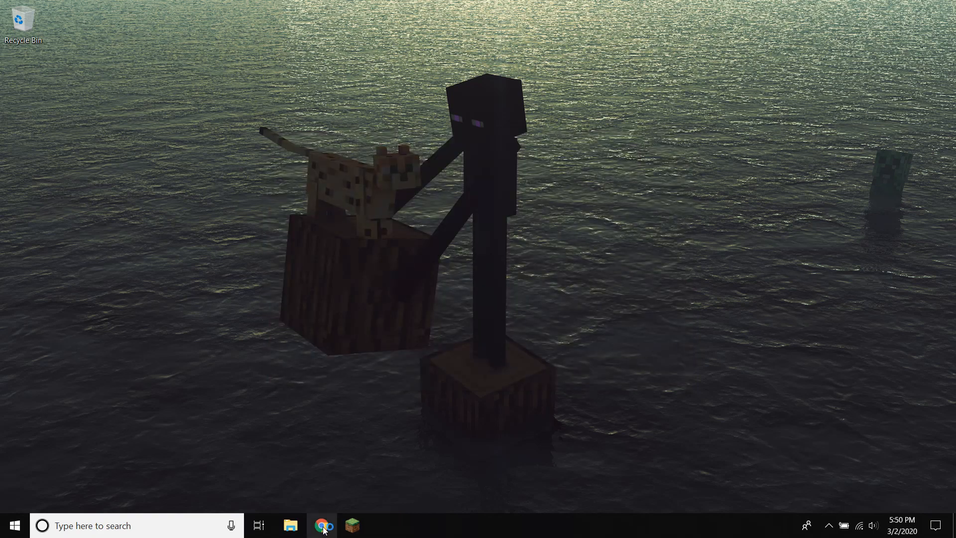
pyautogui.click(323, 525)
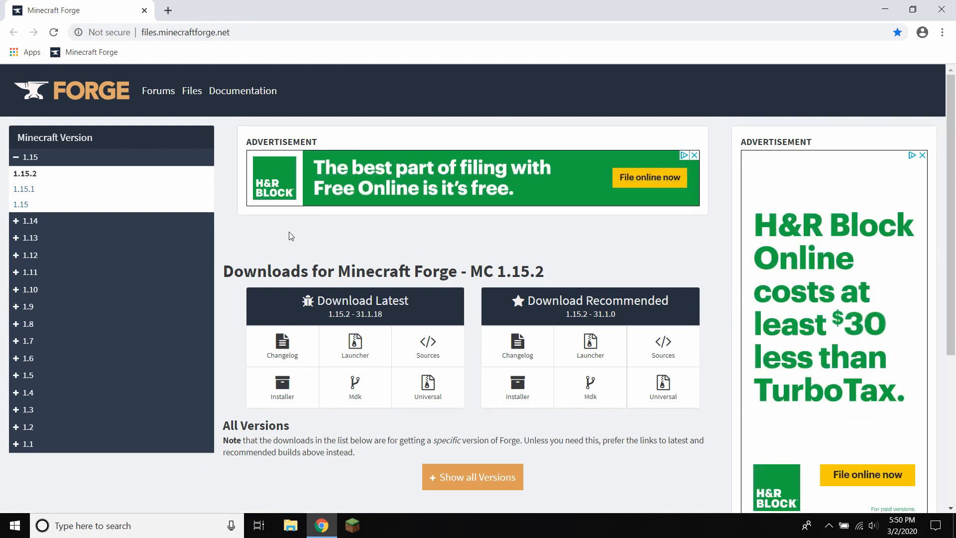
pyautogui.moveTo(284, 239)
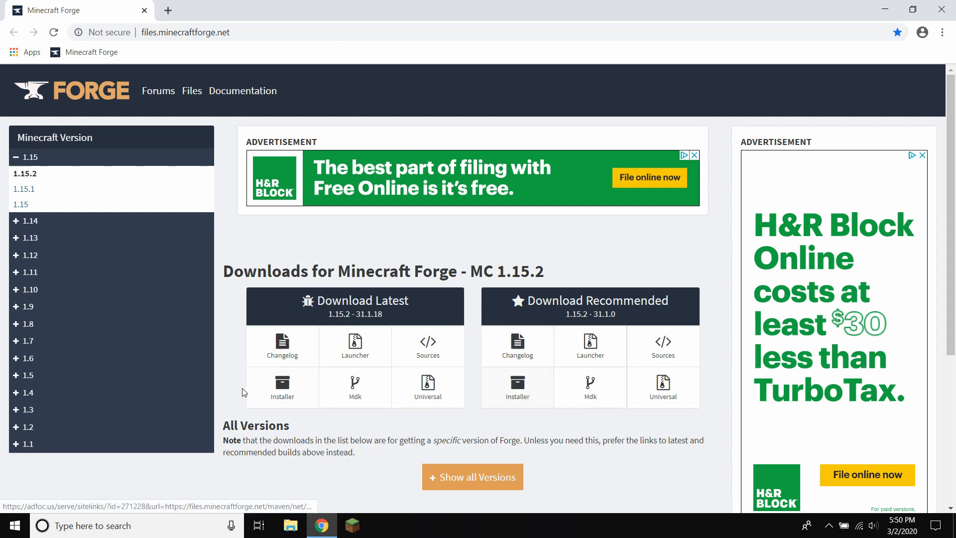
pyautogui.click(282, 387)
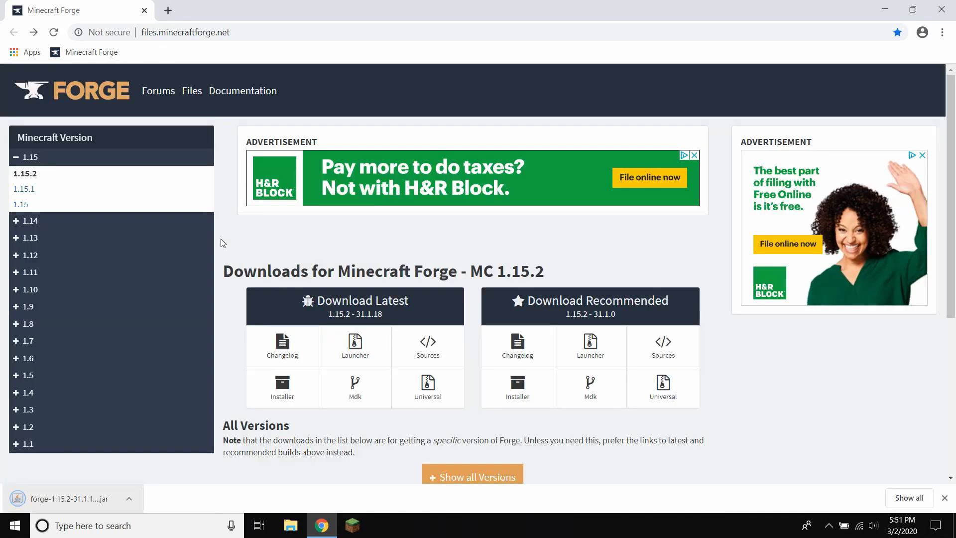
pyautogui.click(29, 255)
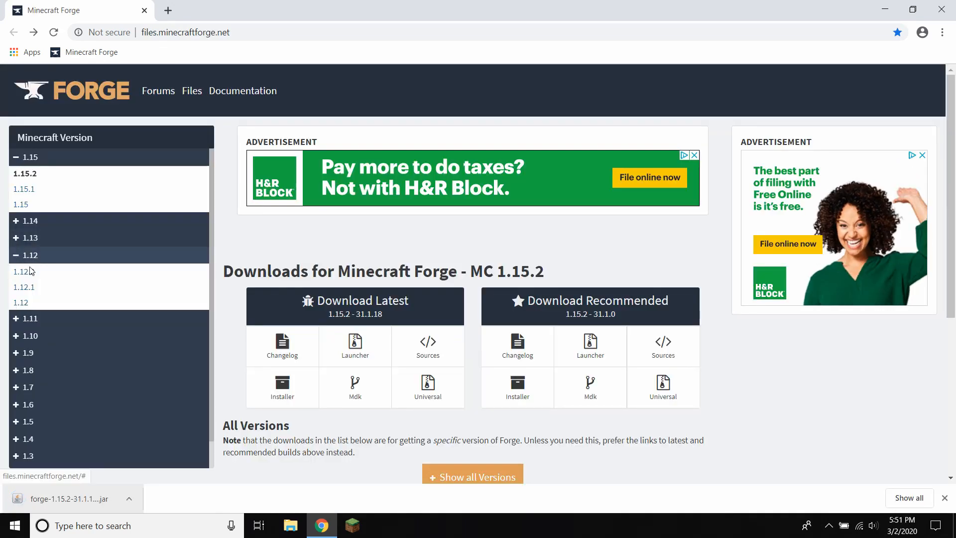
pyautogui.click(23, 271)
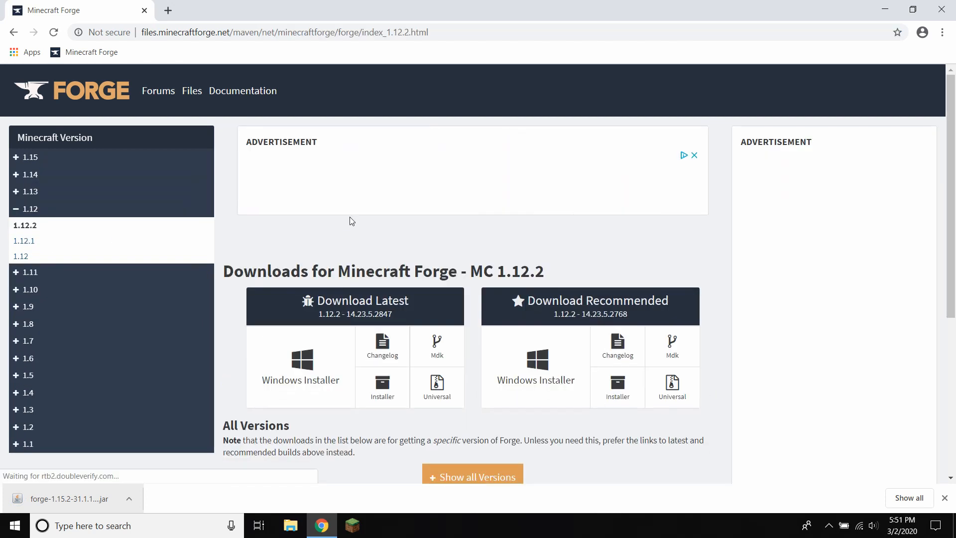
pyautogui.moveTo(300, 372)
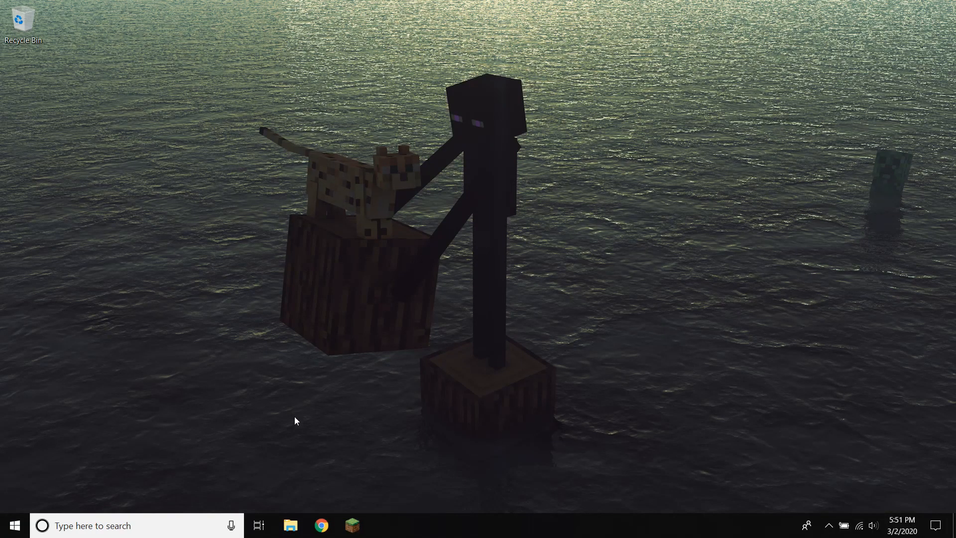
# From Downloads, run the Forge 1.12.2 installer as a client install and confirm completion
pyautogui.click(290, 525)
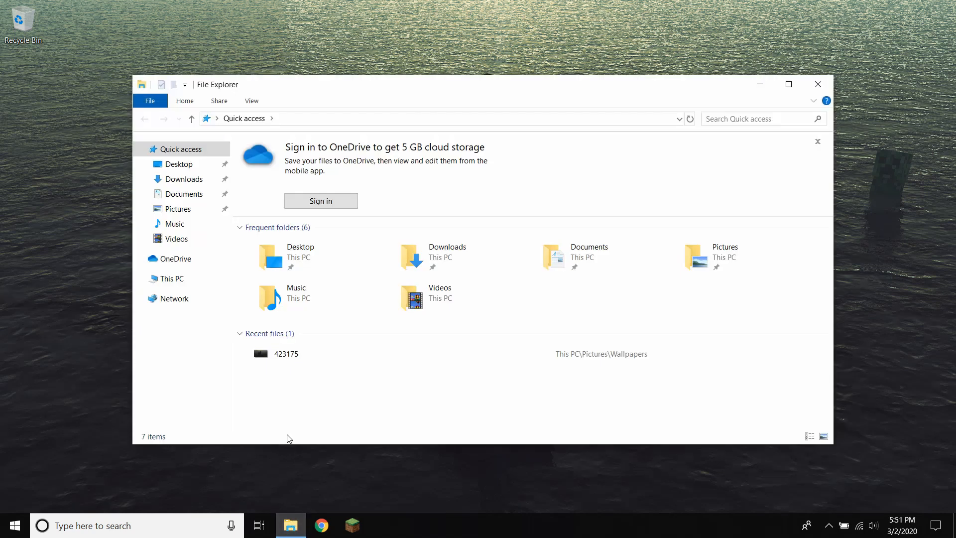
pyautogui.click(184, 178)
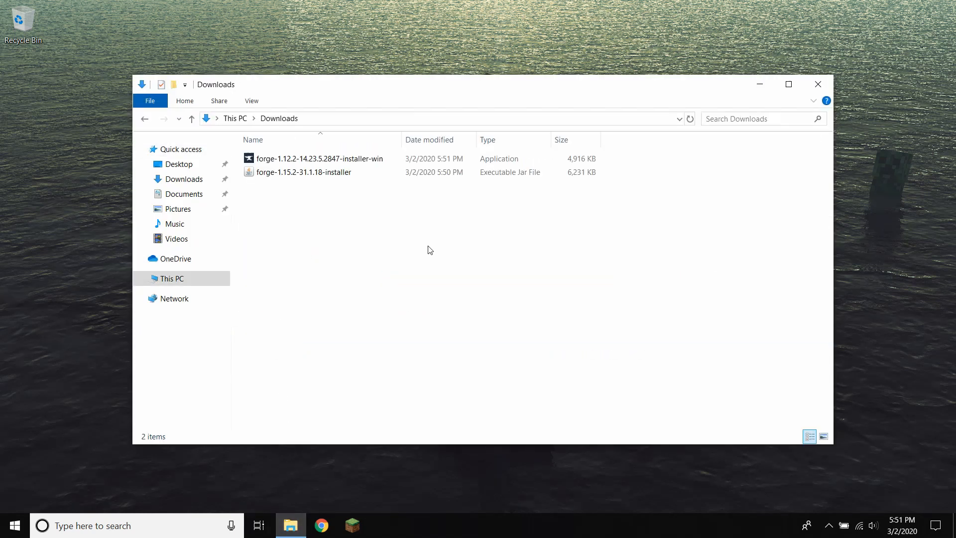
pyautogui.moveTo(320, 159)
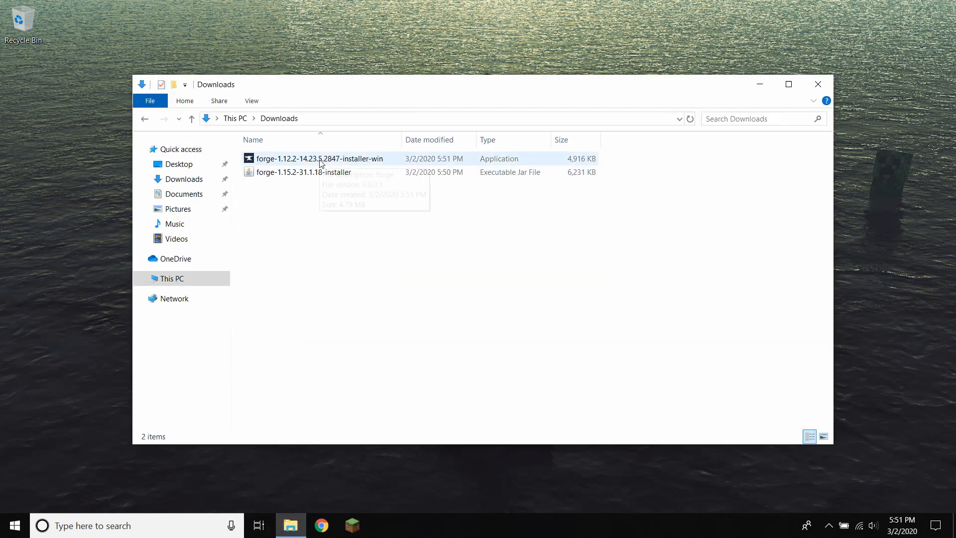
pyautogui.click(320, 158)
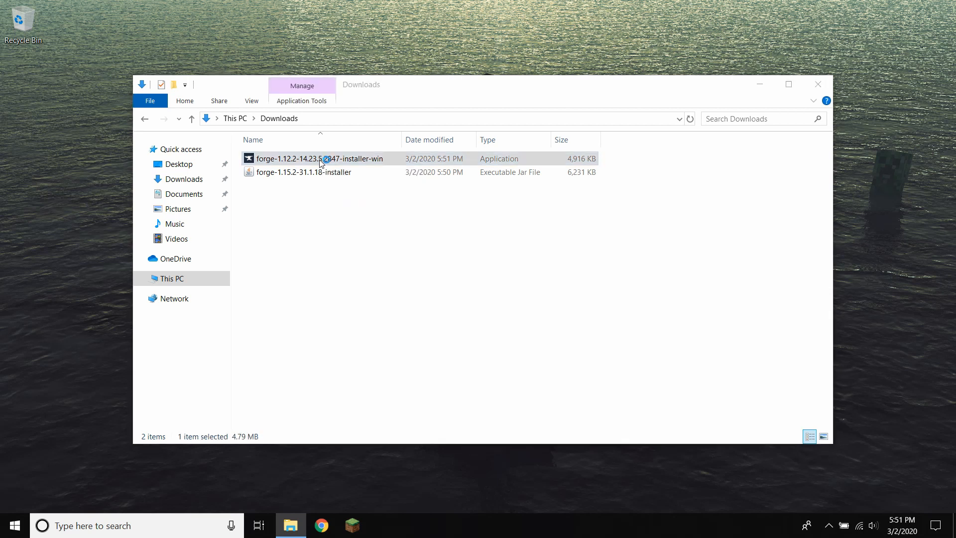
pyautogui.doubleClick(316, 158)
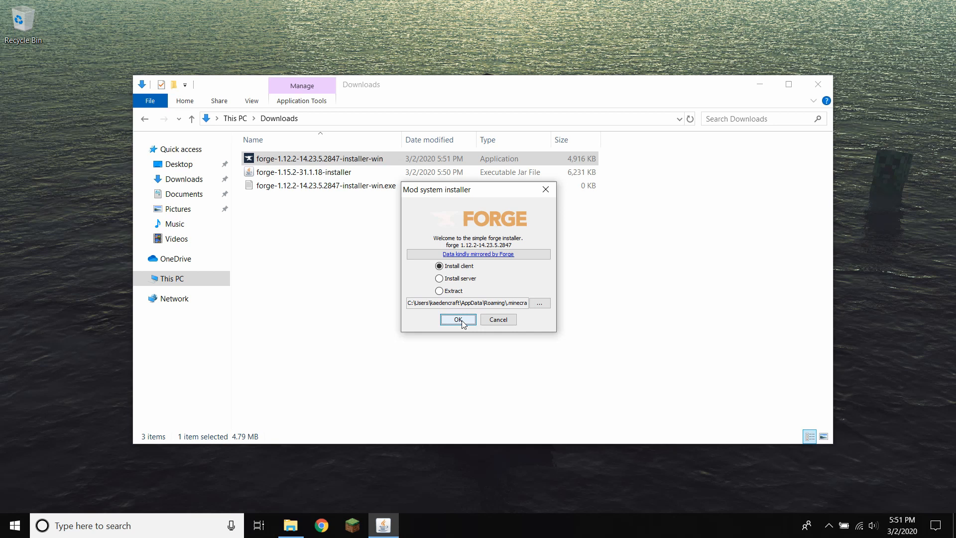
pyautogui.click(458, 319)
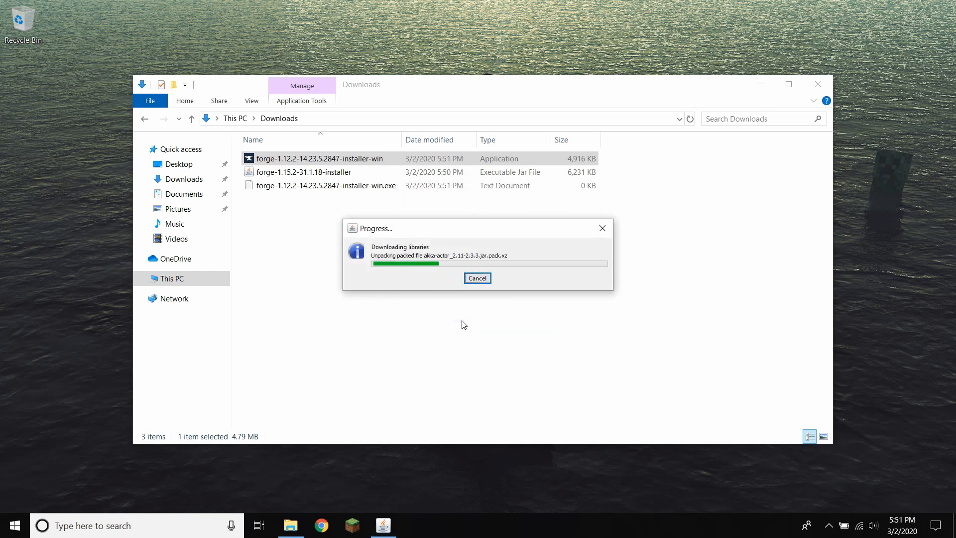
pyautogui.click(477, 278)
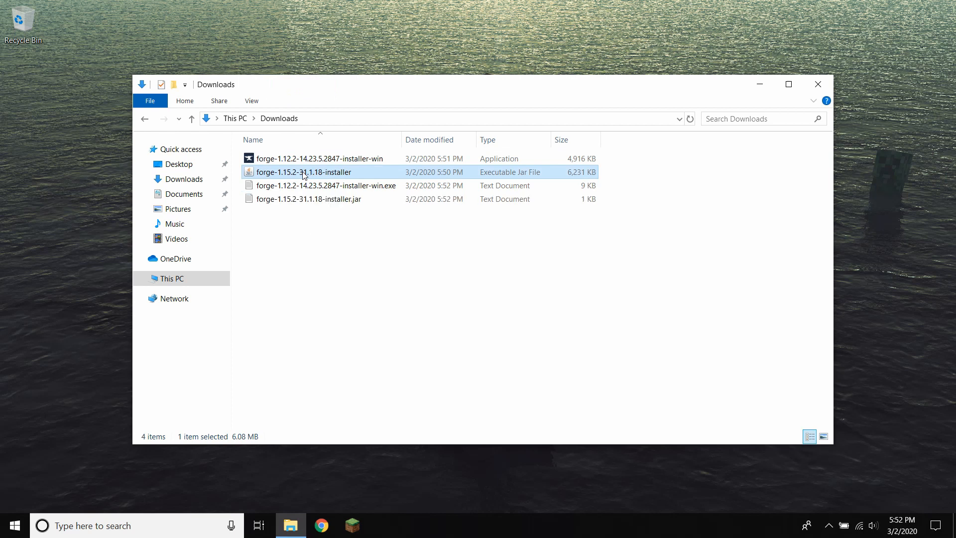
# Install the Forge 1.15.2 client the same way, then close the Downloads window
pyautogui.doubleClick(304, 172)
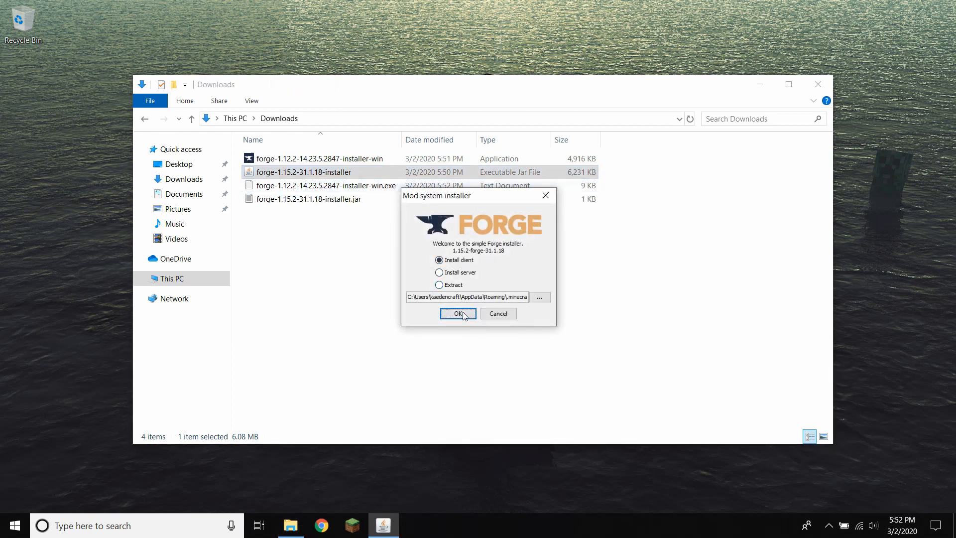
pyautogui.click(458, 313)
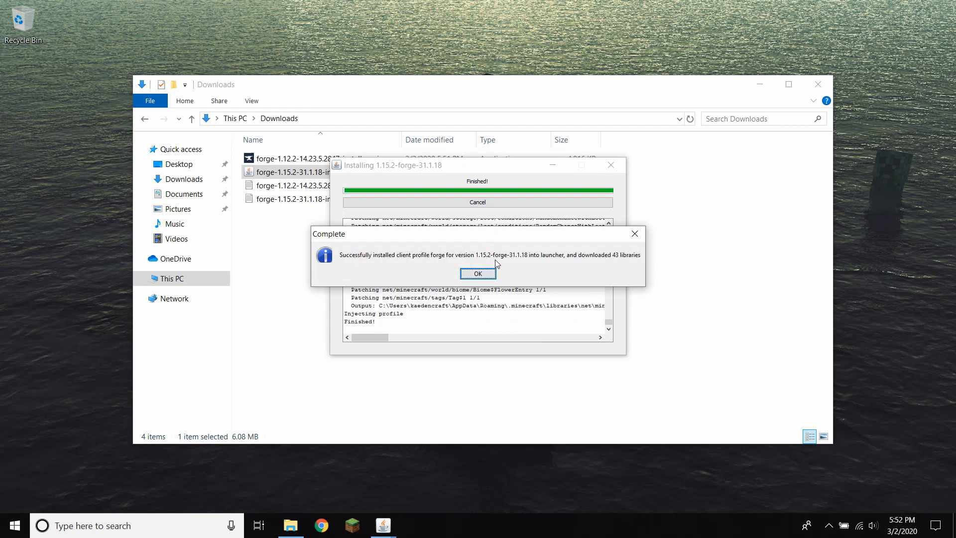
pyautogui.click(478, 272)
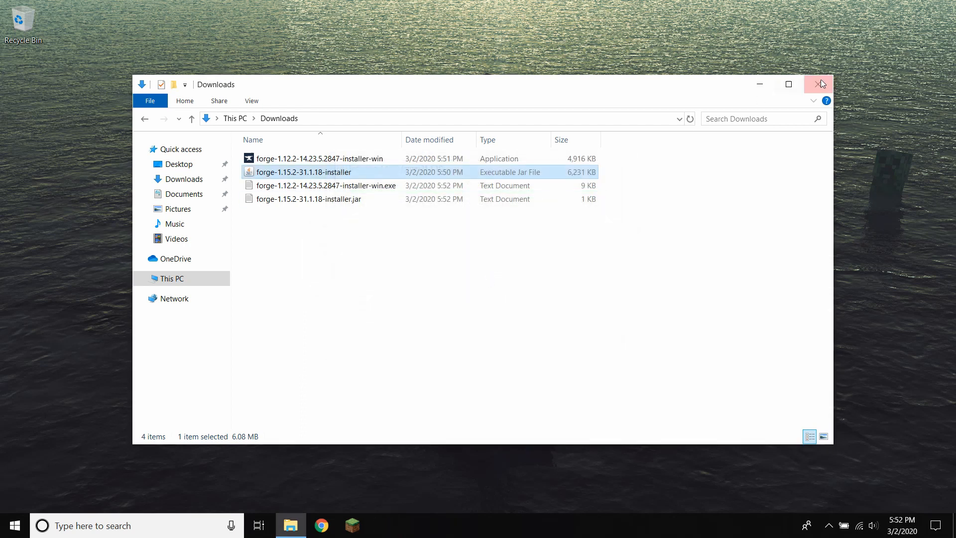
pyautogui.click(822, 84)
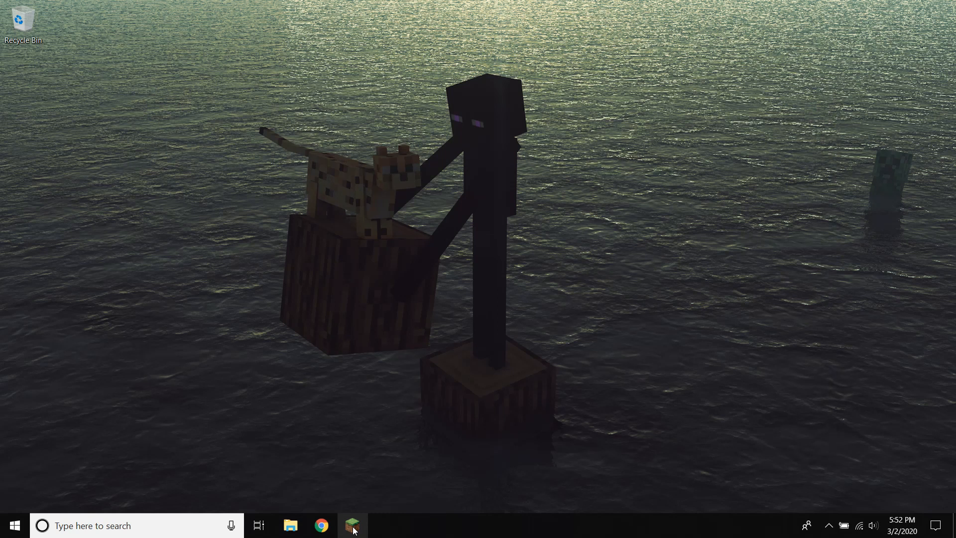
# Bring up the launcher and check the profile list shows forge 1.15.2-forge-31.1.18
pyautogui.click(352, 525)
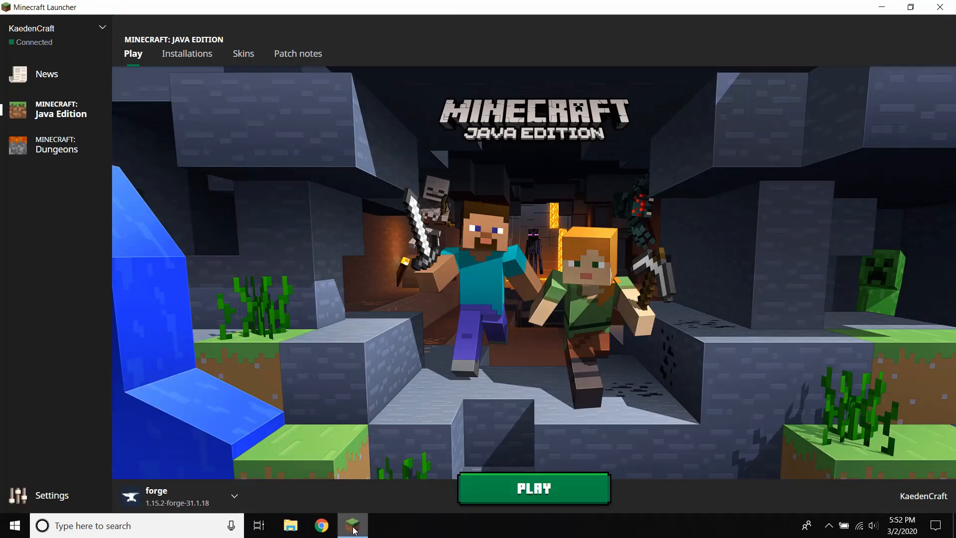
pyautogui.click(234, 495)
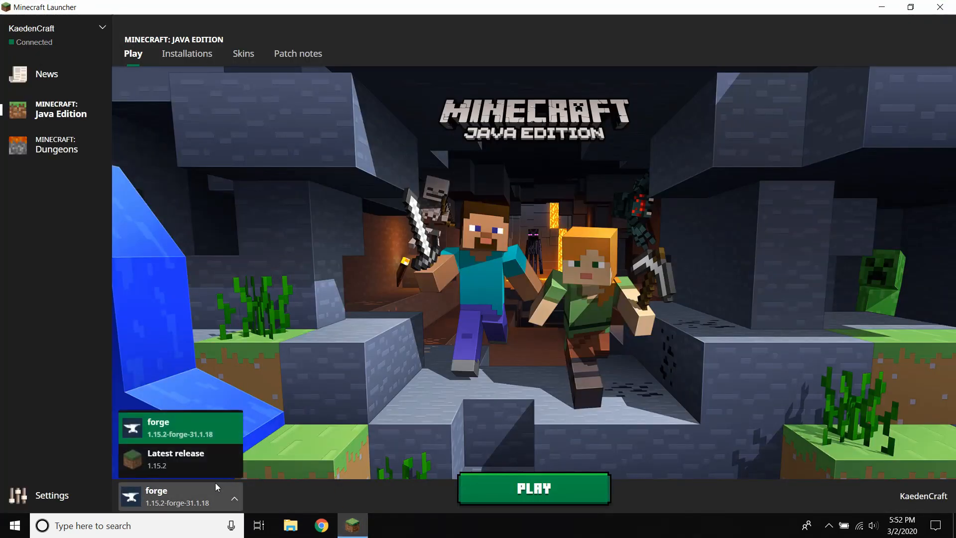
pyautogui.moveTo(175, 457)
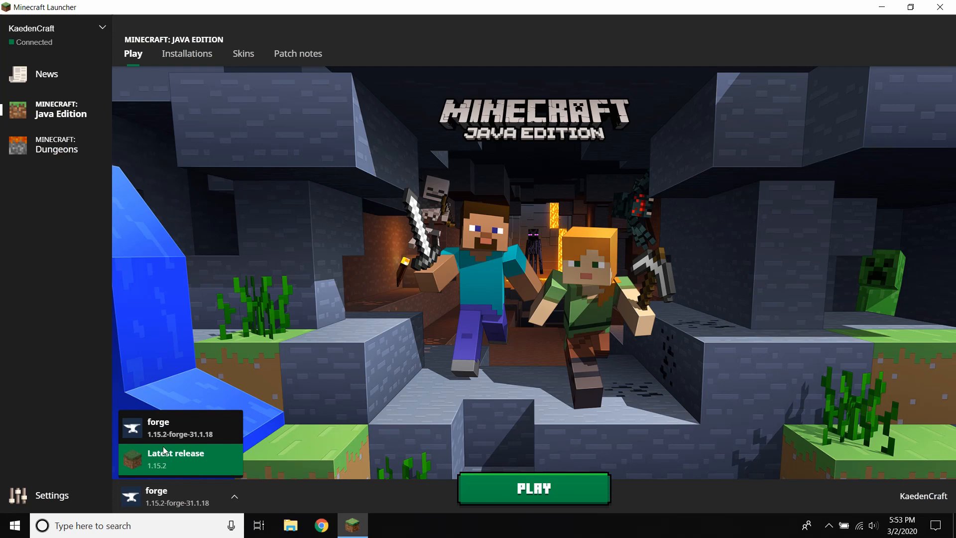
pyautogui.moveTo(180, 427)
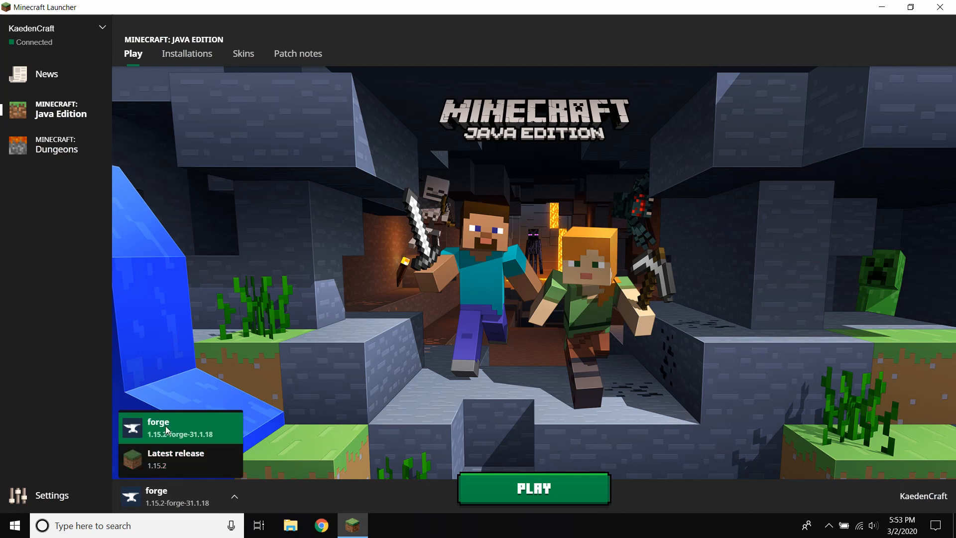
pyautogui.moveTo(165, 437)
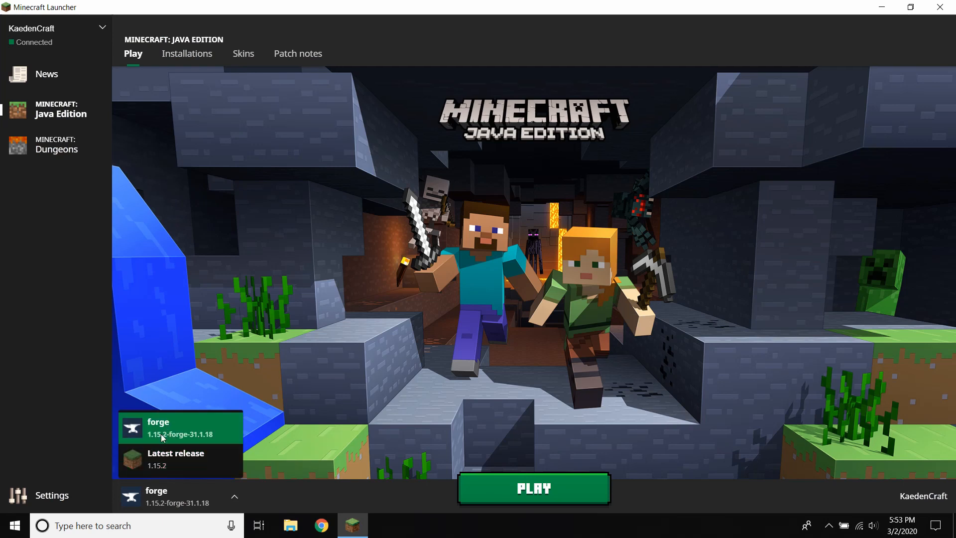
pyautogui.moveTo(187, 54)
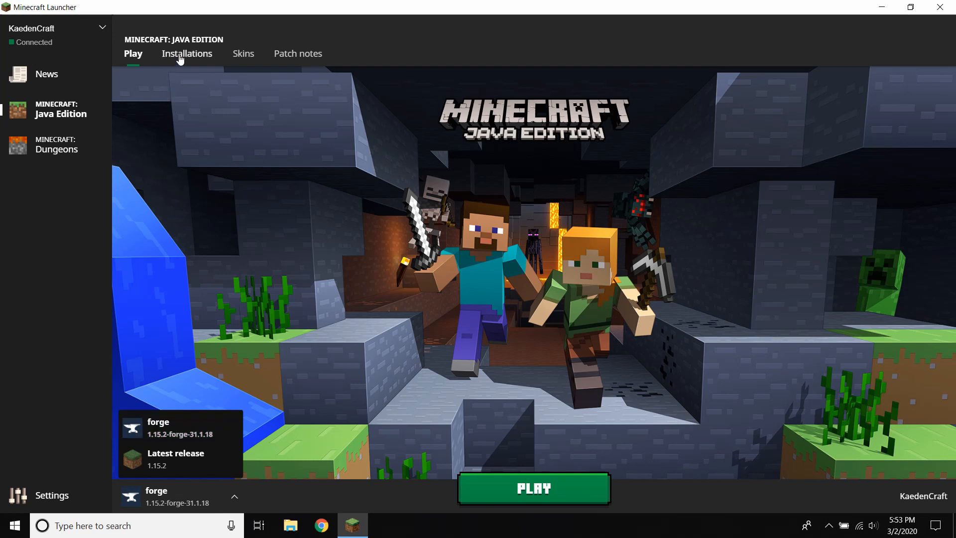
pyautogui.moveTo(187, 54)
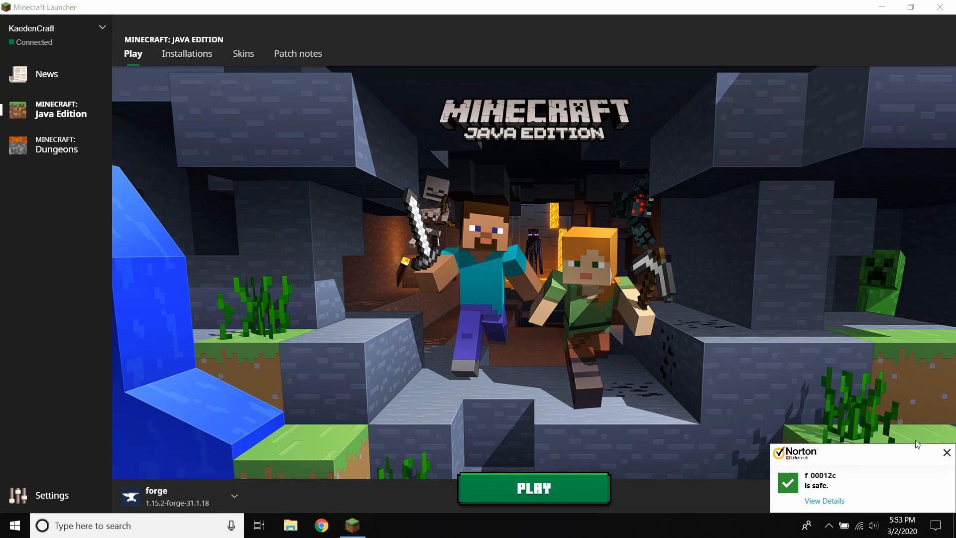
# Create a 'Forge 1.12.2' installation using version 1.12.2-forge1.12.2-14.23.5.2847
pyautogui.click(188, 54)
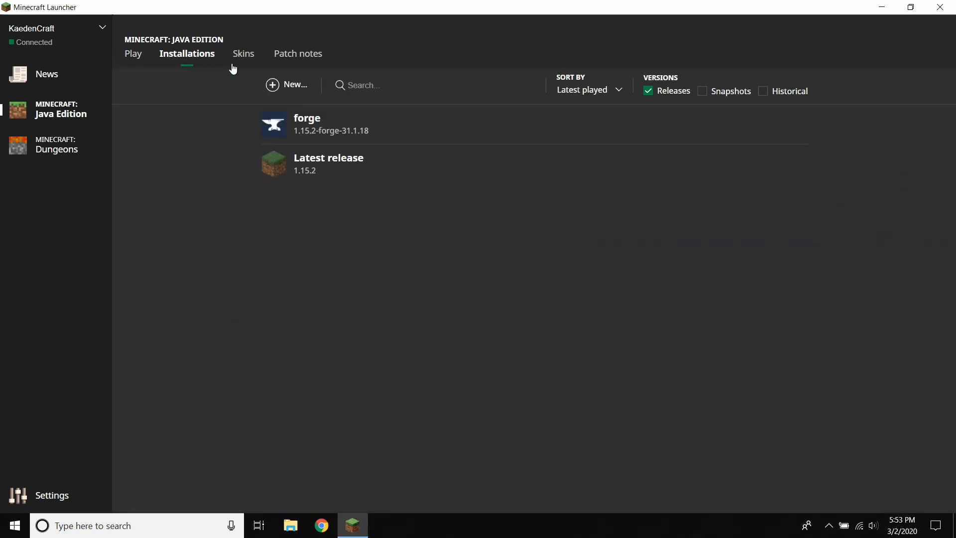
pyautogui.click(287, 85)
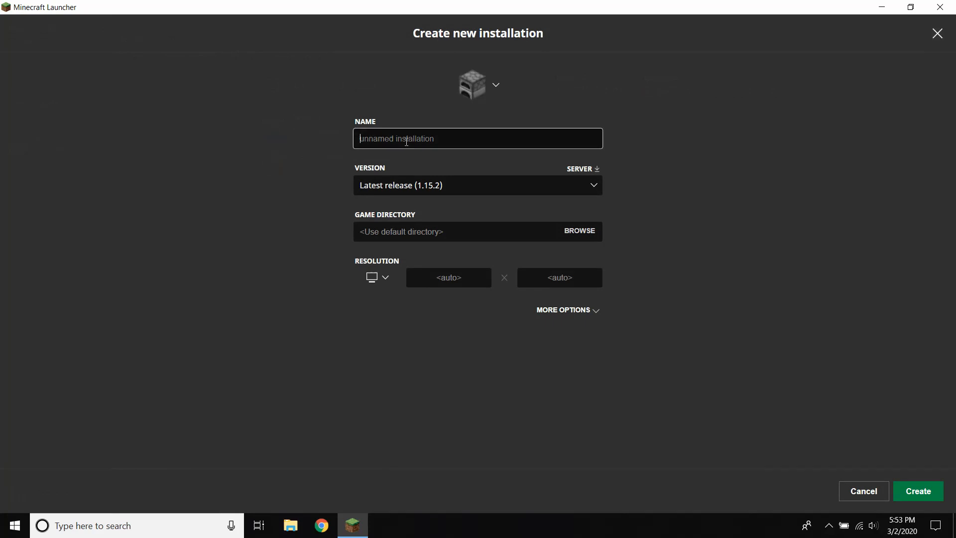
pyautogui.write('Forge 1.12')
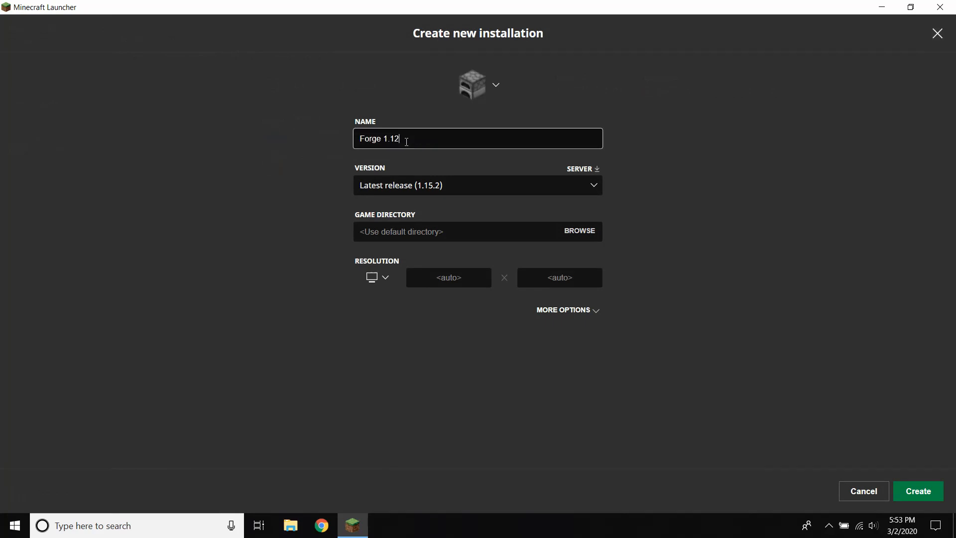
pyautogui.write('.2')
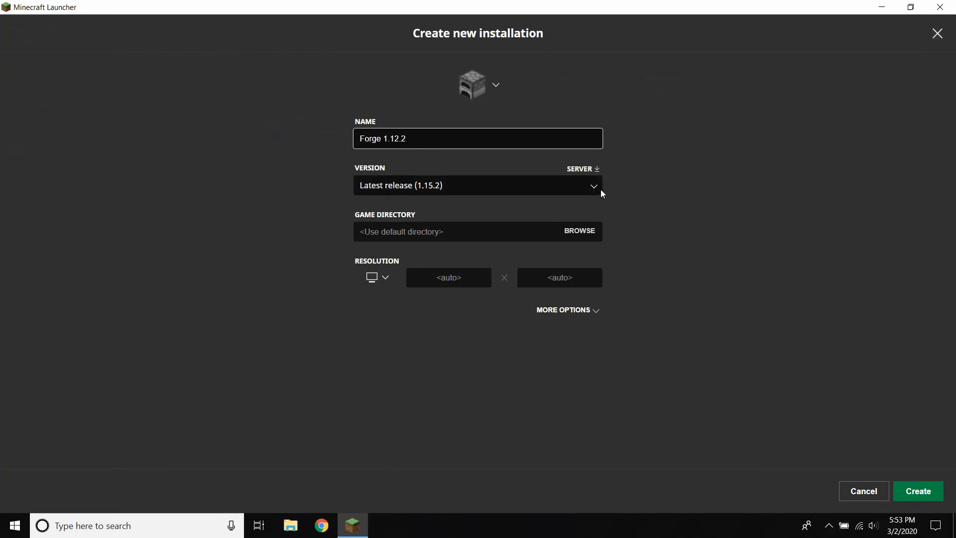
pyautogui.click(478, 186)
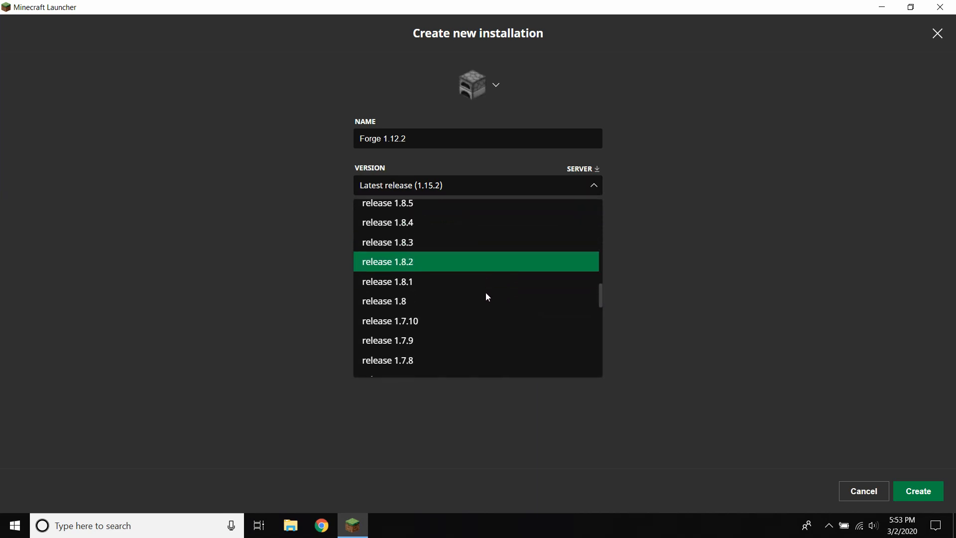
pyautogui.scroll(-3)
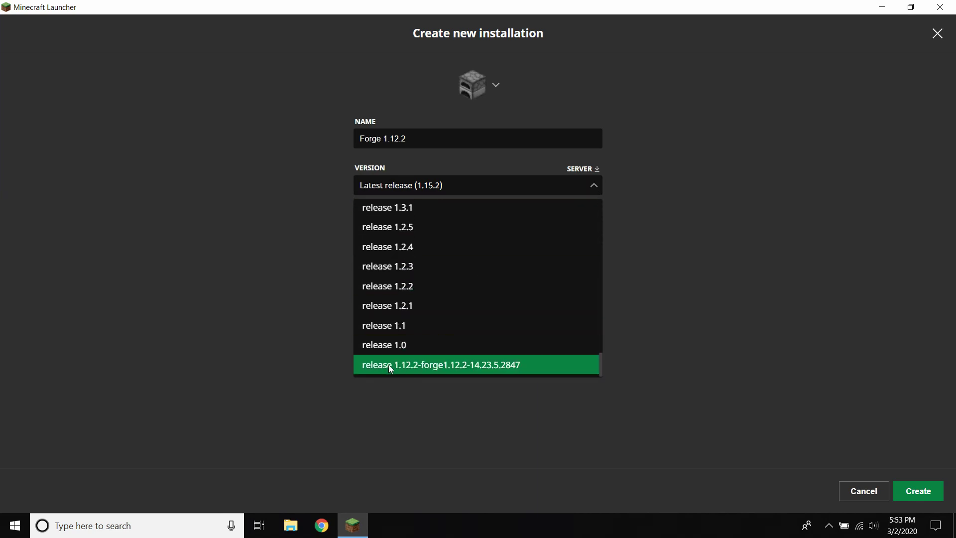
pyautogui.moveTo(482, 370)
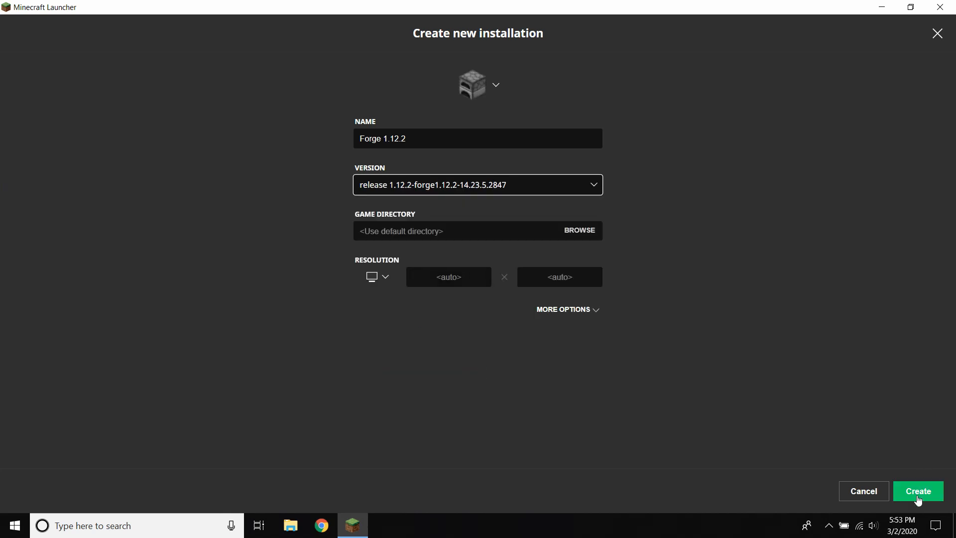
pyautogui.click(917, 491)
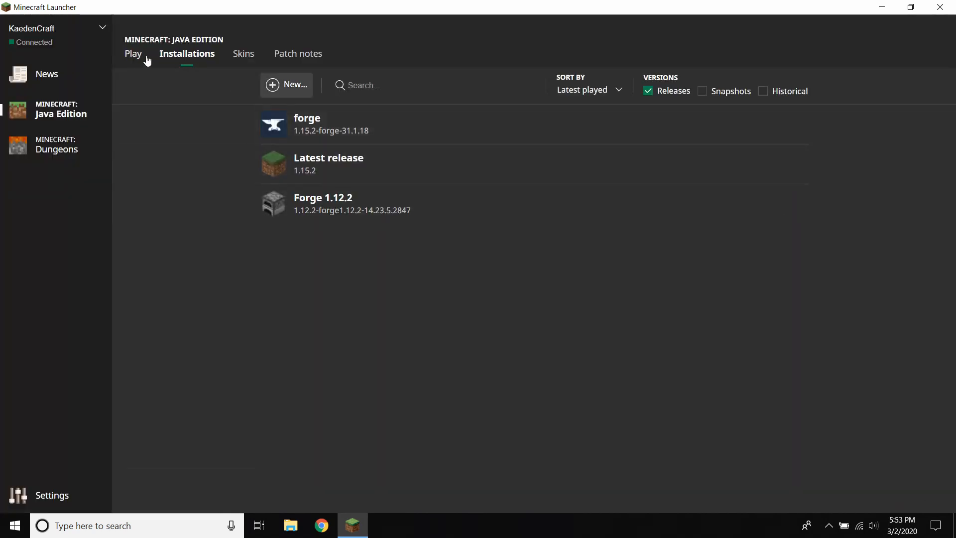
# Return to the Play page and confirm Forge 1.12.2 is in the profile list
pyautogui.click(133, 54)
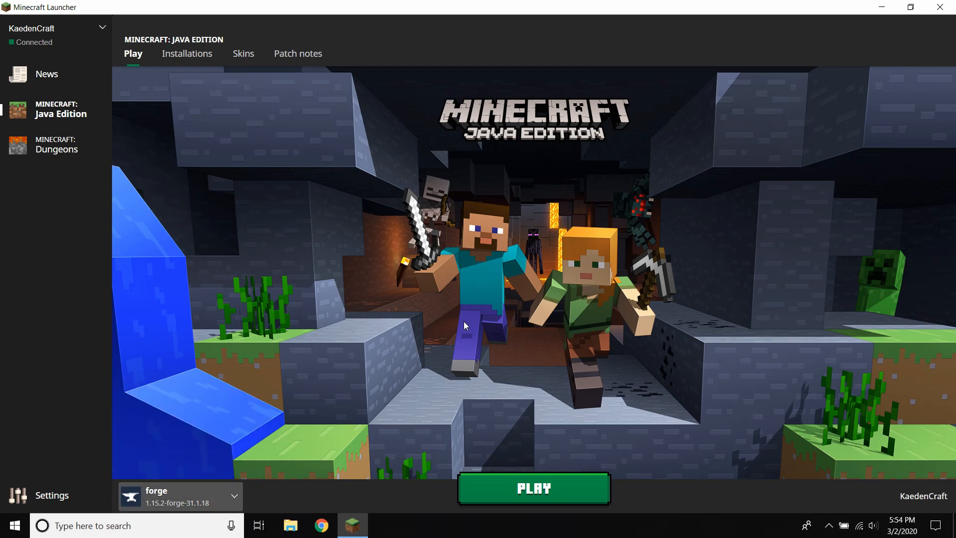
pyautogui.moveTo(235, 505)
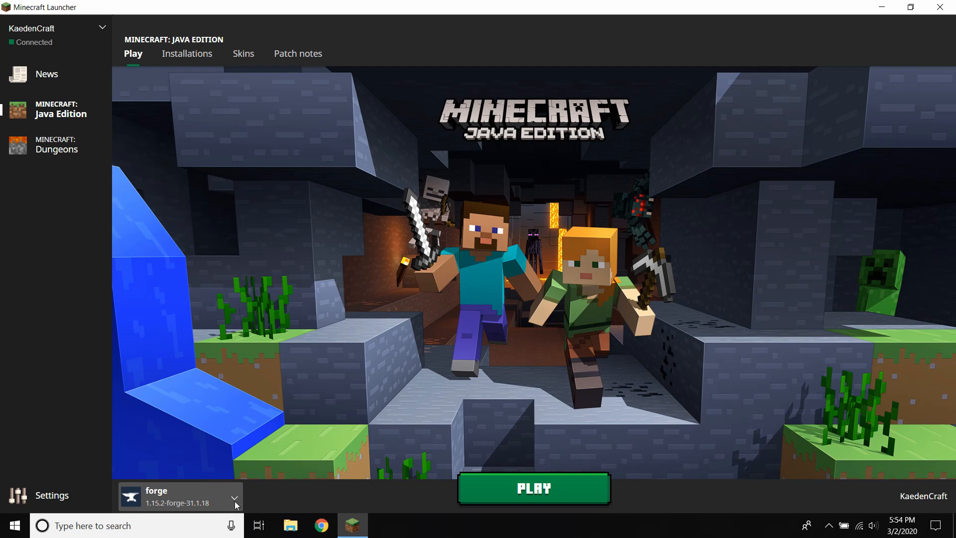
pyautogui.click(234, 502)
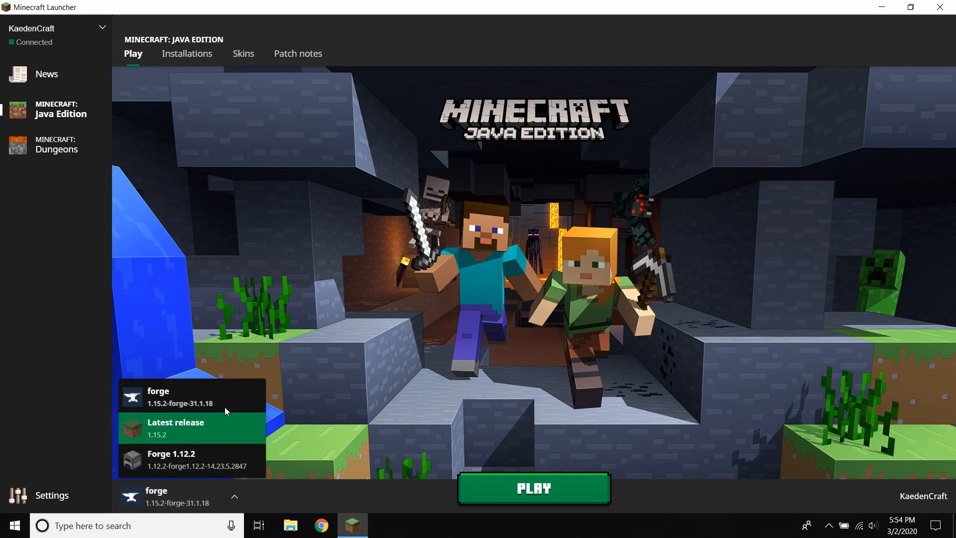
pyautogui.moveTo(236, 500)
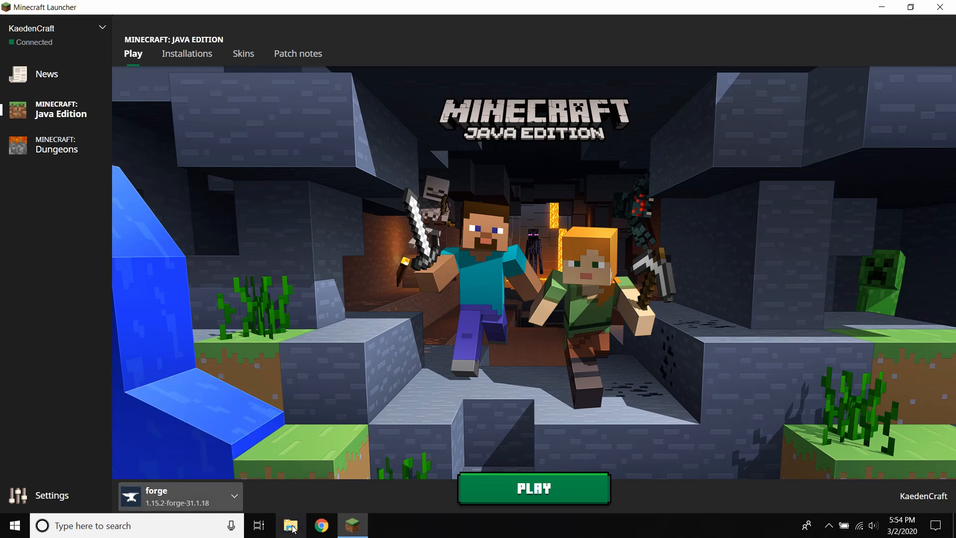
# Navigate via %appdata% to .minecraft\versions\1.12.2-forge1.12.2-14.23.5.2847
pyautogui.click(291, 526)
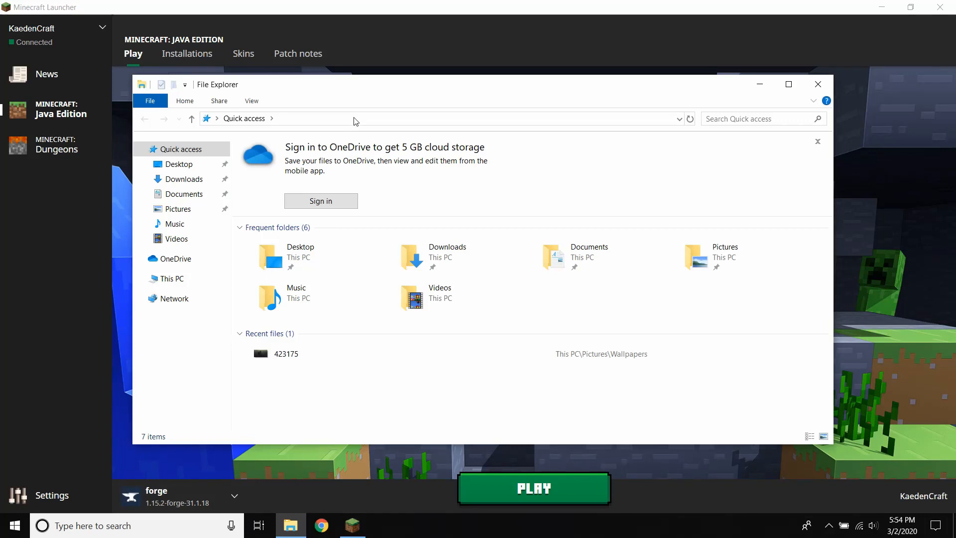
pyautogui.write('%a')
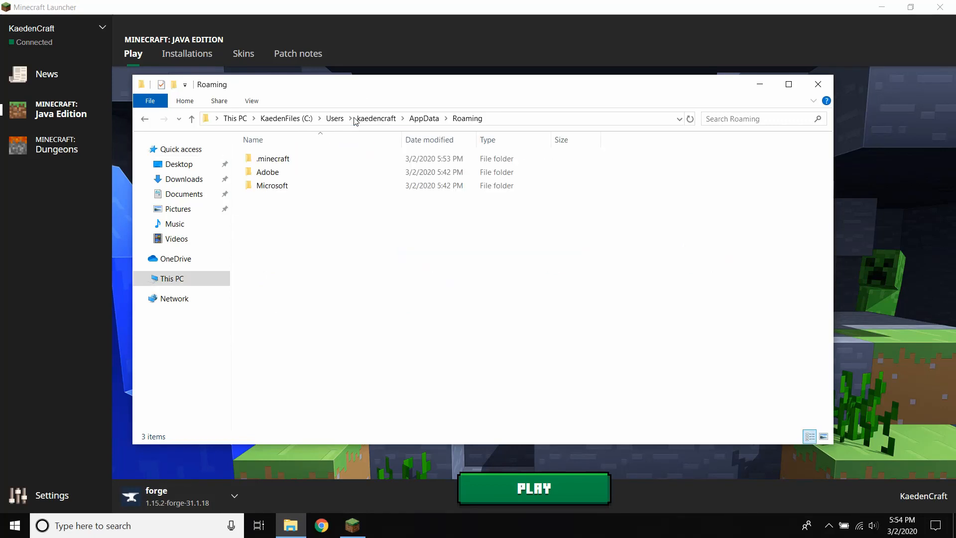
pyautogui.doubleClick(272, 158)
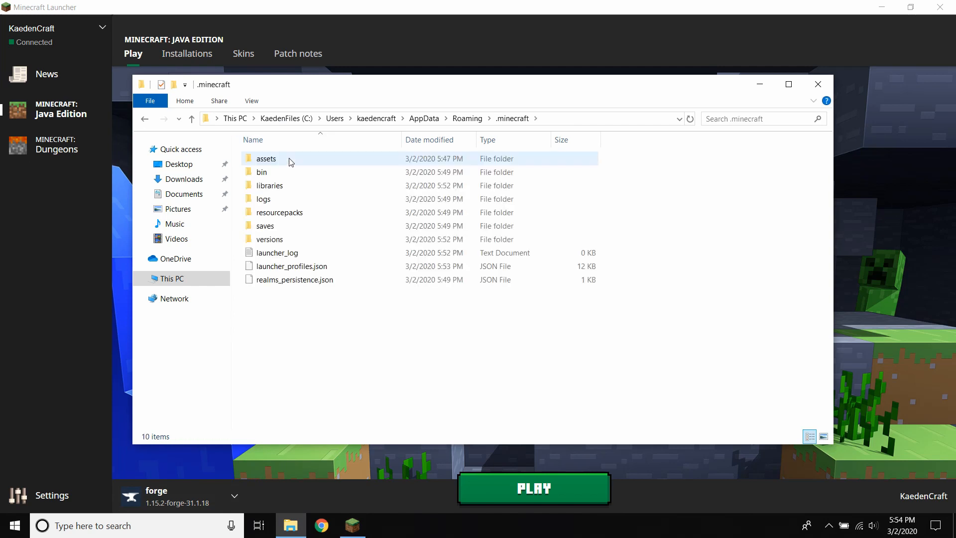
pyautogui.click(269, 239)
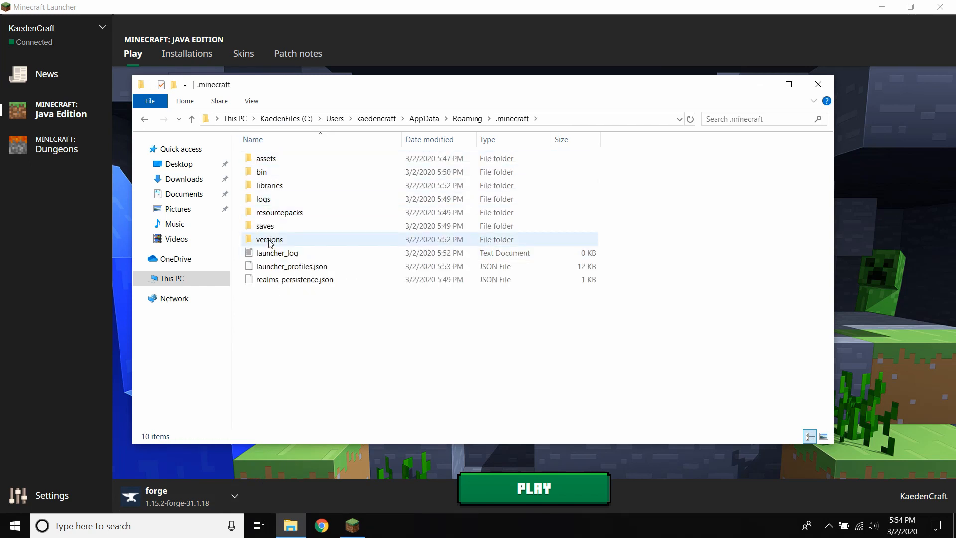
pyautogui.doubleClick(270, 238)
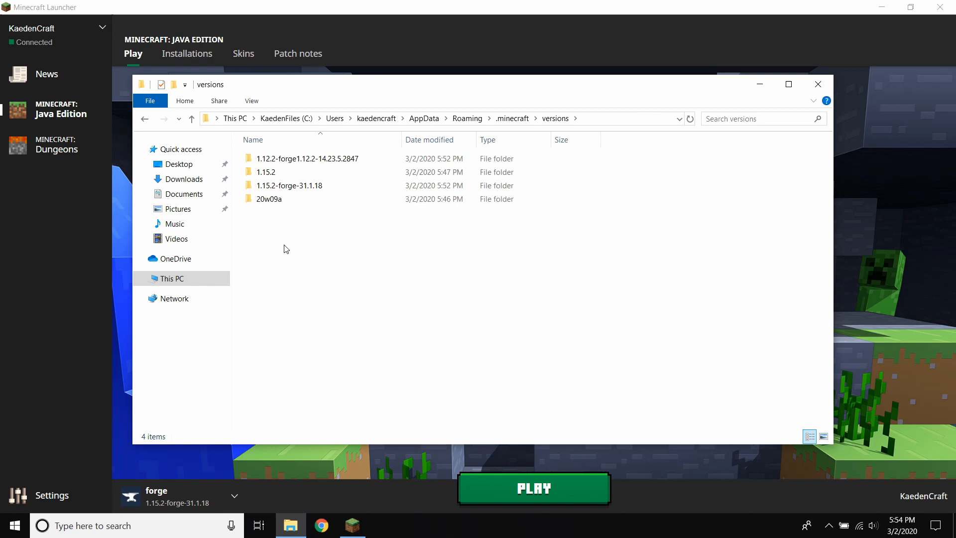
pyautogui.click(265, 172)
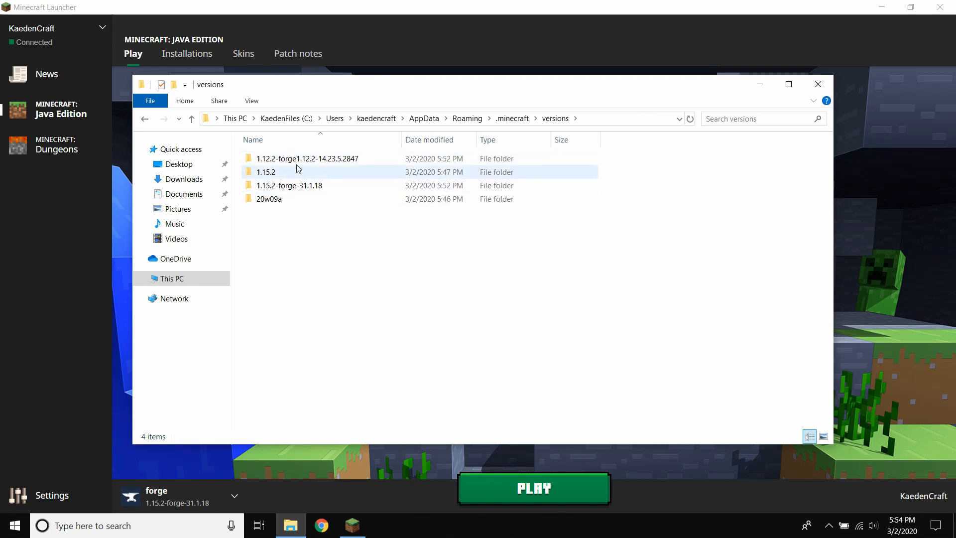
pyautogui.click(307, 157)
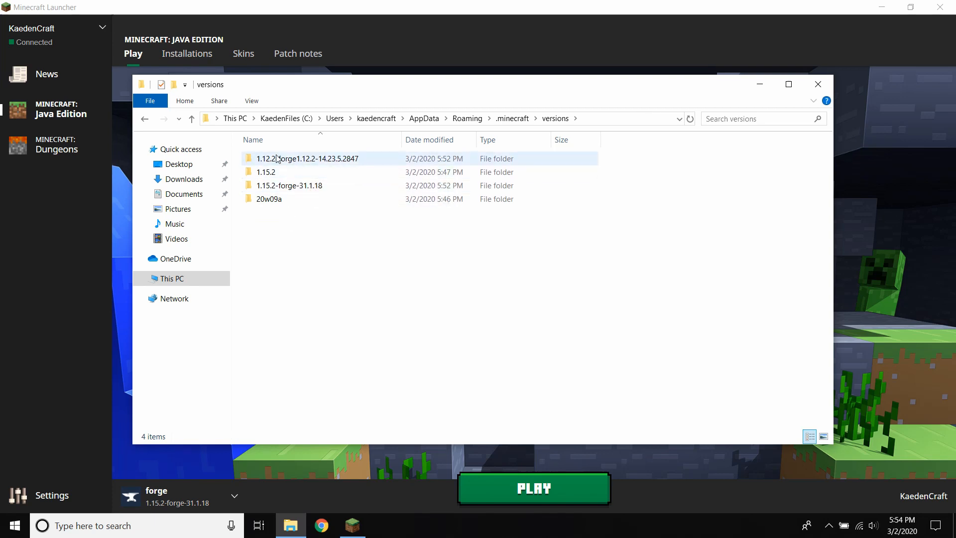
pyautogui.click(291, 186)
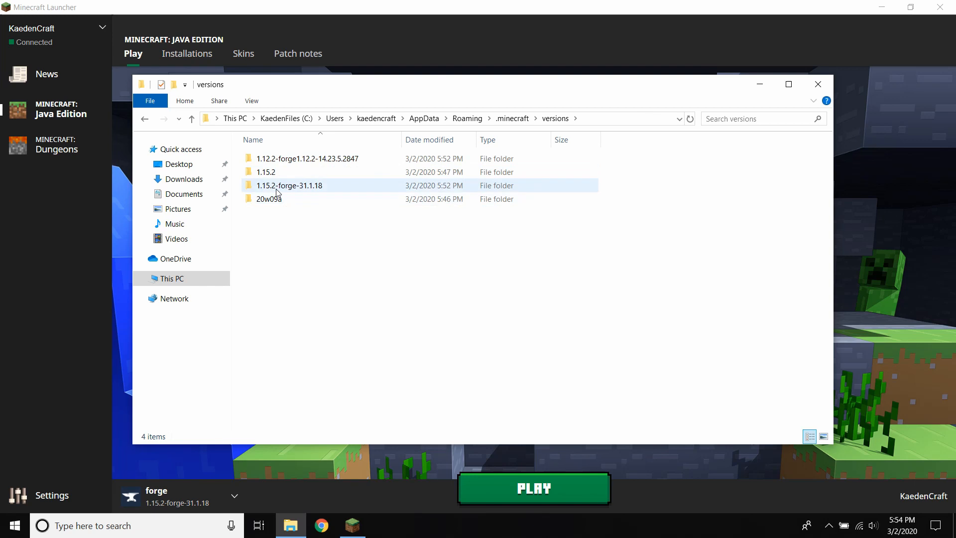
pyautogui.moveTo(266, 171)
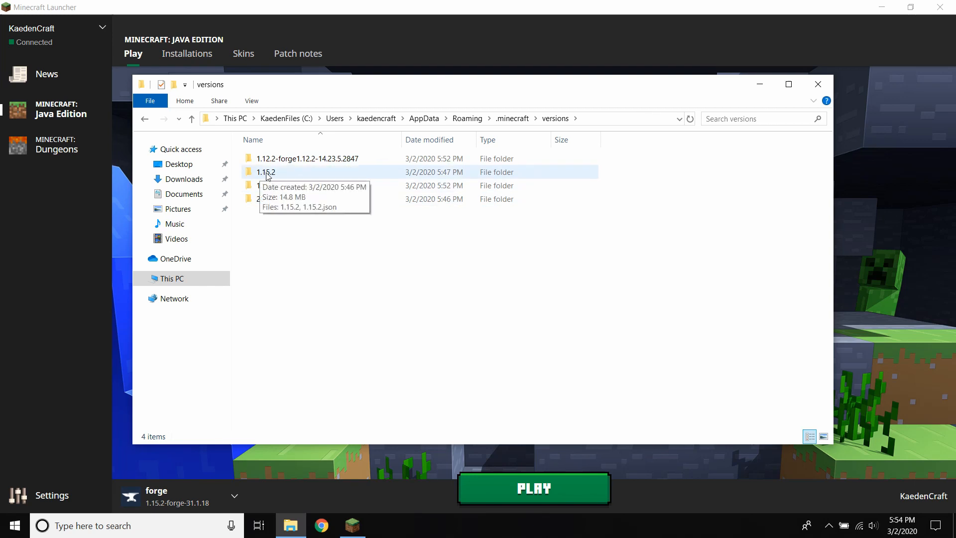
pyautogui.moveTo(278, 162)
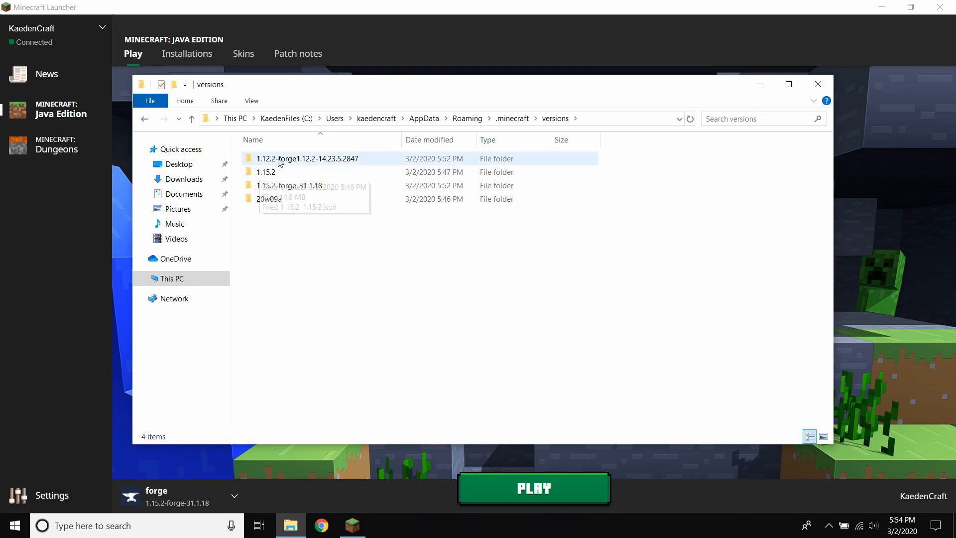
pyautogui.doubleClick(308, 158)
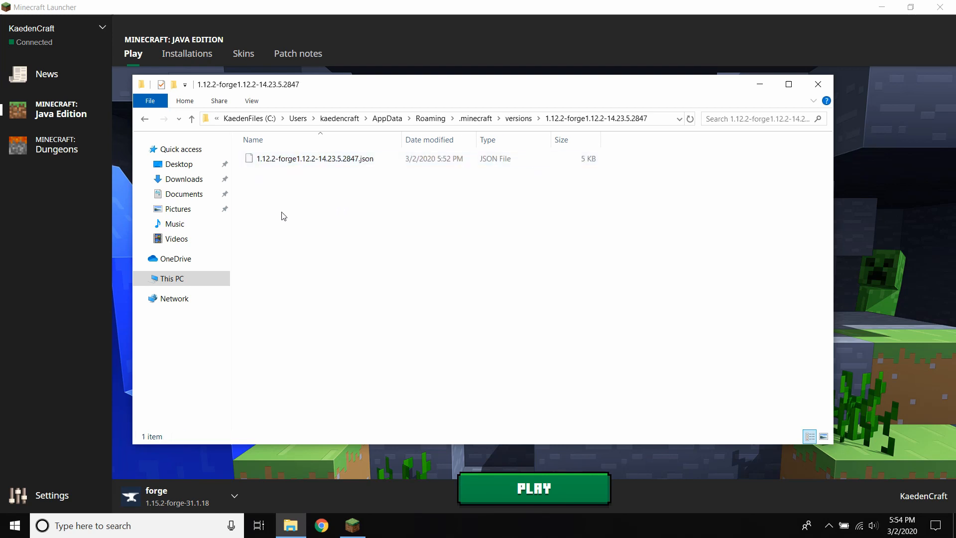
# Paste inventorypets-1.12-2.0.3 into a new mods folder, then open 1.15.2-forge-31.1.18
pyautogui.rightClick(282, 215)
pyautogui.write('mods')
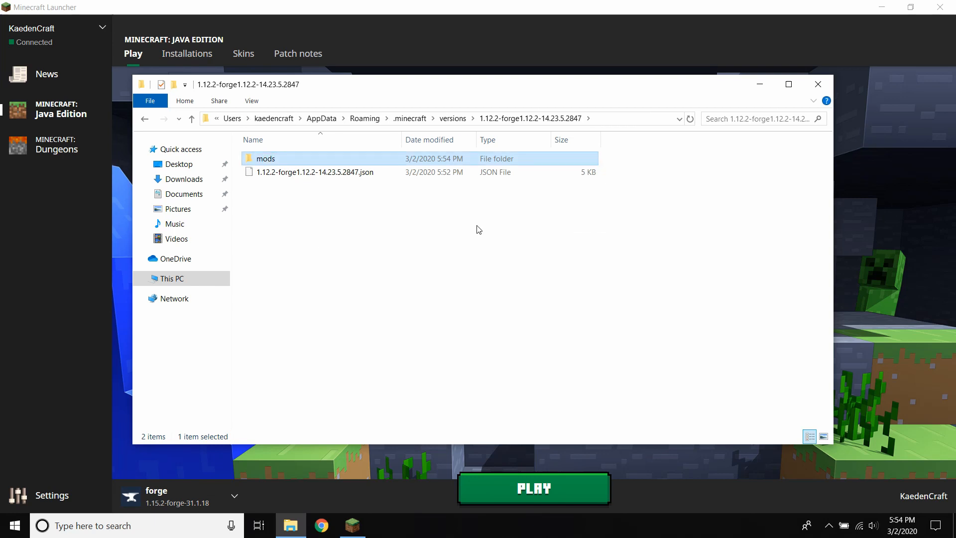
pyautogui.moveTo(272, 160)
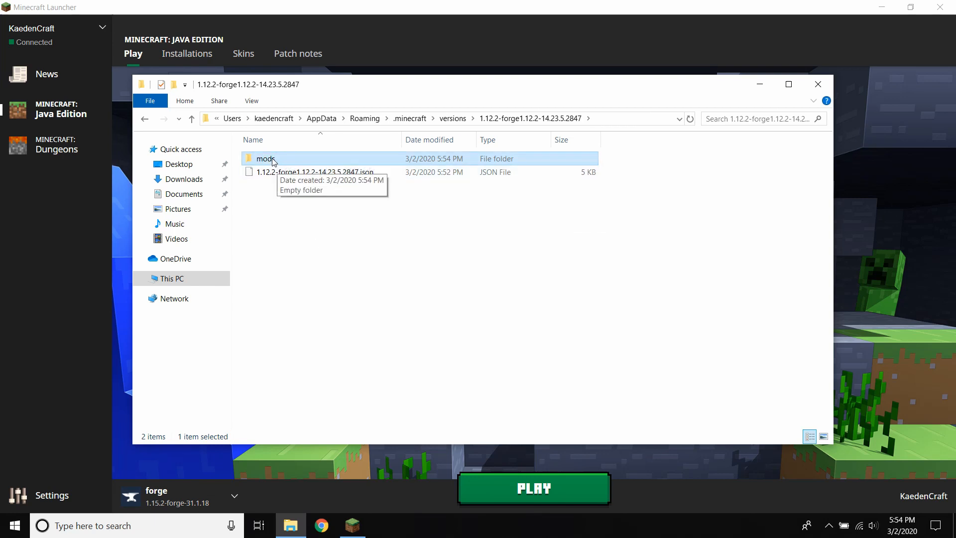
pyautogui.doubleClick(265, 159)
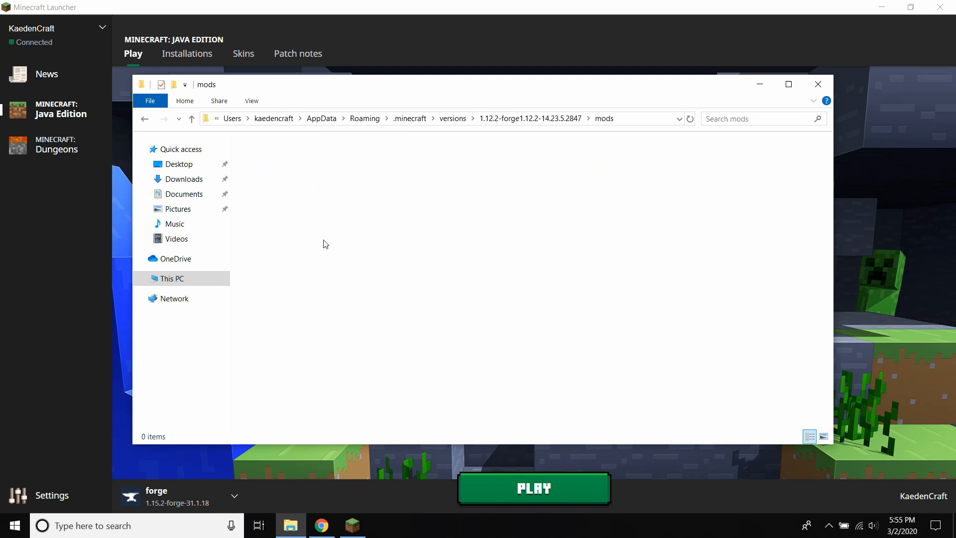
pyautogui.click(295, 158)
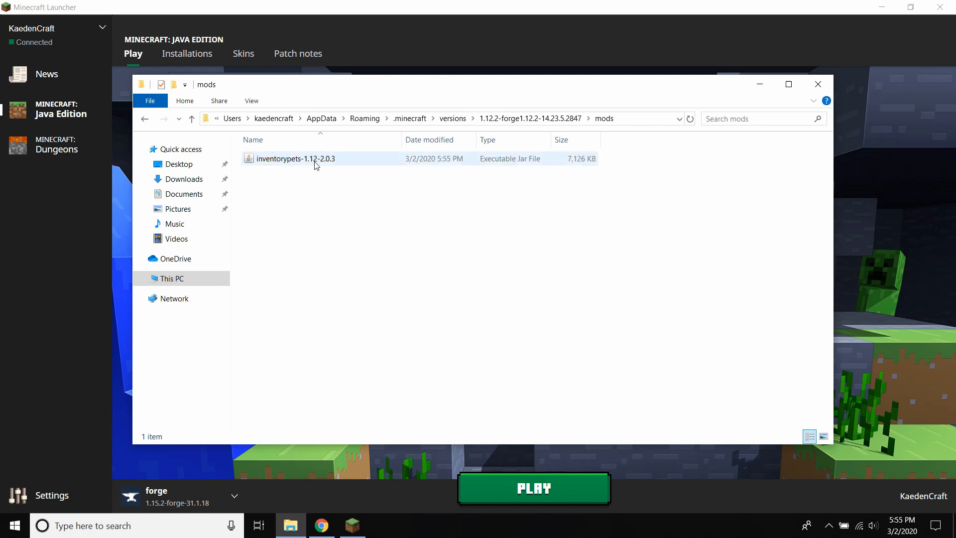
pyautogui.moveTo(343, 287)
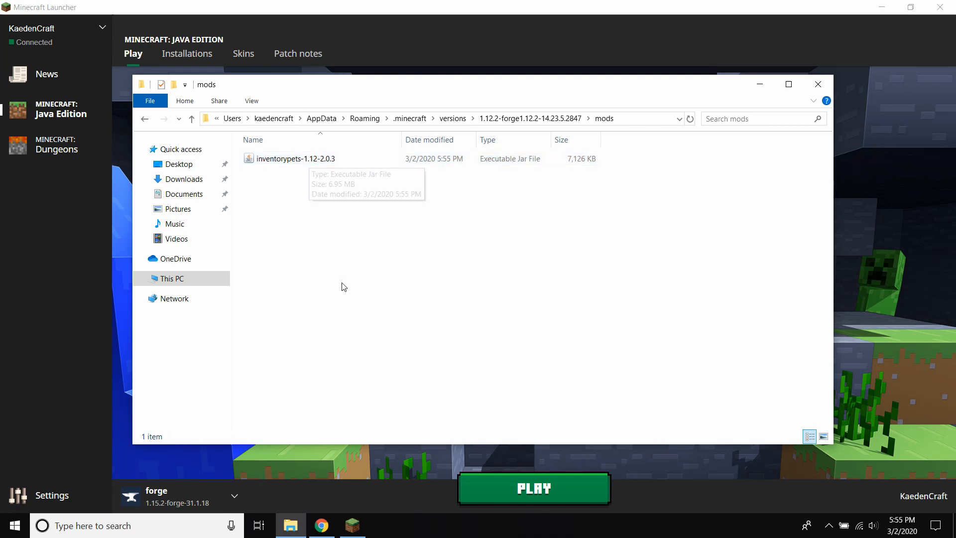
pyautogui.moveTo(343, 287)
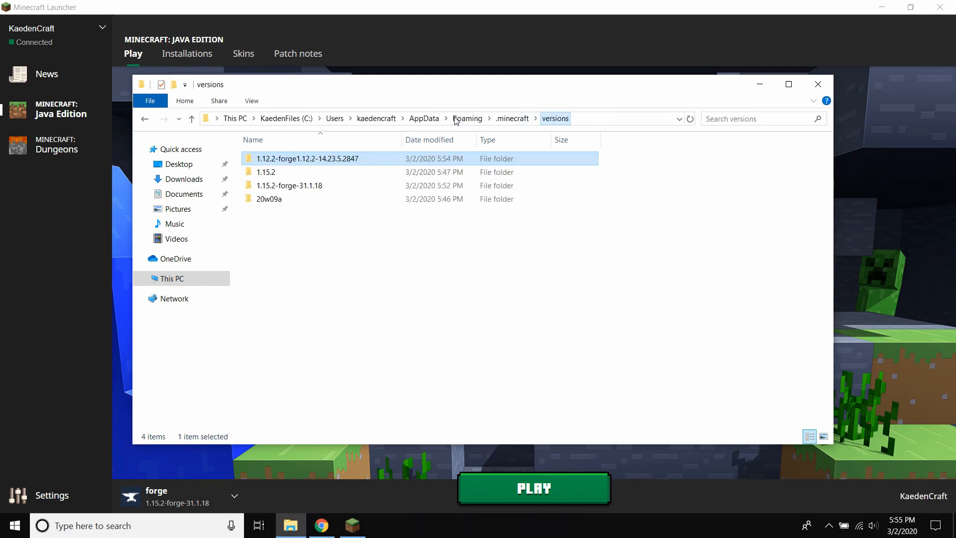
pyautogui.doubleClick(288, 184)
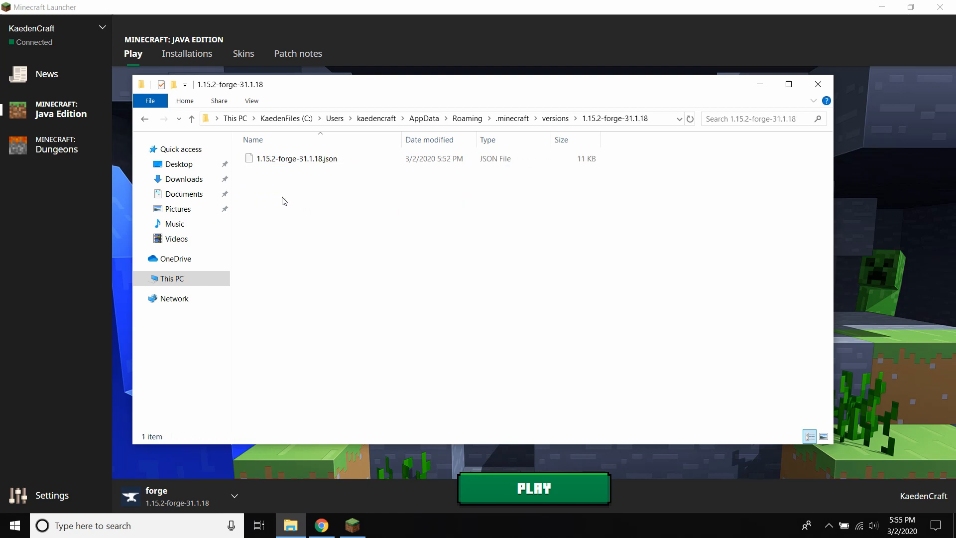
# Create a folder named 'mods' inside 1.15.2-forge-31.1.18 and open it
pyautogui.rightClick(283, 201)
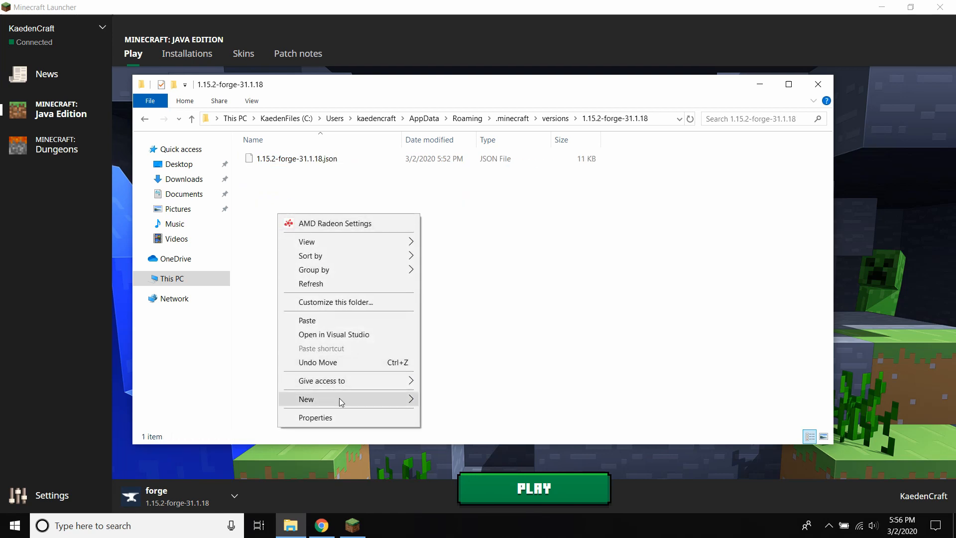
pyautogui.click(306, 399)
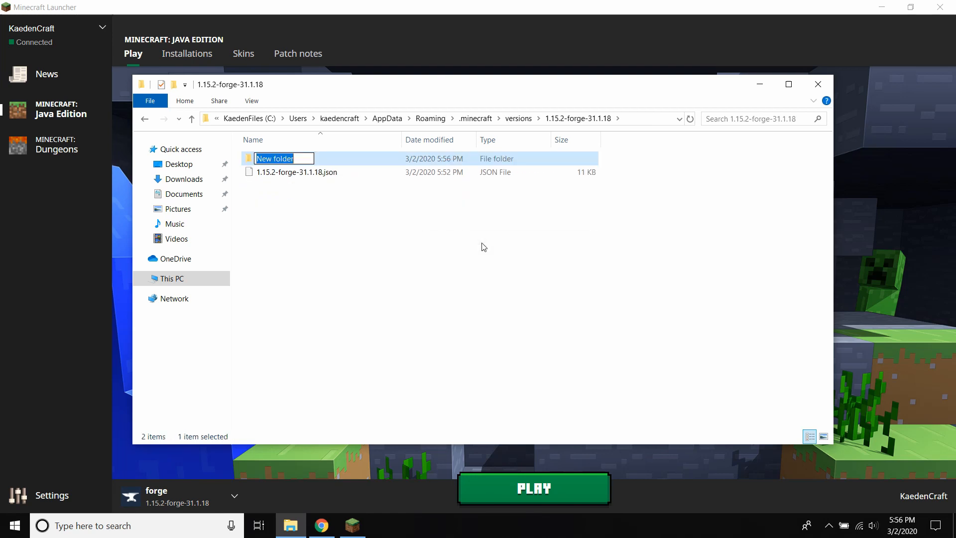
pyautogui.write('mods')
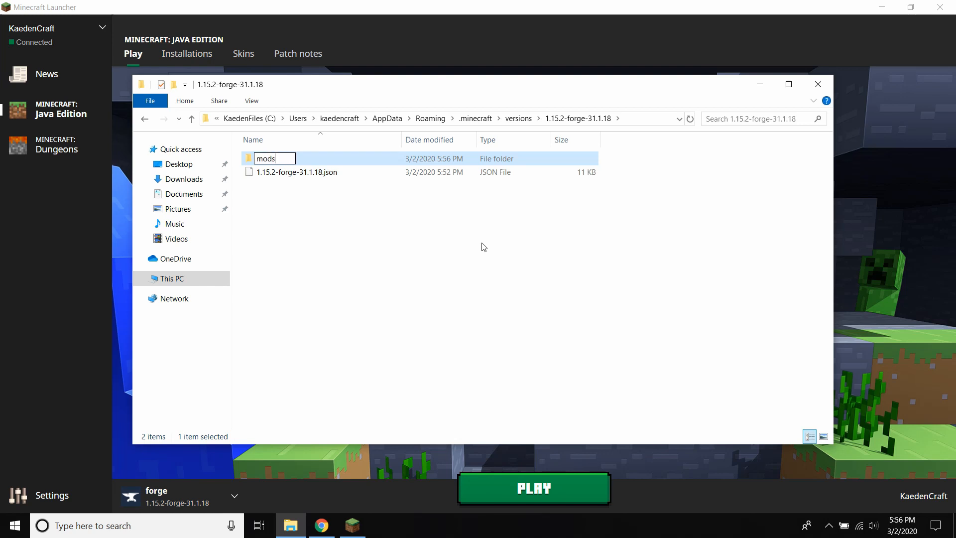
pyautogui.doubleClick(264, 158)
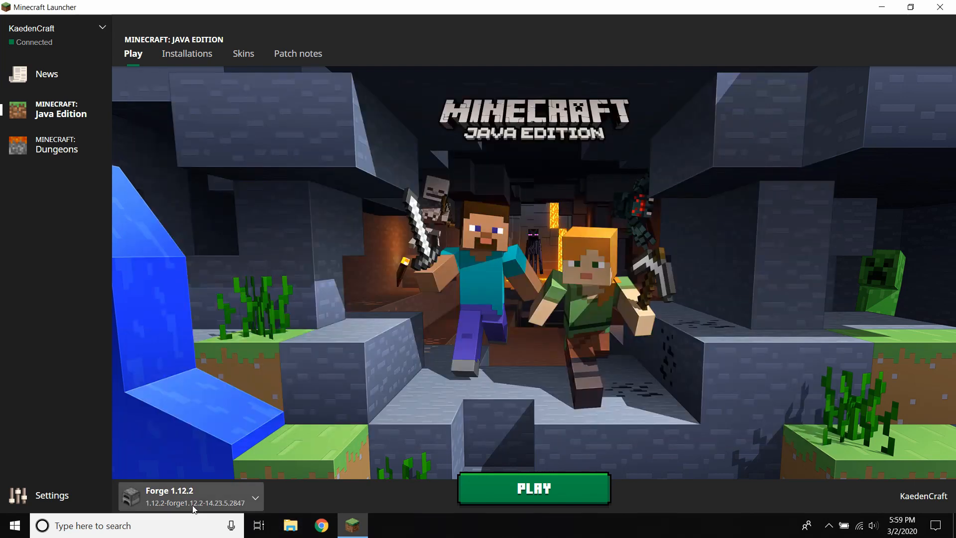
pyautogui.moveTo(187, 54)
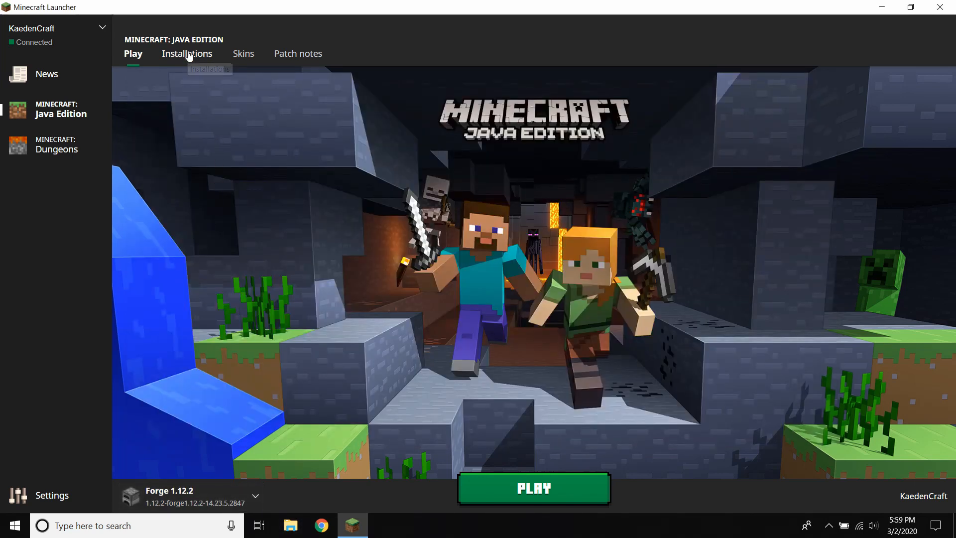
# Set Forge 1.12.2's game directory to its 1.12.2 Forge version folder and save
pyautogui.click(188, 54)
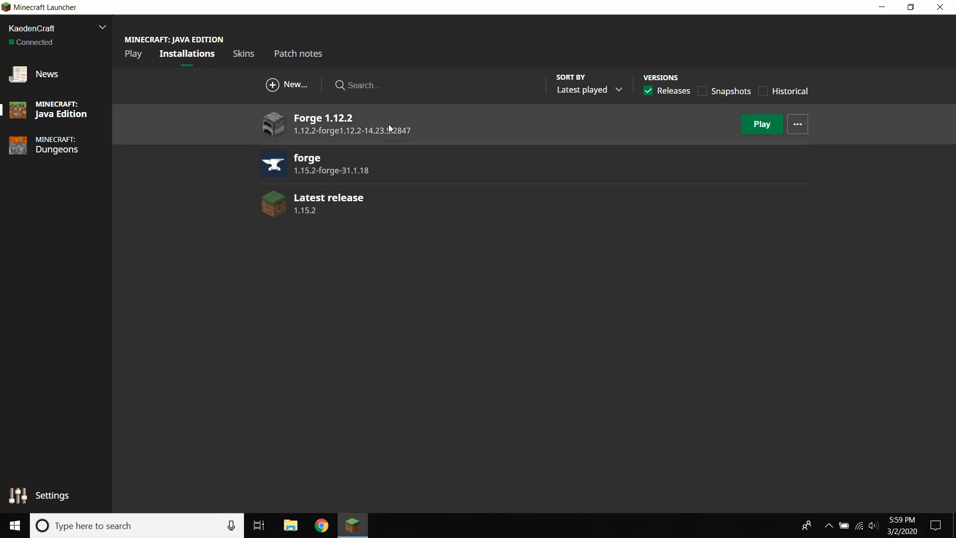
pyautogui.moveTo(687, 115)
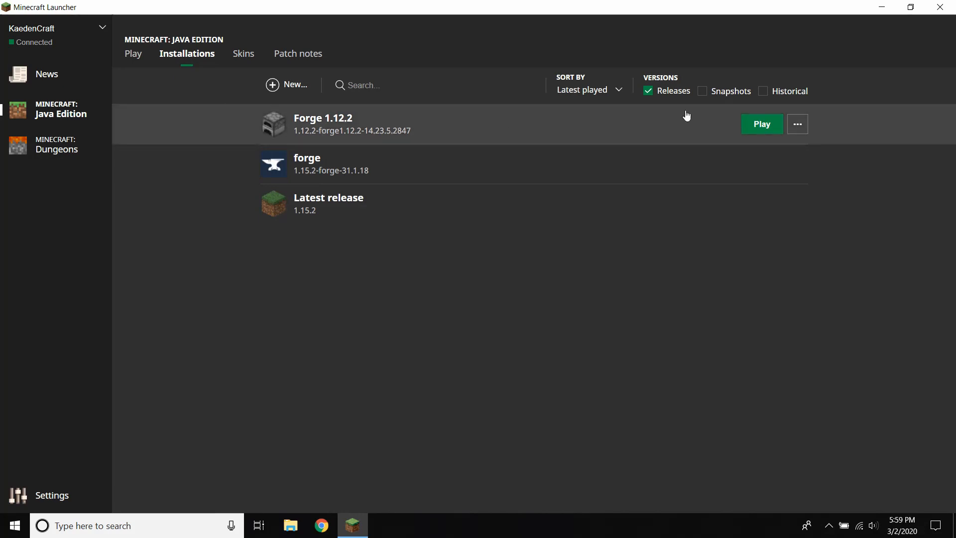
pyautogui.click(796, 124)
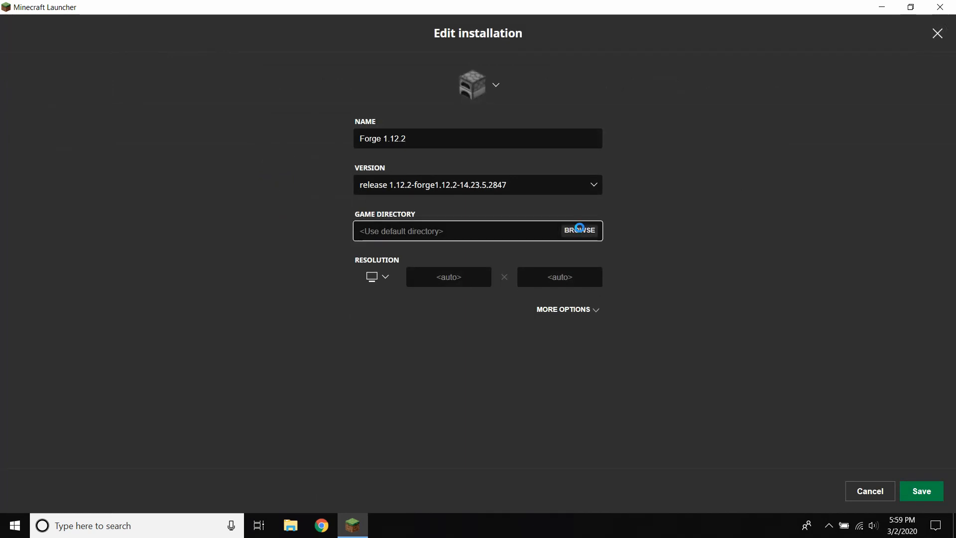
pyautogui.click(579, 231)
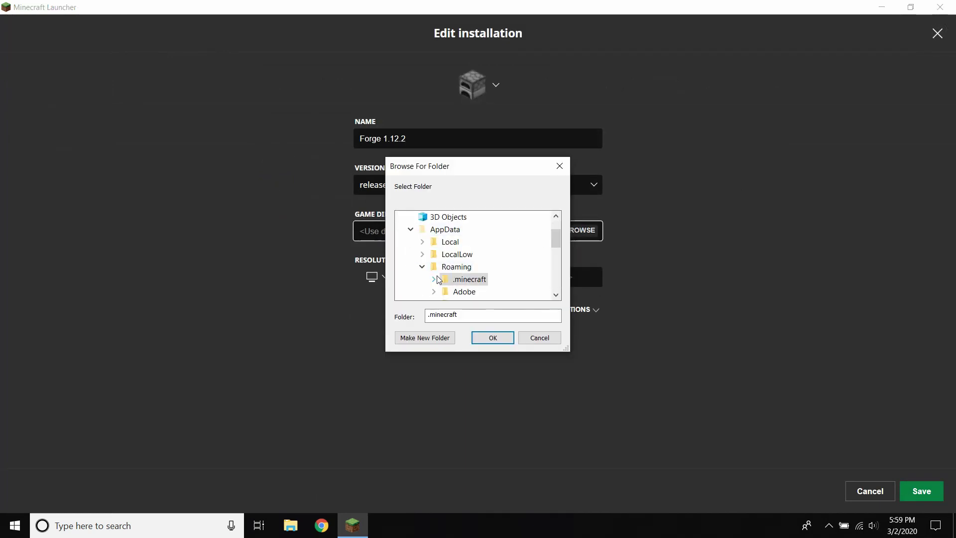
pyautogui.moveTo(445, 230)
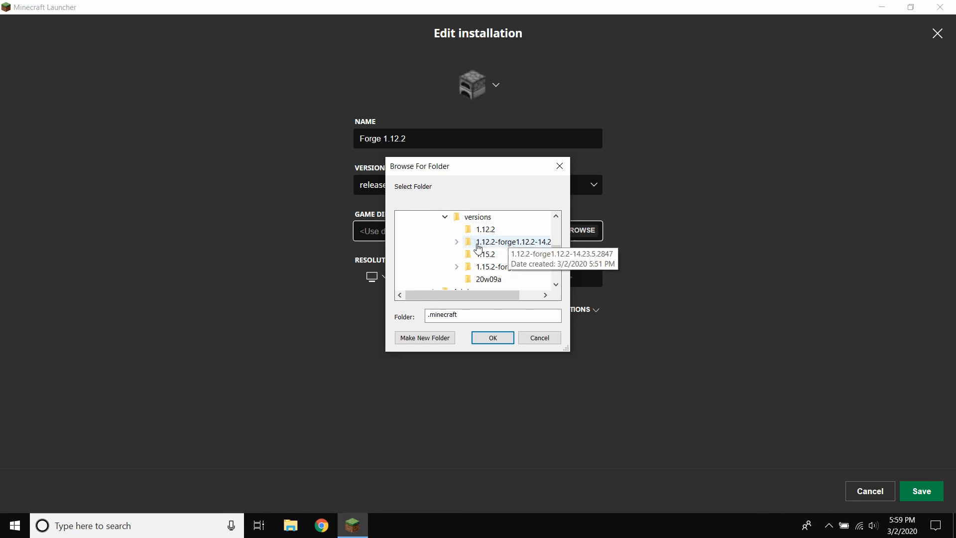
pyautogui.click(513, 241)
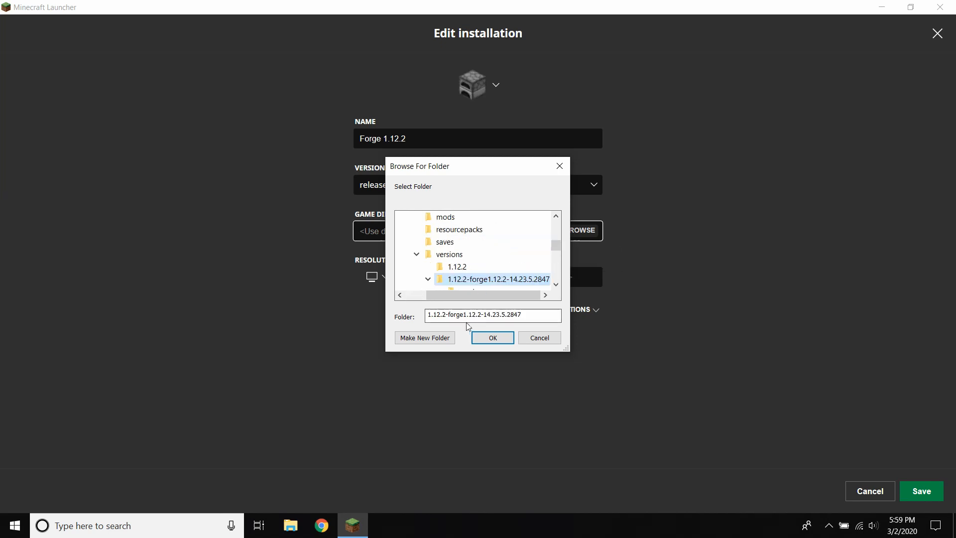
pyautogui.click(492, 338)
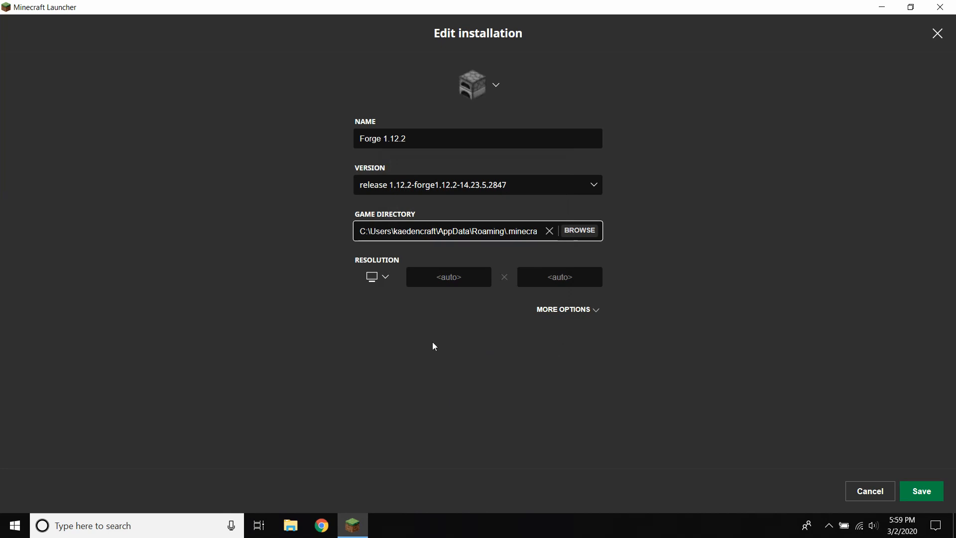
pyautogui.moveTo(920, 491)
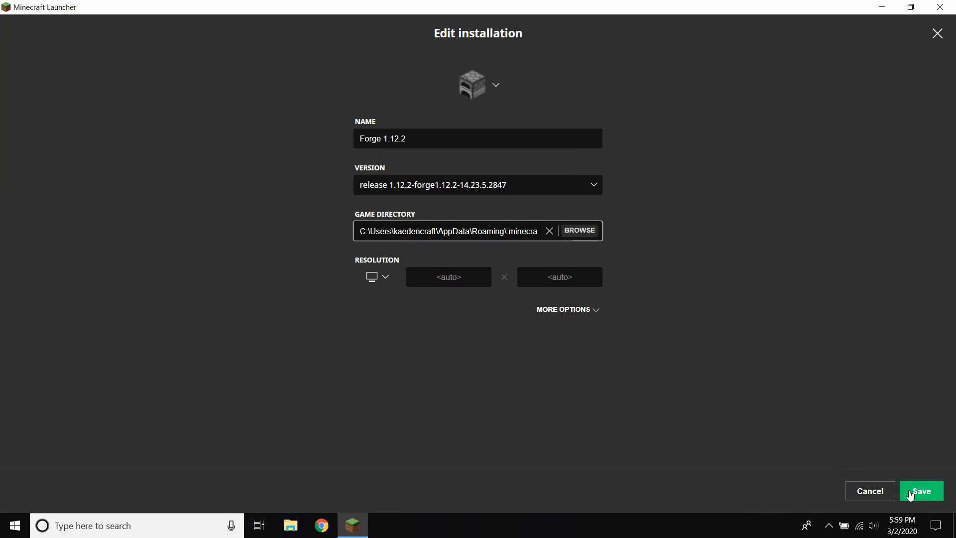
pyautogui.click(920, 490)
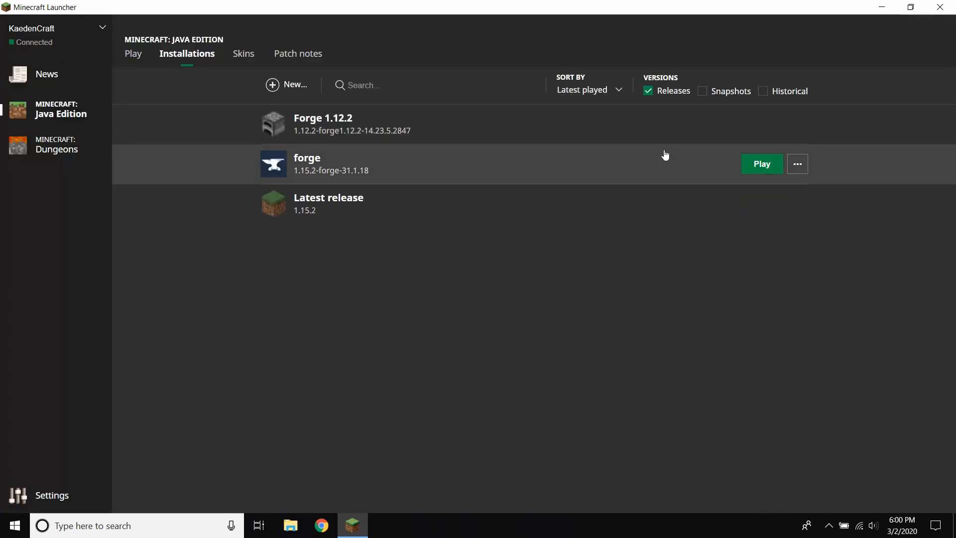
# Set the forge installation's game directory to the 1.15.2-forge-31.1.18 folder and save
pyautogui.click(797, 163)
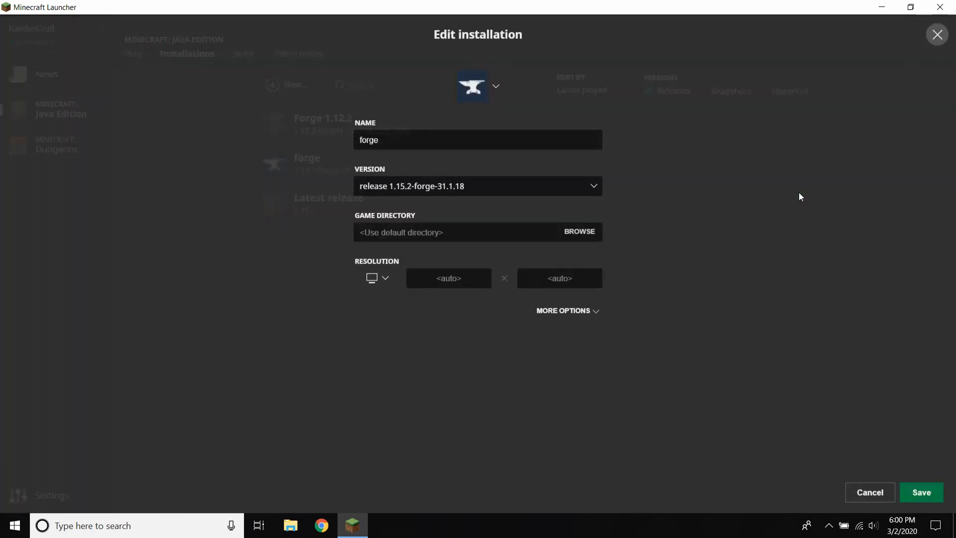
pyautogui.click(578, 231)
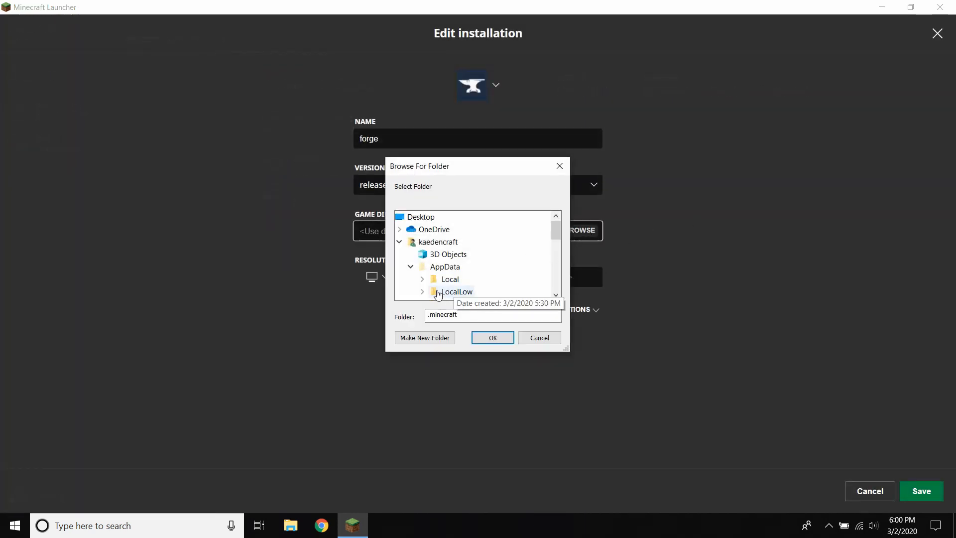
pyautogui.scroll(-3)
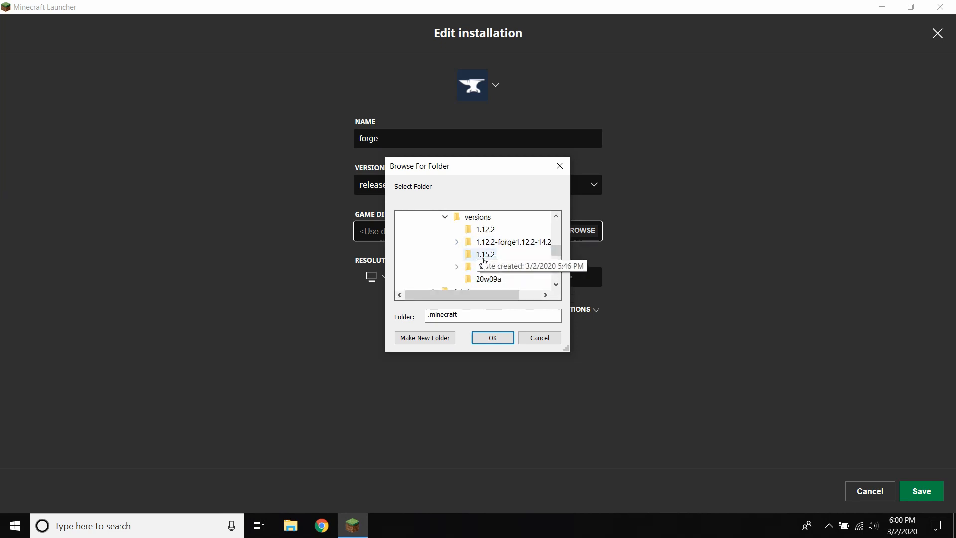
pyautogui.click(503, 278)
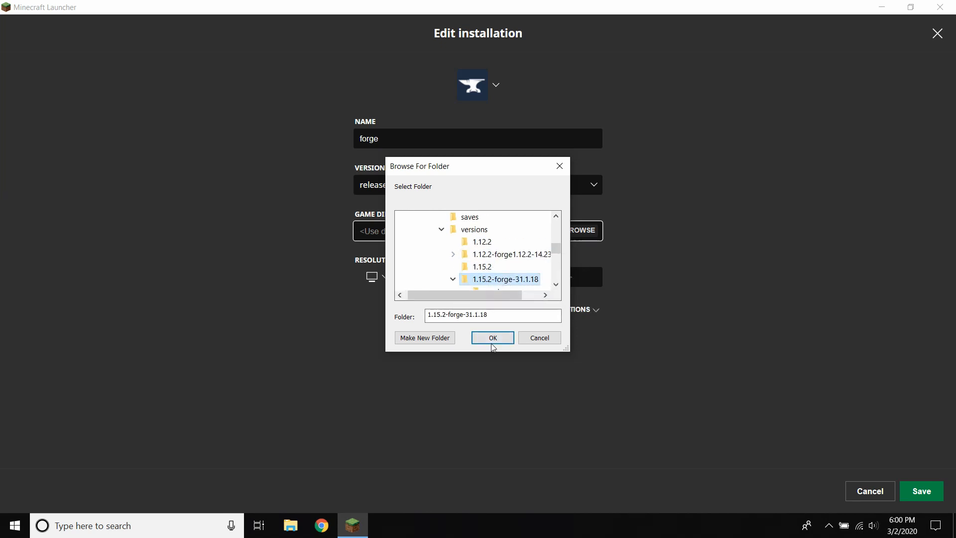
pyautogui.click(492, 337)
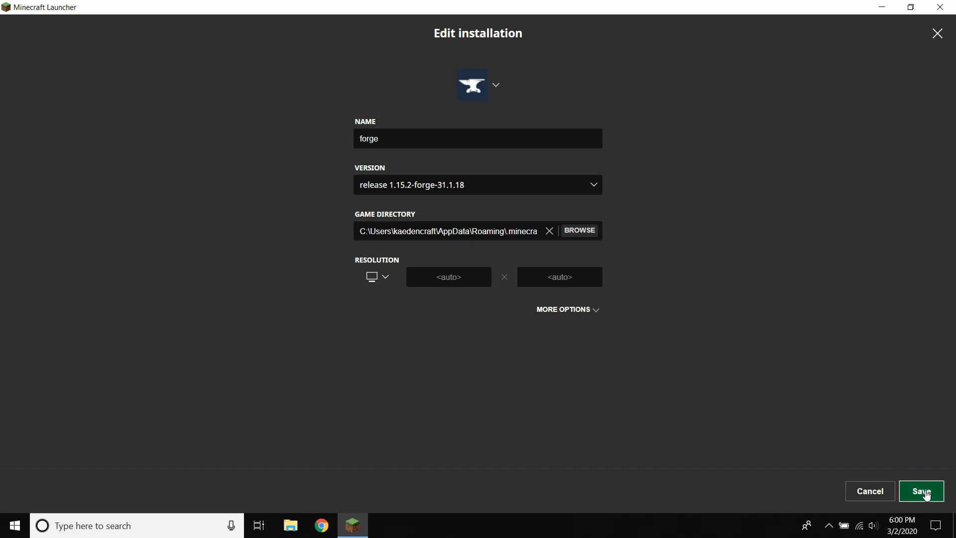
pyautogui.click(921, 491)
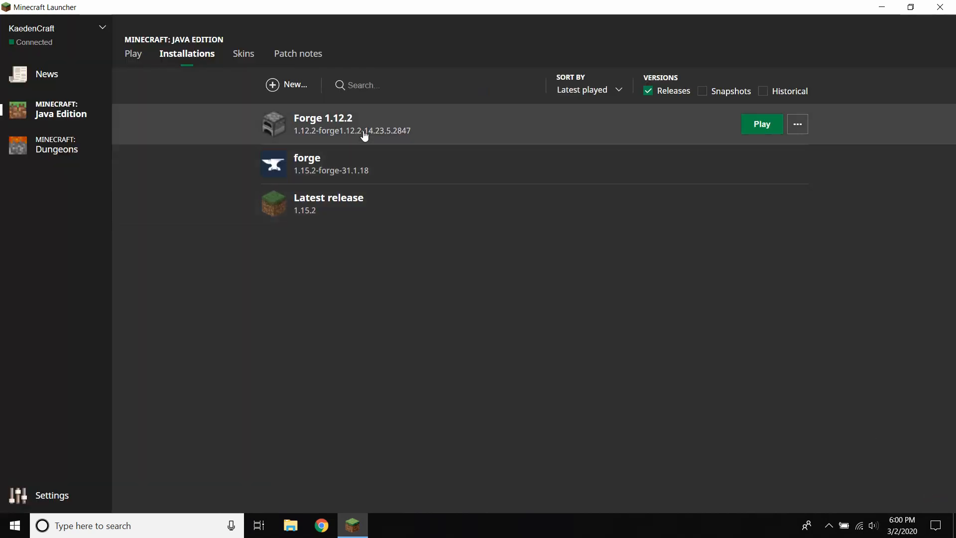
# Launch the Forge 1.12.2 installation from the Play screen
pyautogui.click(133, 54)
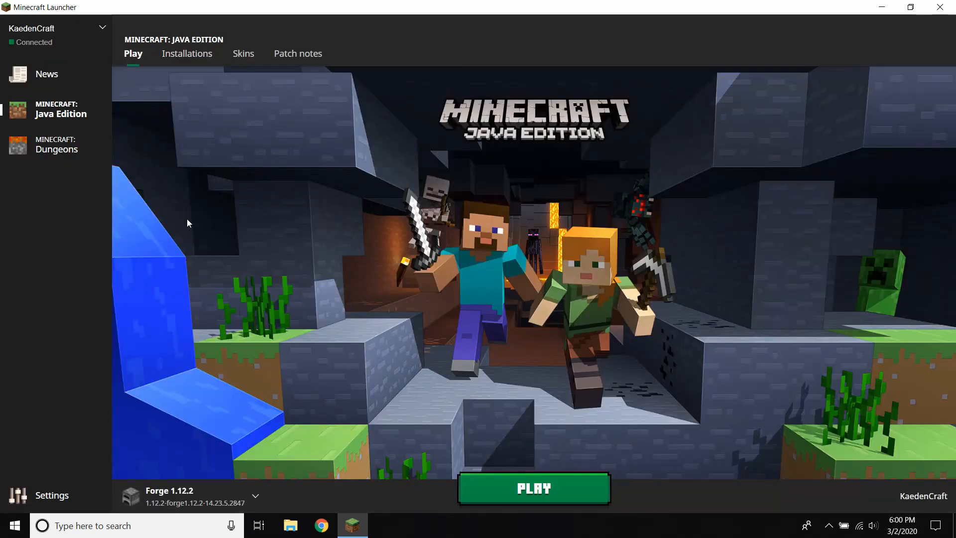
pyautogui.moveTo(183, 502)
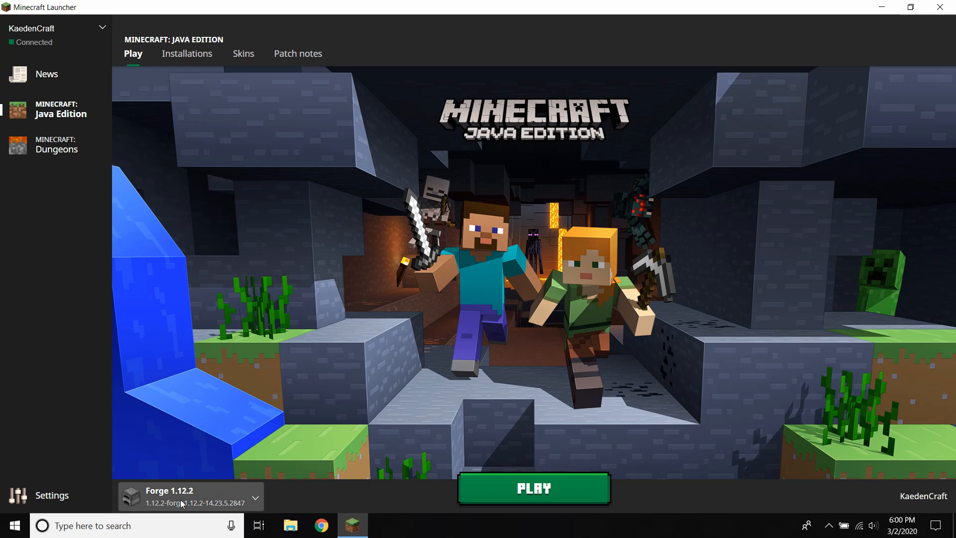
pyautogui.click(533, 489)
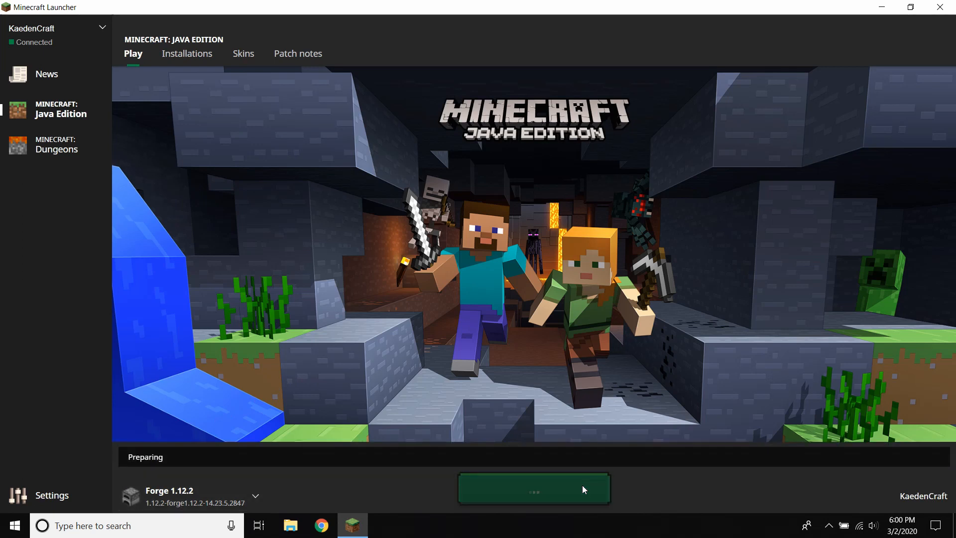
pyautogui.click(533, 488)
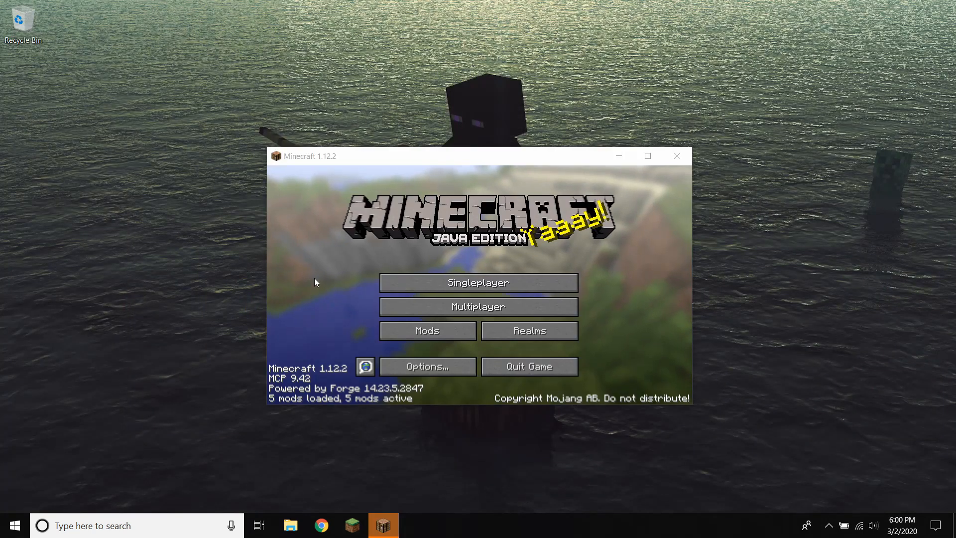
# Check the loaded mods in Forge 1.12.2, then launch the forge 1.15.2 installation
pyautogui.click(426, 331)
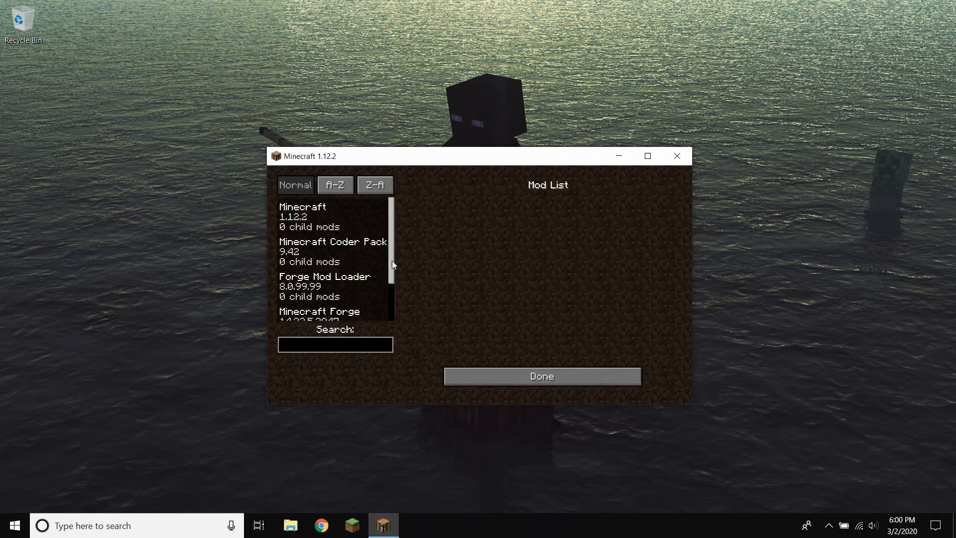
pyautogui.click(332, 299)
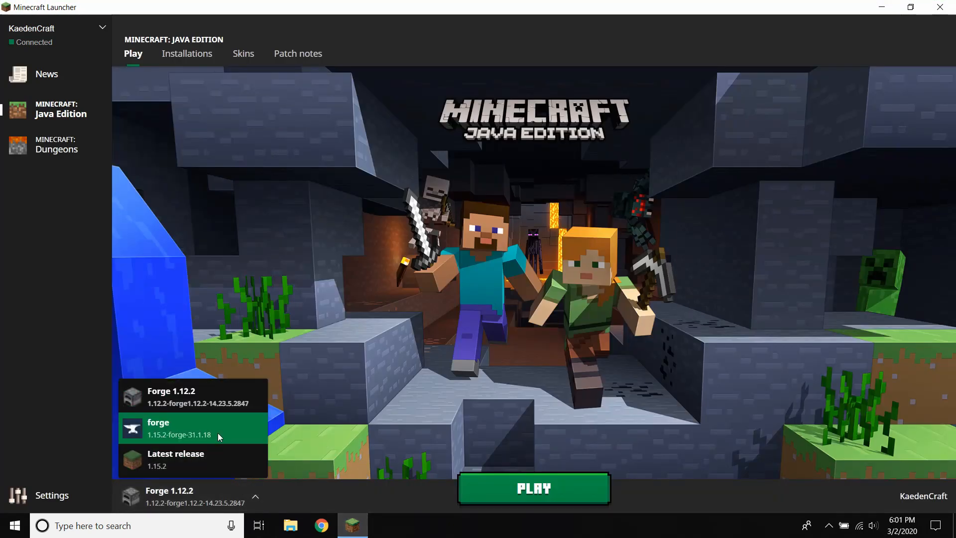
pyautogui.click(532, 488)
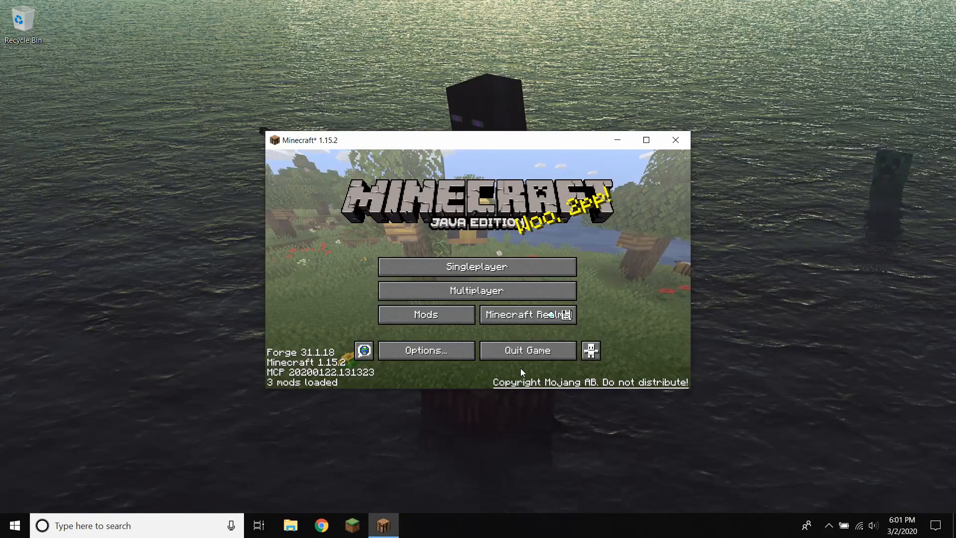
# View Xaero's Minimap 20.4.0.1 in the 1.15.2 mod list, then close the game
pyautogui.click(426, 314)
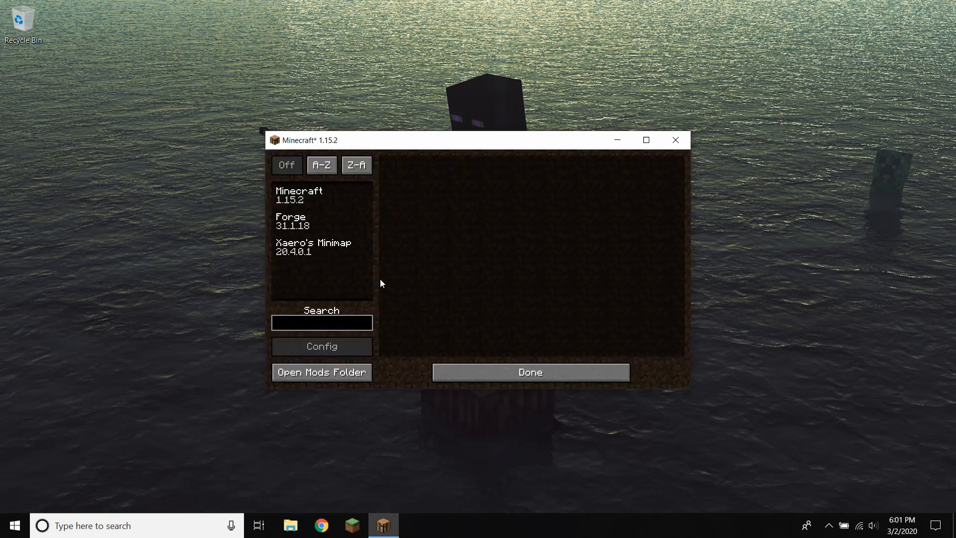
pyautogui.click(313, 246)
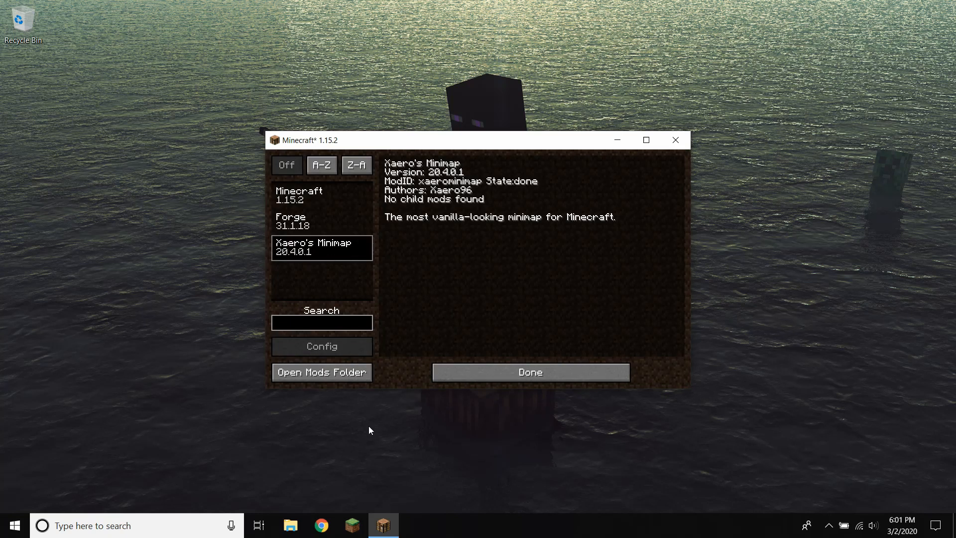
pyautogui.click(530, 372)
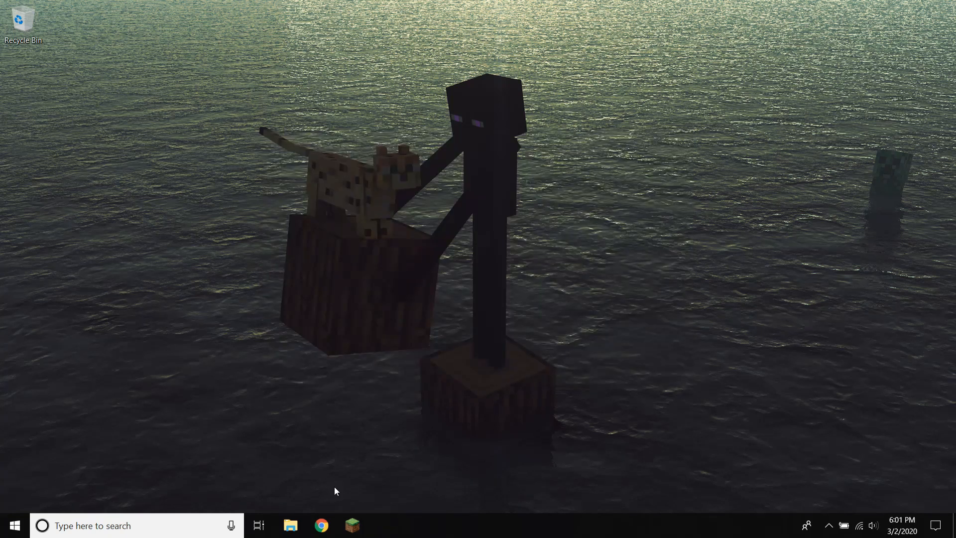
# Bring the launcher forward and show forge, Forge 1.12.2 and Latest release installations
pyautogui.click(352, 525)
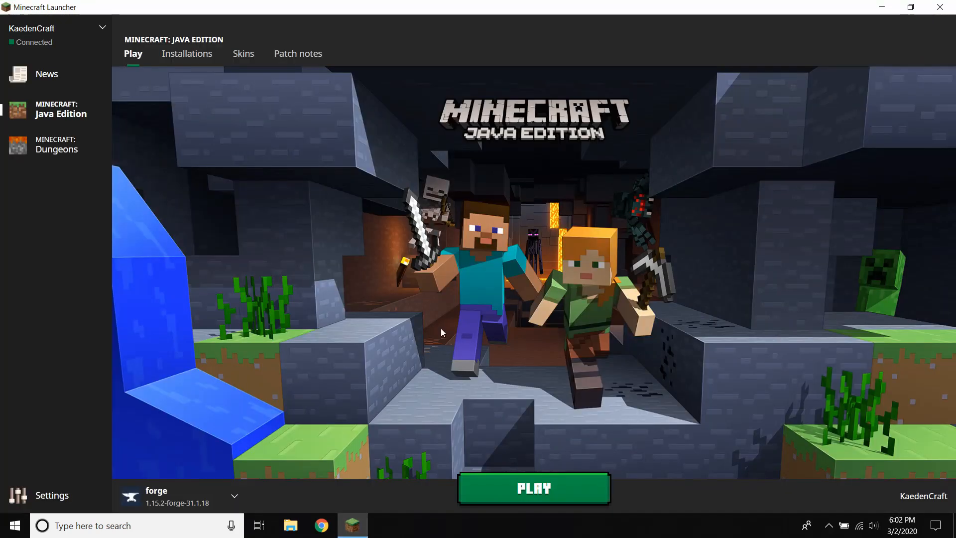
pyautogui.moveTo(442, 323)
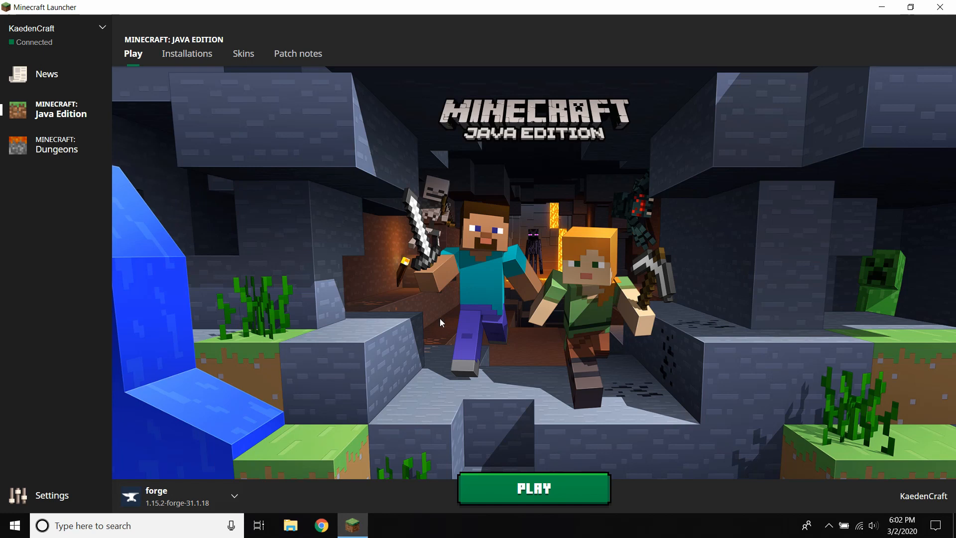
pyautogui.moveTo(509, 318)
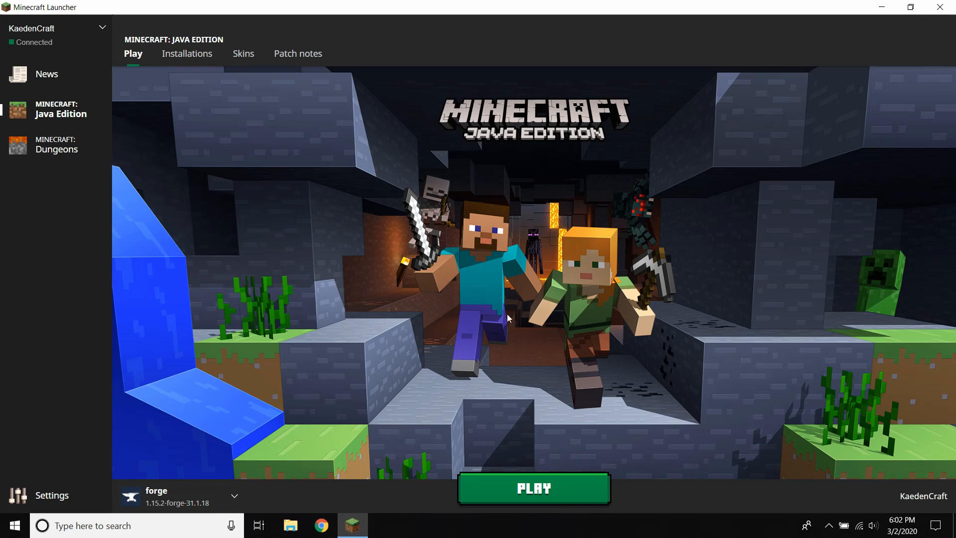
pyautogui.moveTo(197, 193)
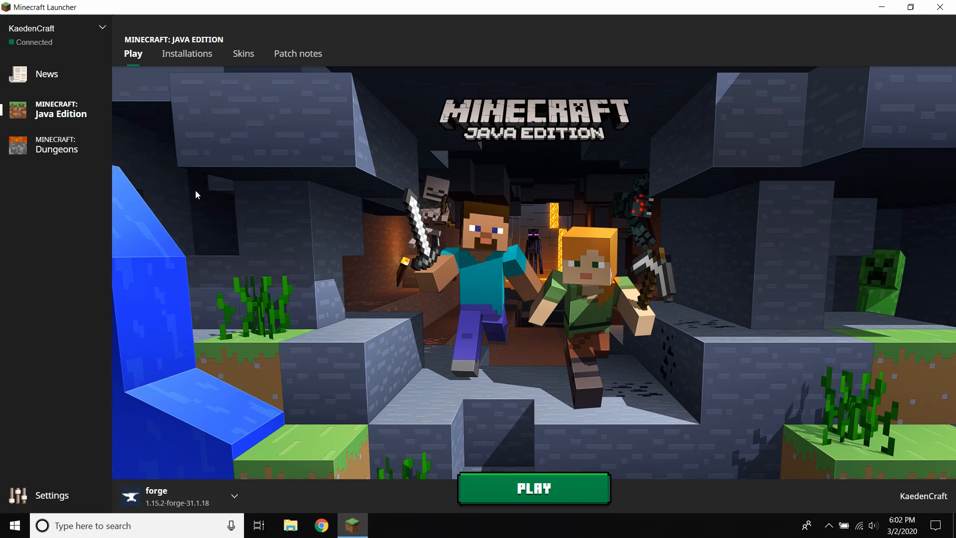
pyautogui.click(187, 54)
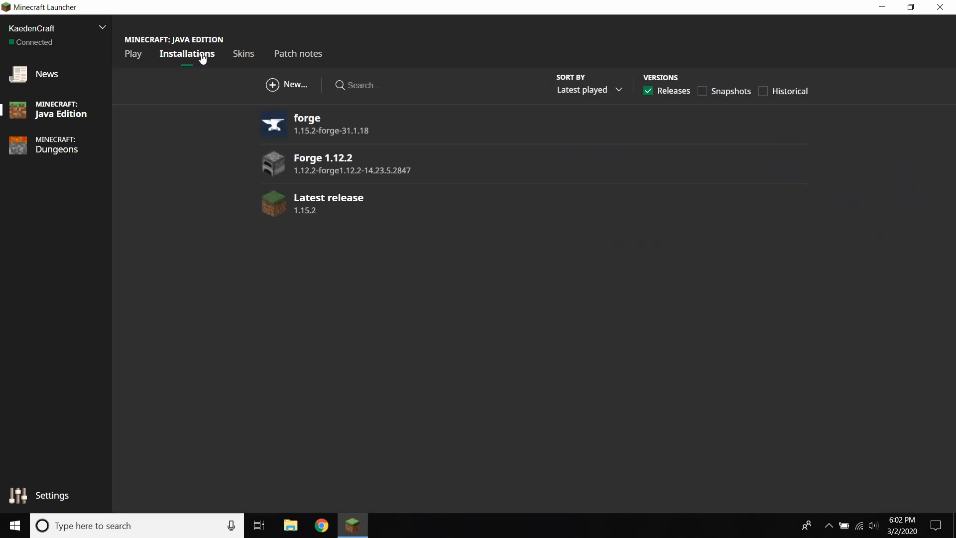
# Name a new installation 'Other Forge Modpack' and pick version release 1.12.2-forge1.12.2-14.23.5.2847
pyautogui.click(287, 84)
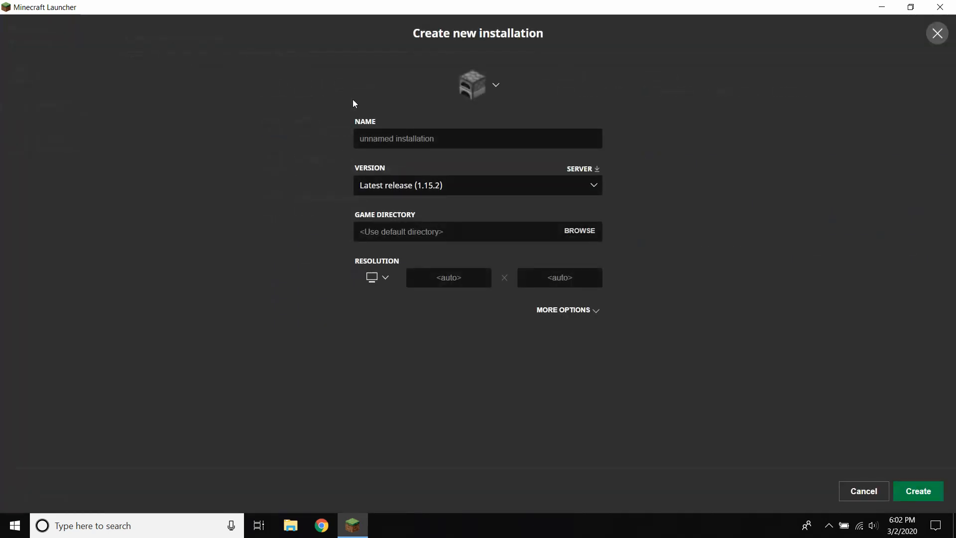
pyautogui.click(478, 139)
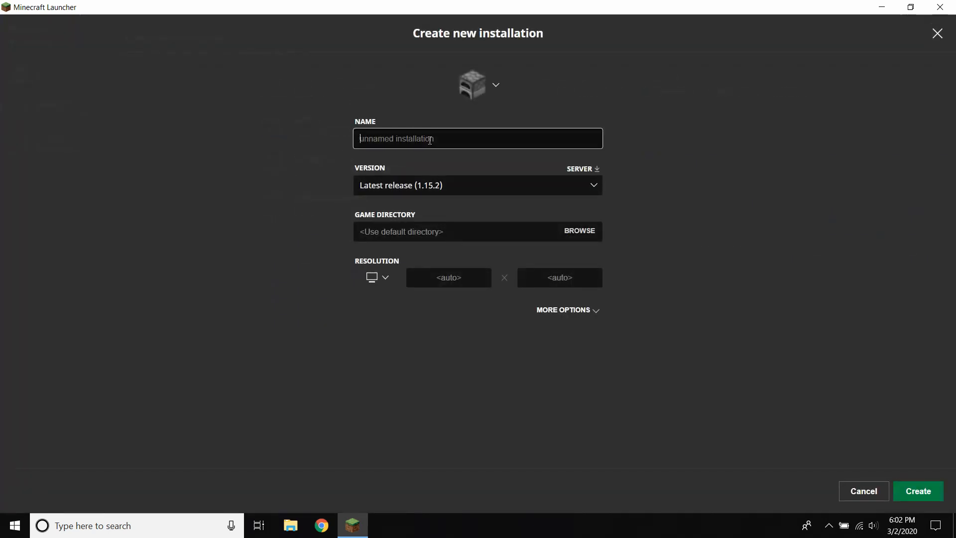
pyautogui.write('Other Forge Mo')
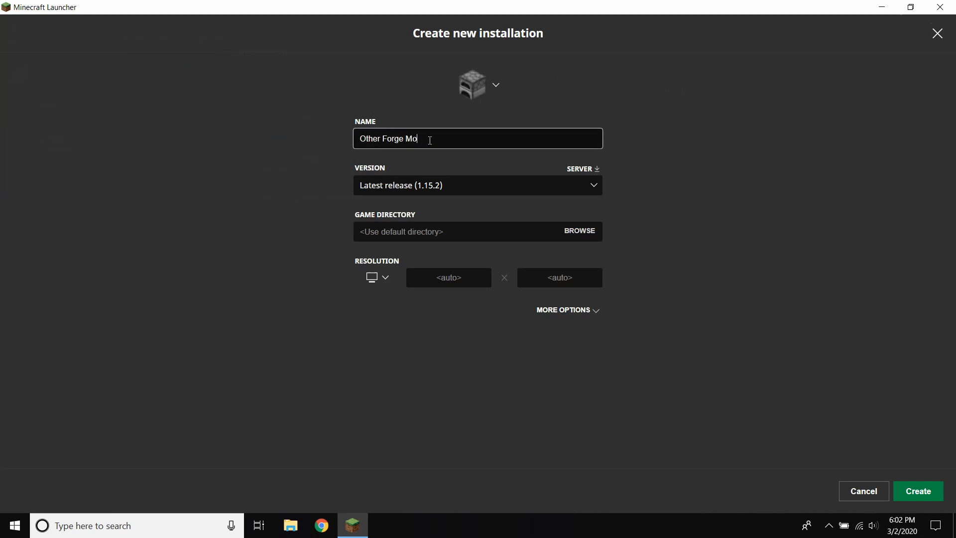
pyautogui.write('dpack')
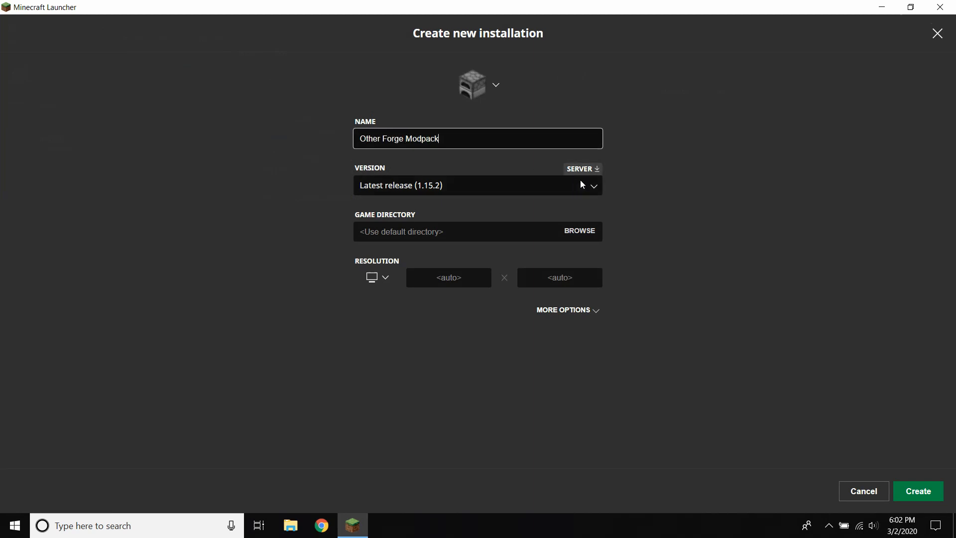
pyautogui.click(478, 186)
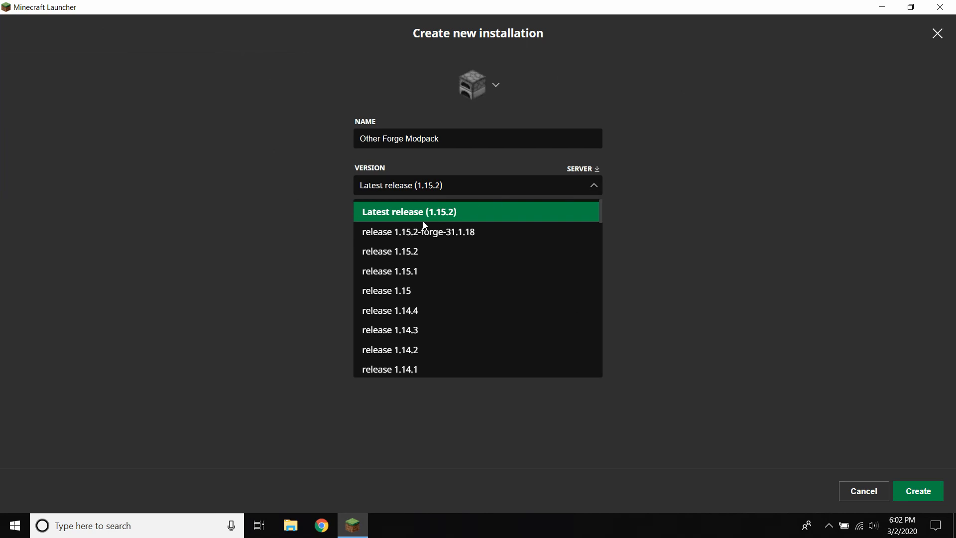
pyautogui.scroll(-3)
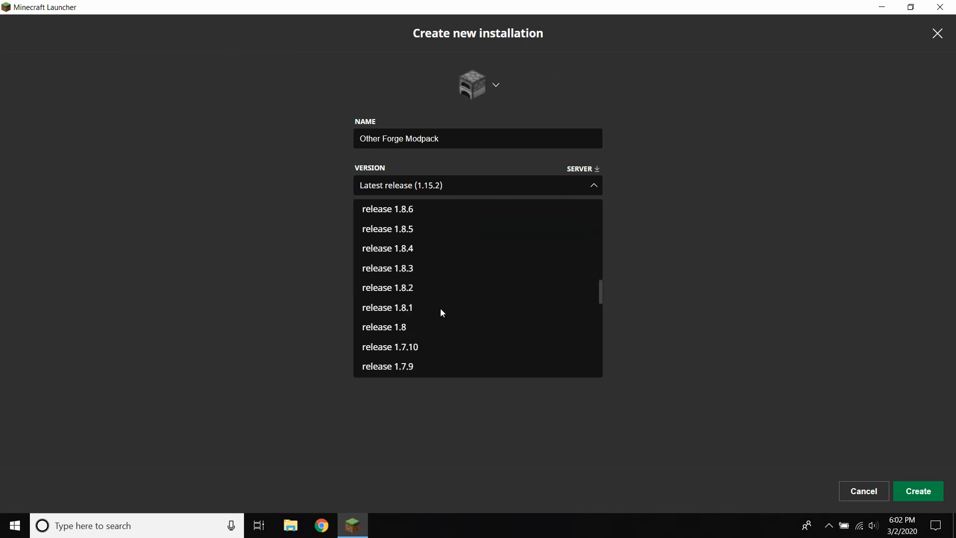
pyautogui.scroll(-3)
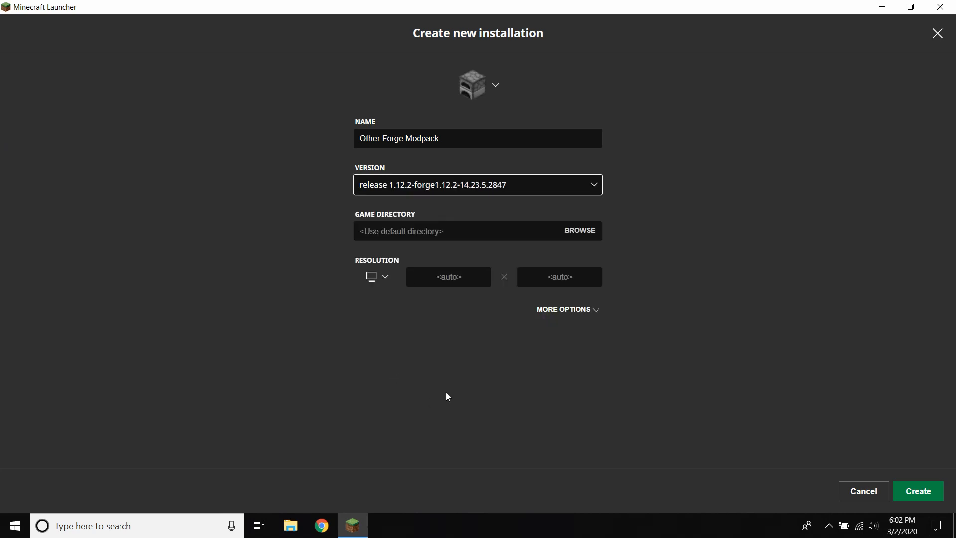
pyautogui.moveTo(570, 229)
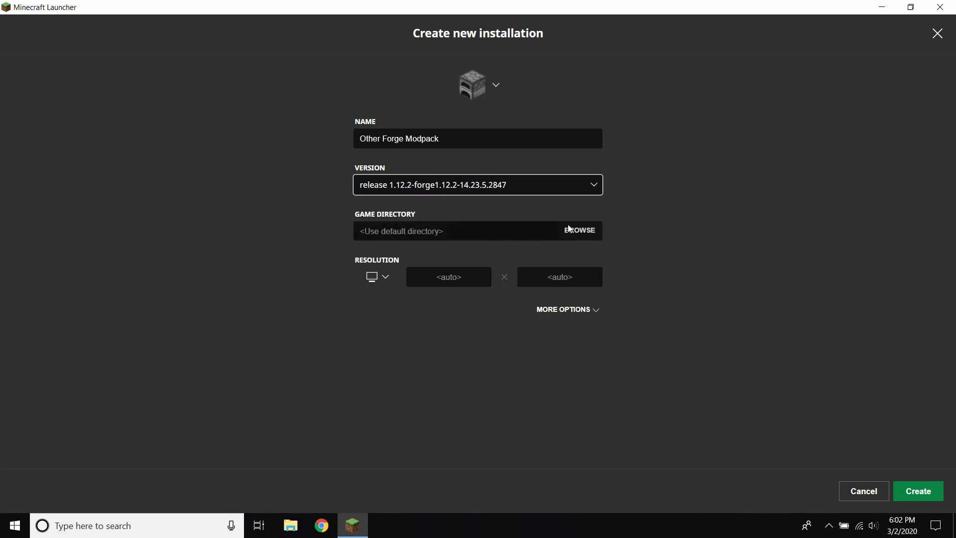
# Create a versions\otherforgemodpack folder and set it as the installation's game directory
pyautogui.click(578, 230)
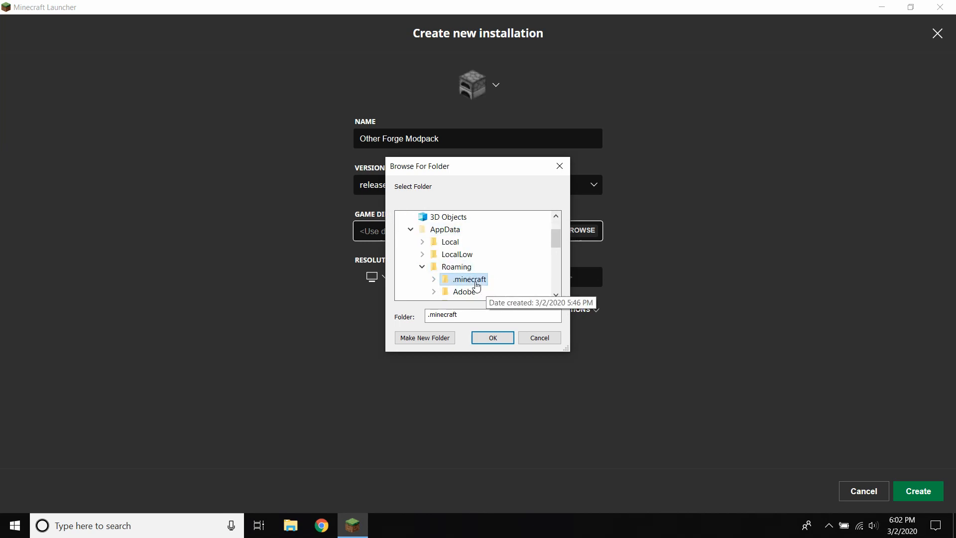
pyautogui.click(434, 279)
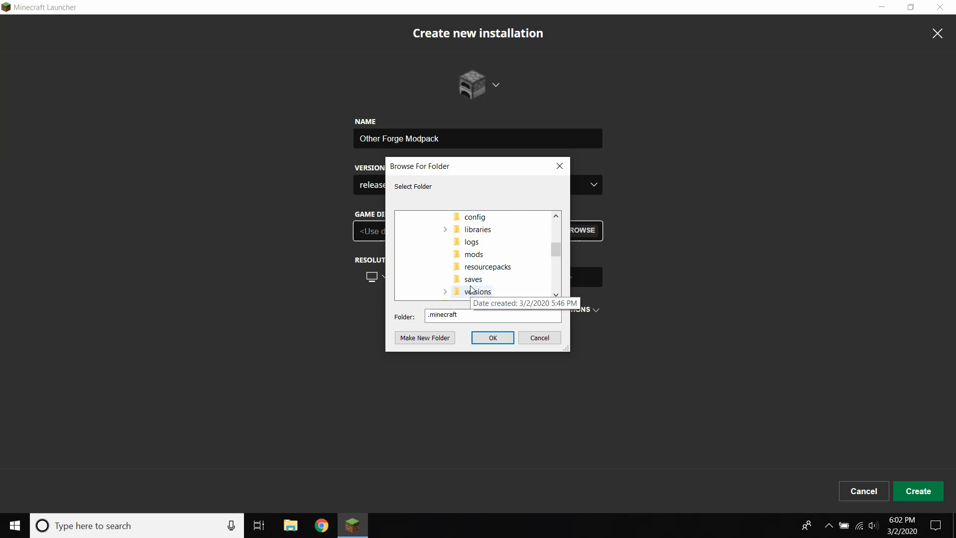
pyautogui.doubleClick(478, 291)
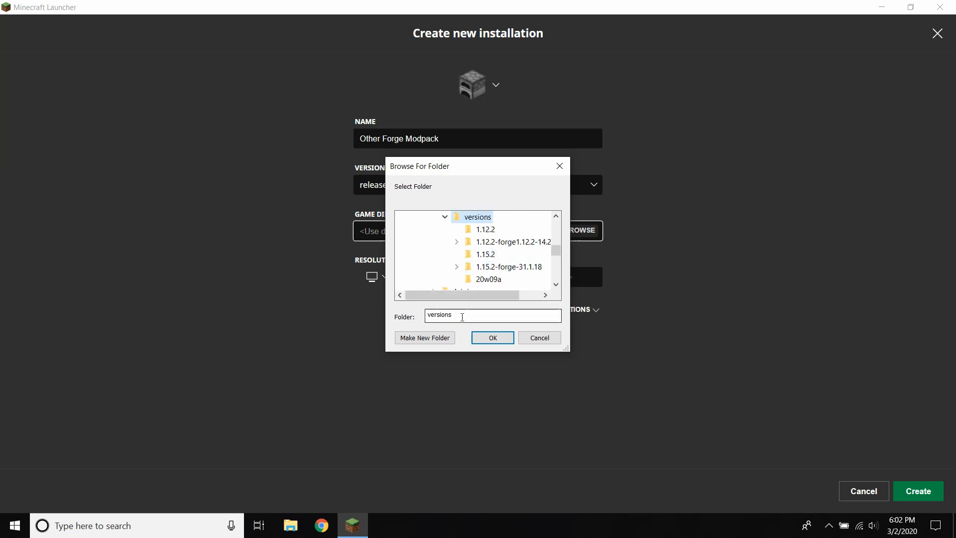
pyautogui.click(424, 337)
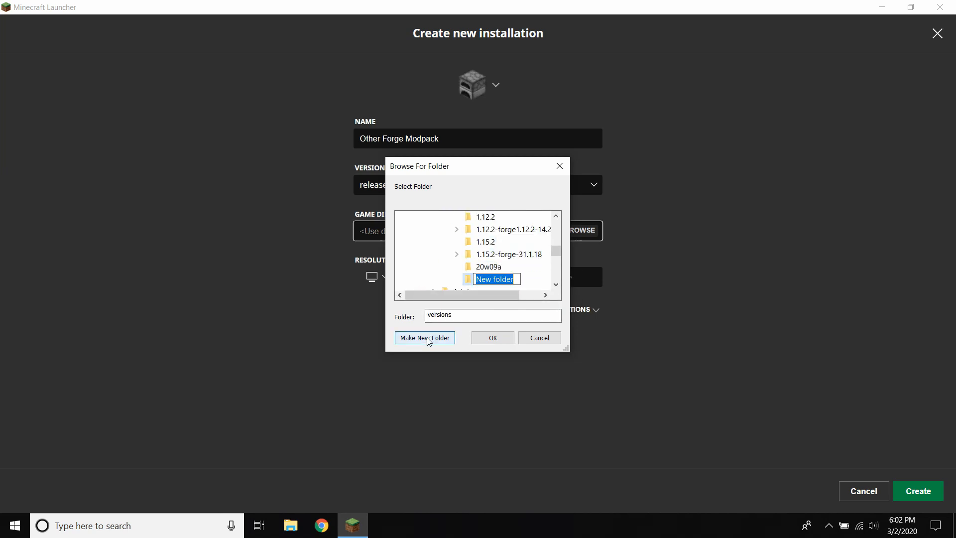
pyautogui.click(424, 337)
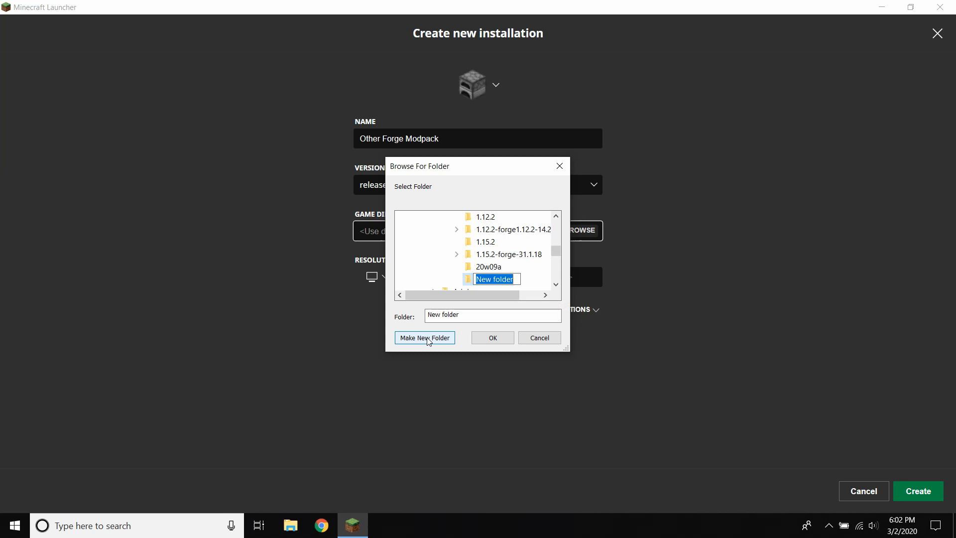
pyautogui.write('otherforgemo')
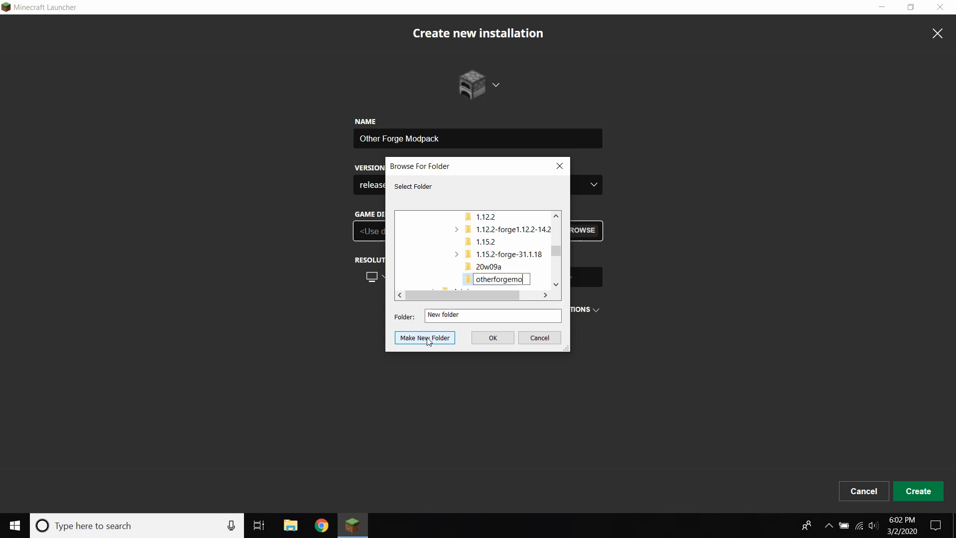
pyautogui.write('pack')
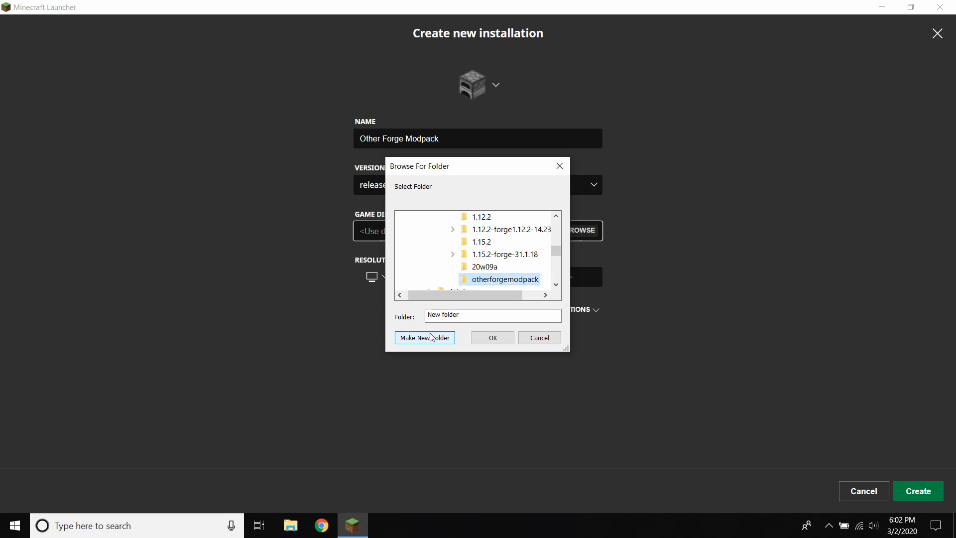
pyautogui.moveTo(500, 279)
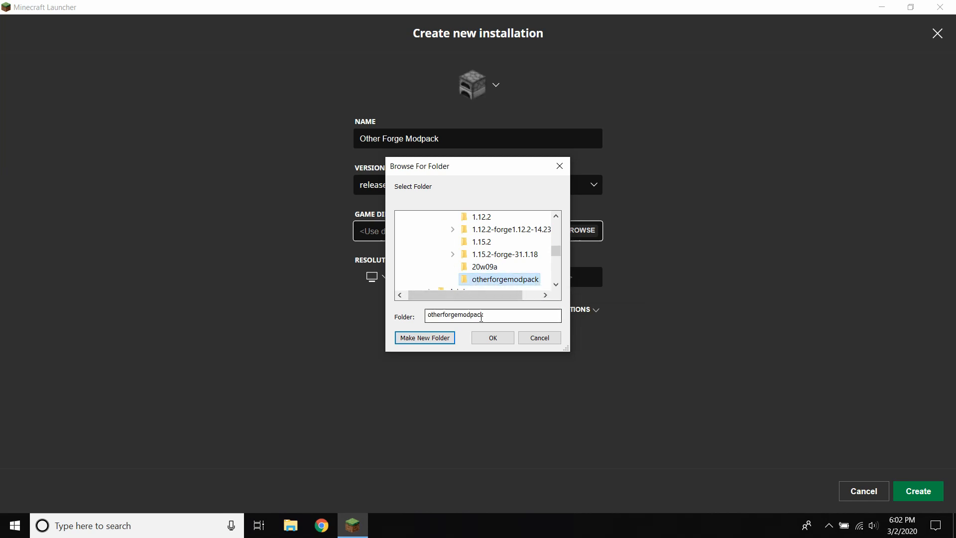
pyautogui.click(491, 338)
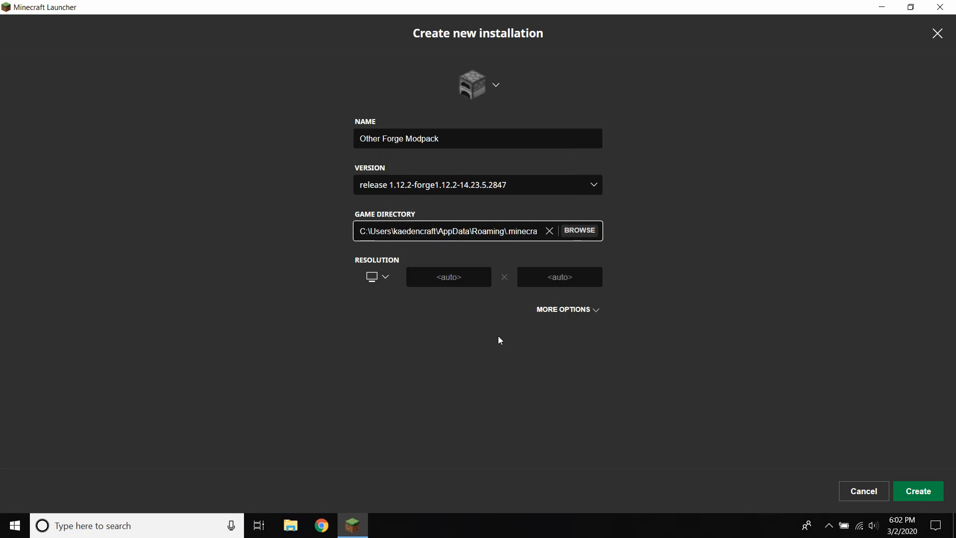
pyautogui.moveTo(808, 386)
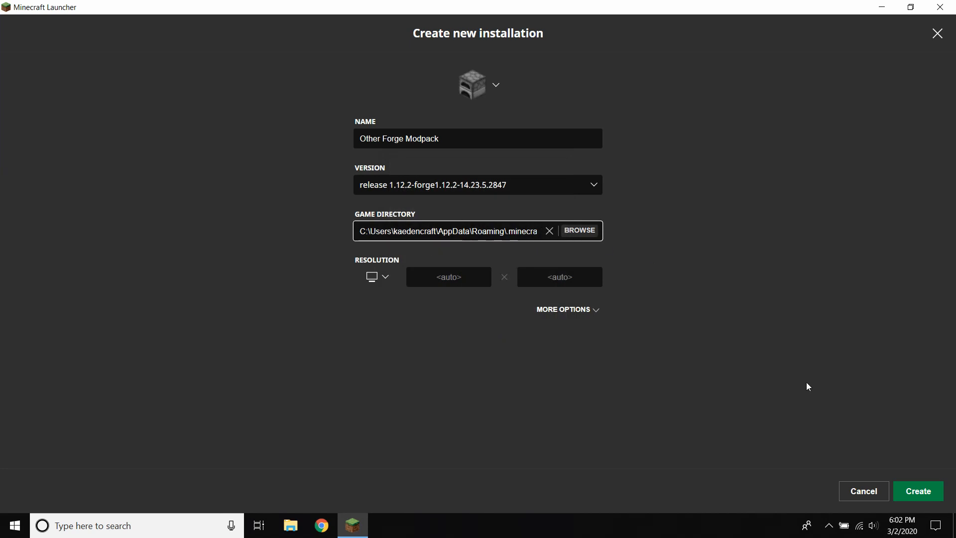
# Create the Other Forge Modpack installation and open .minecraft in File Explorer
pyautogui.click(916, 491)
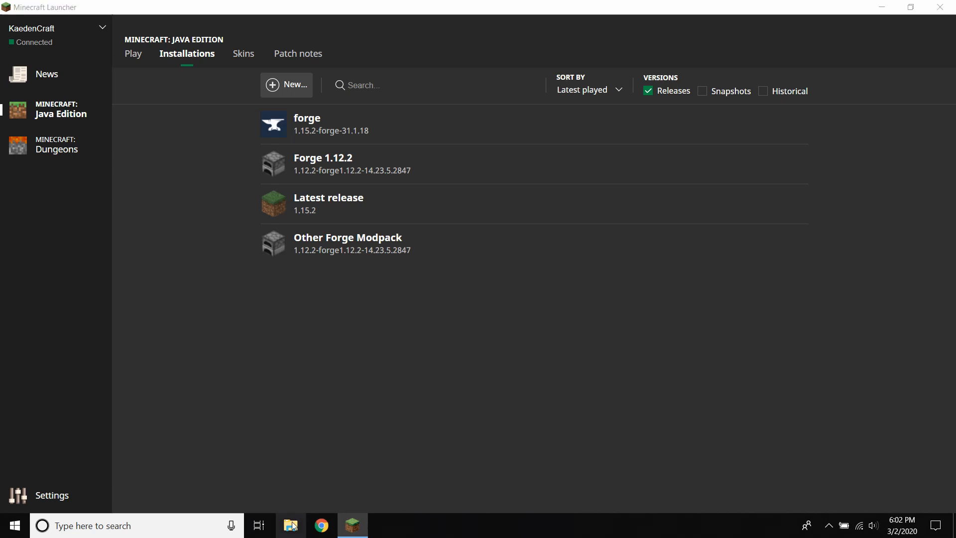
pyautogui.click(291, 525)
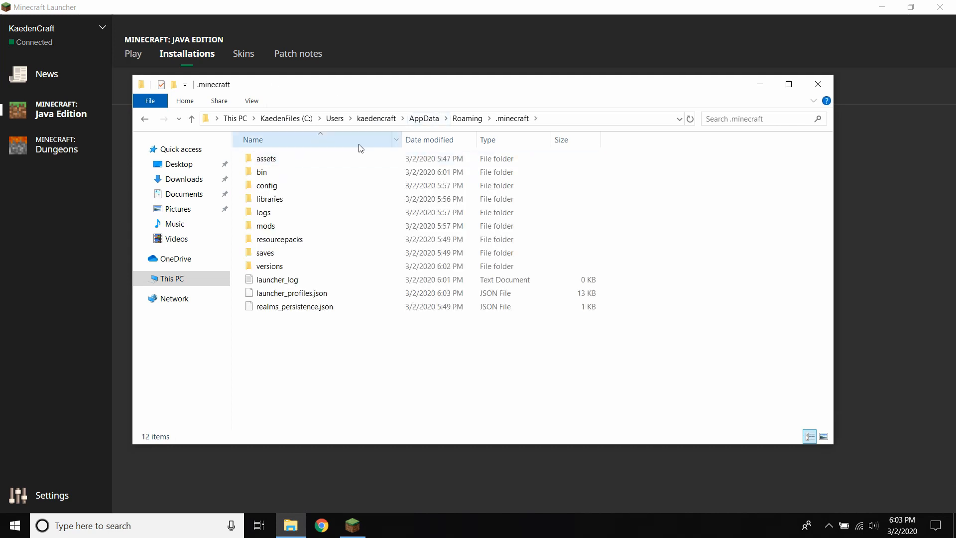
# Make a mods folder in versions\otherforgemodpack holding jei_1.12.2-4.15.0.291
pyautogui.doubleClick(269, 266)
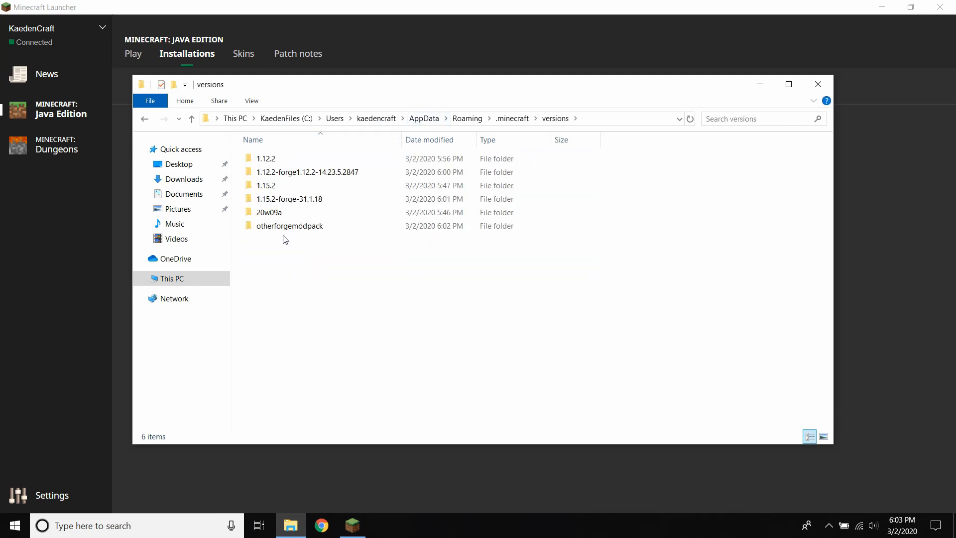
pyautogui.doubleClick(288, 225)
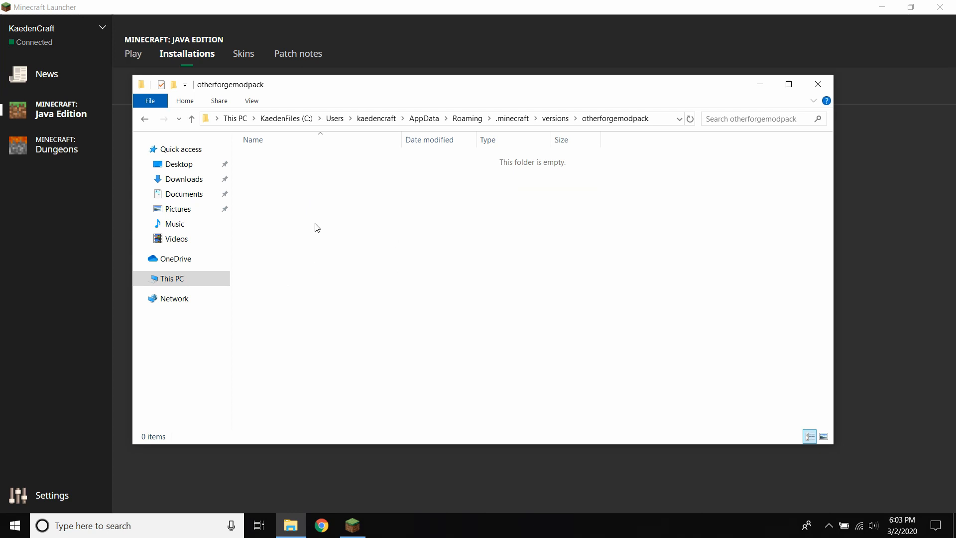
pyautogui.moveTo(519, 275)
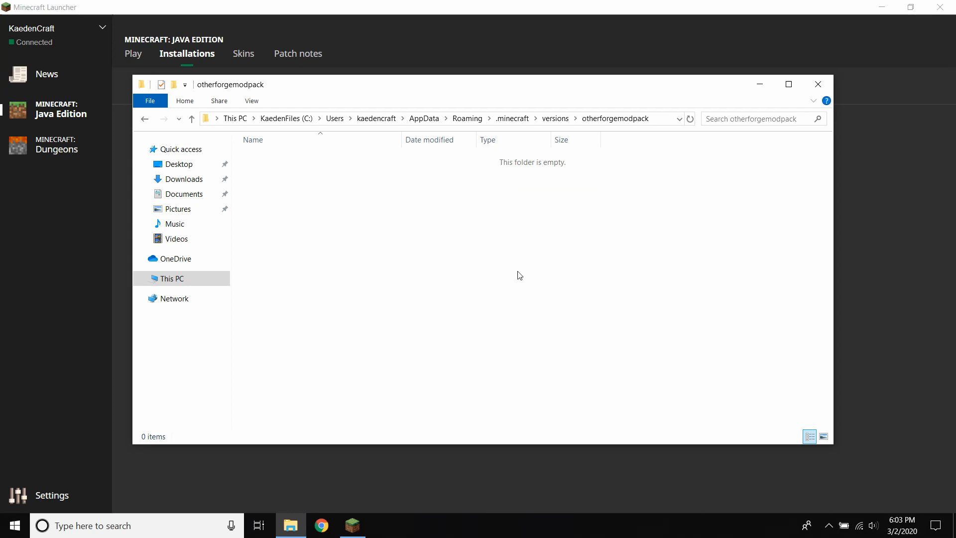
pyautogui.moveTo(313, 53)
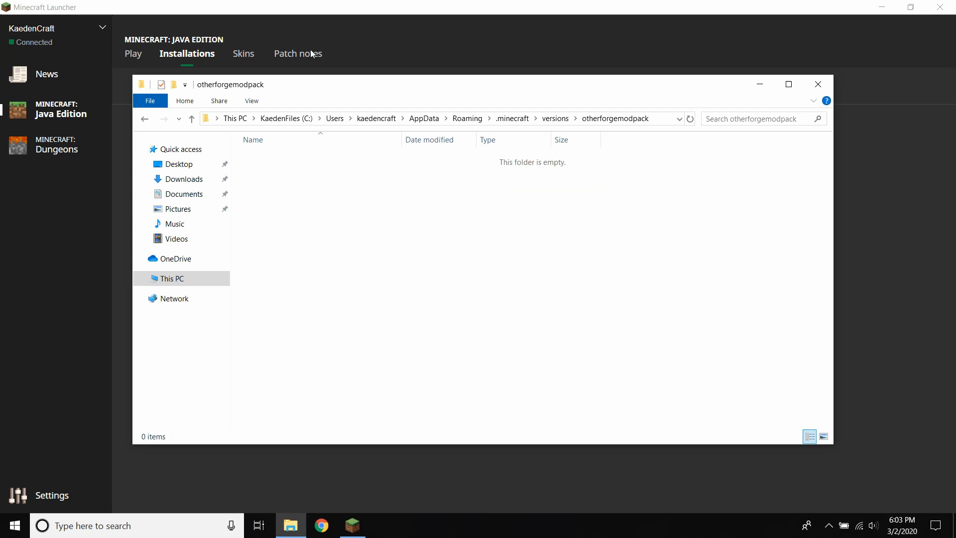
pyautogui.moveTo(317, 228)
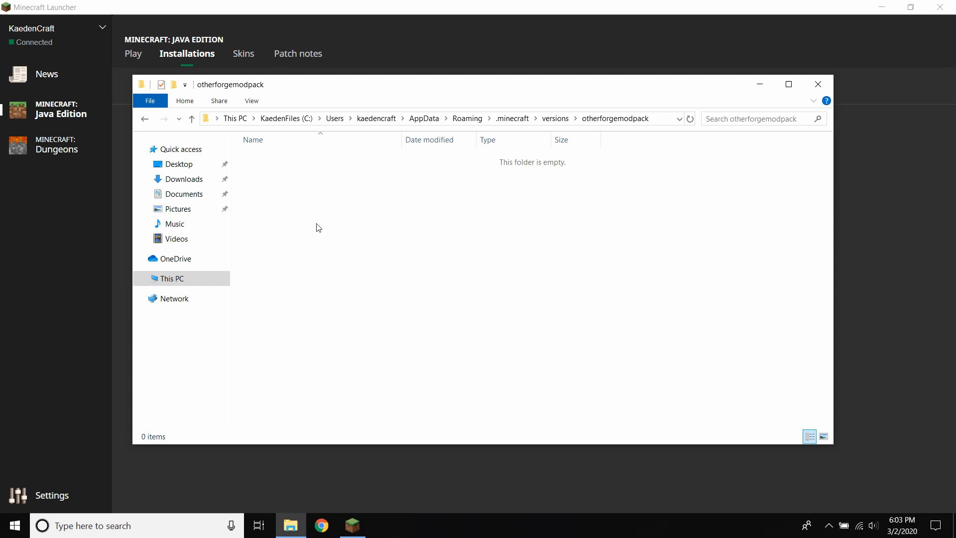
pyautogui.rightClick(317, 228)
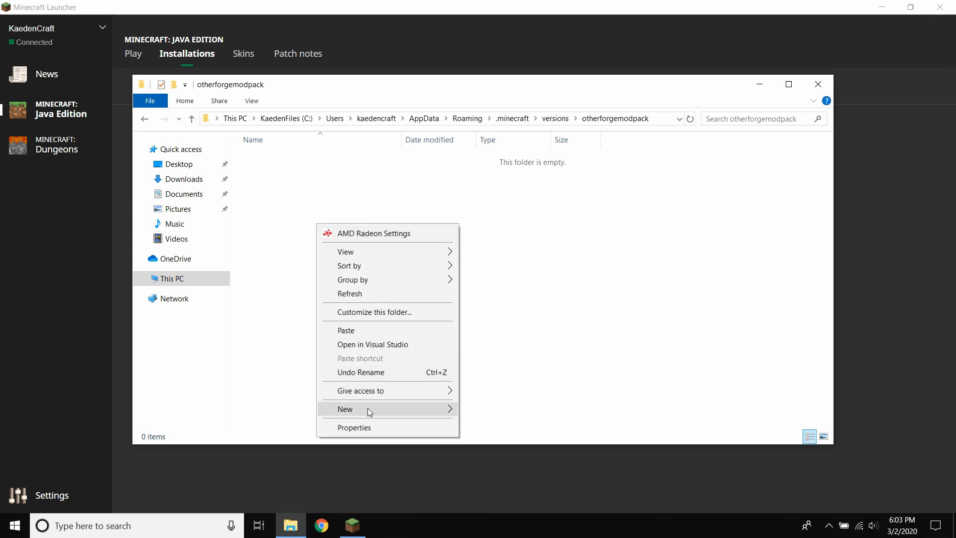
pyautogui.click(345, 409)
pyautogui.write('mods')
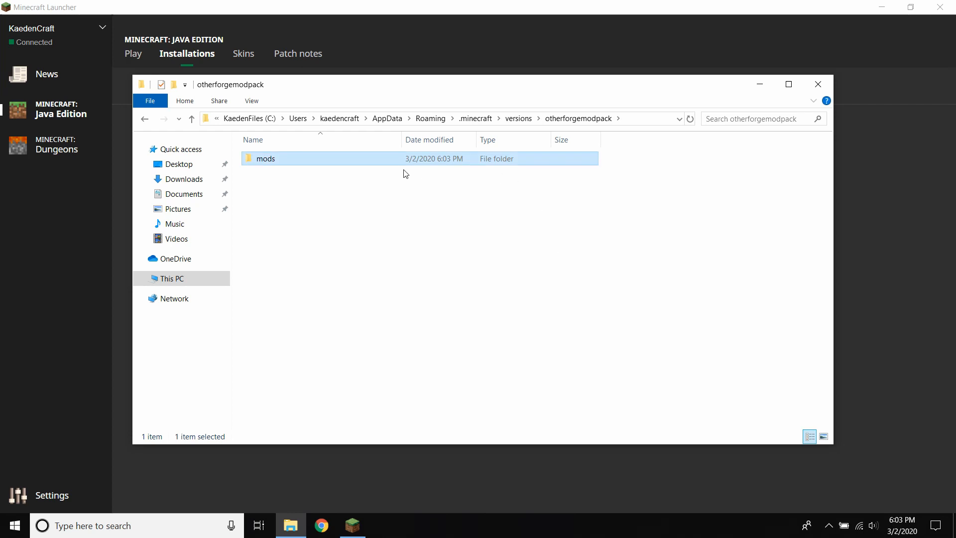
pyautogui.doubleClick(265, 159)
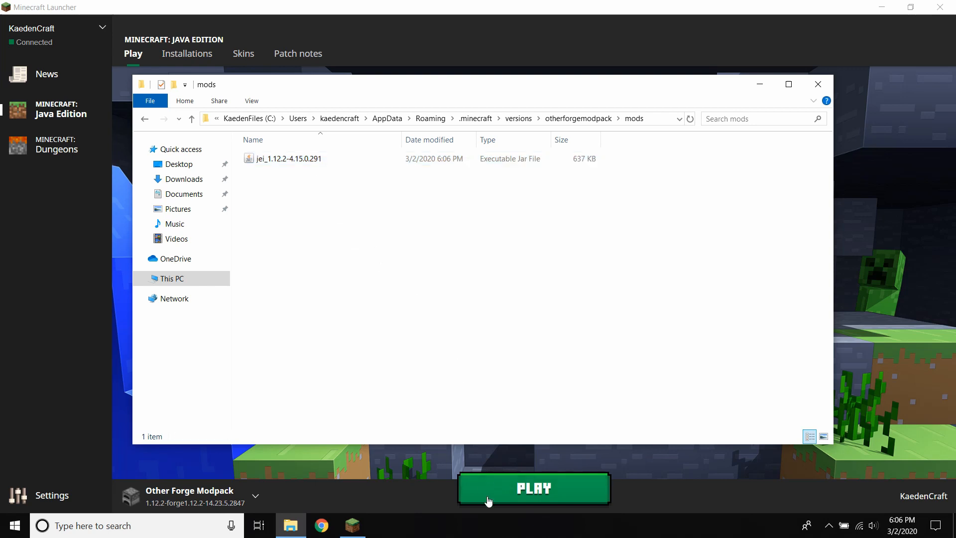
# Launch Other Forge Modpack, find Just Enough Items 4.15.0.291 in Mods, and close the game
pyautogui.click(817, 84)
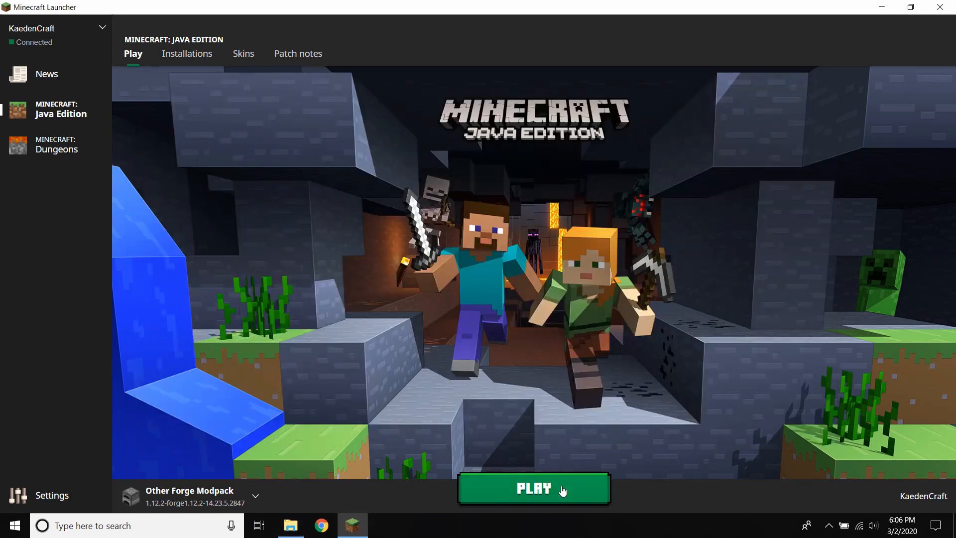
pyautogui.click(532, 488)
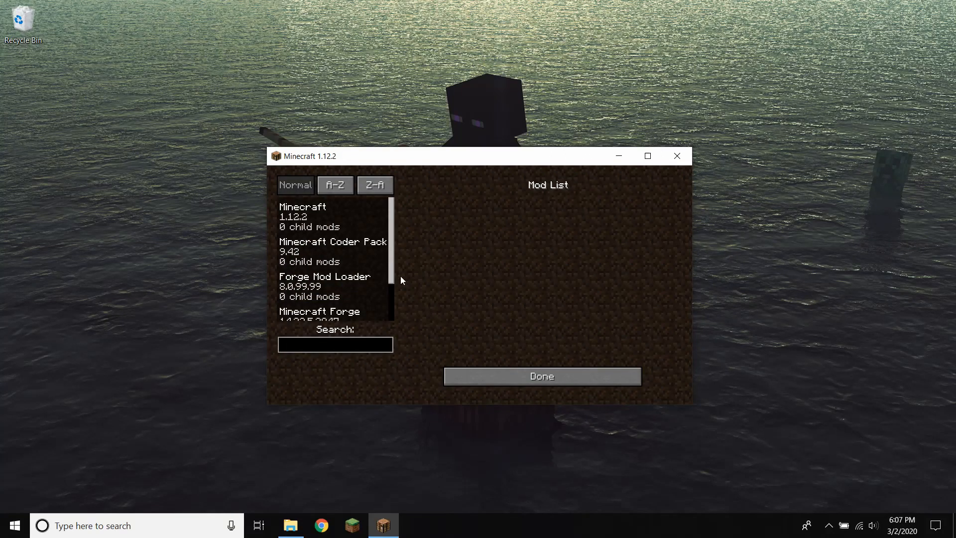
pyautogui.scroll(-3)
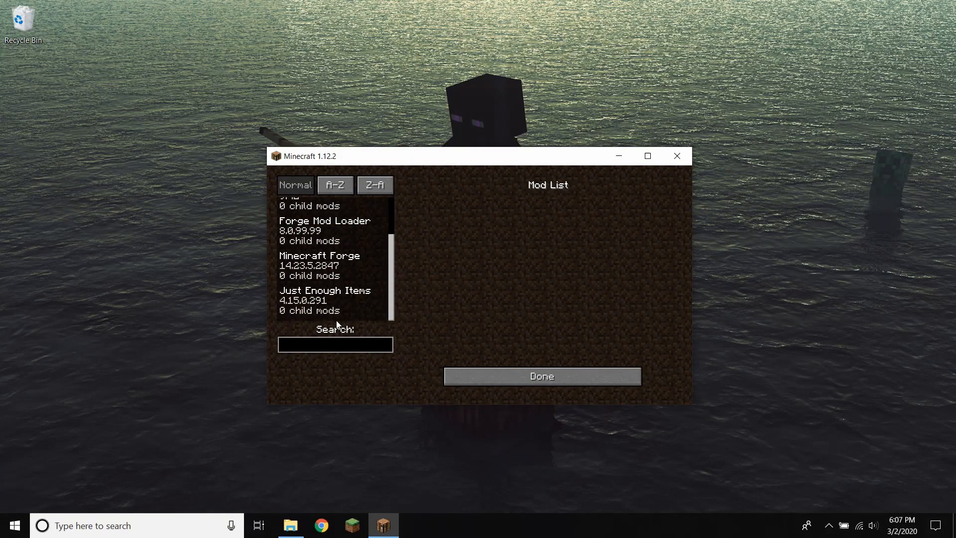
pyautogui.click(540, 376)
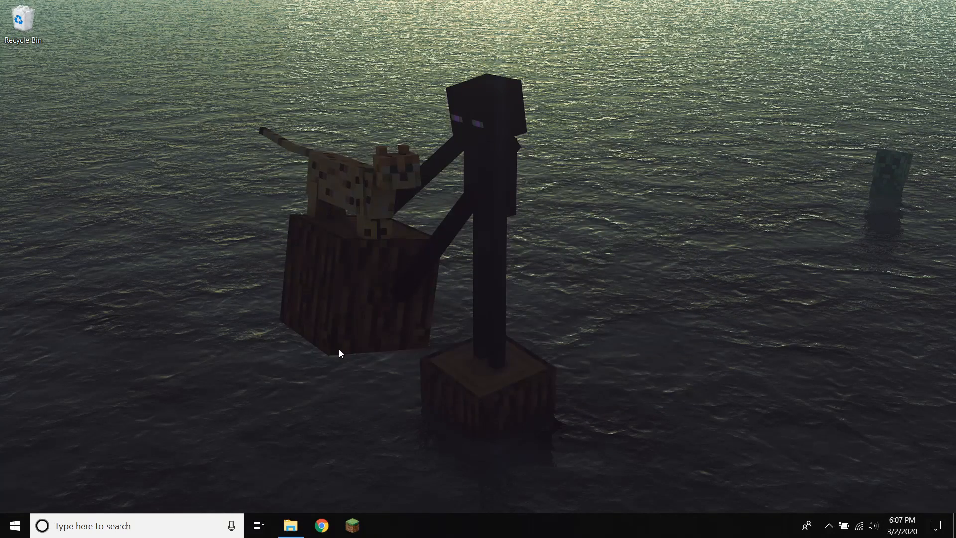
# Restore the Minecraft Launcher window from the taskbar, Other Forge Modpack still selected
pyautogui.click(353, 524)
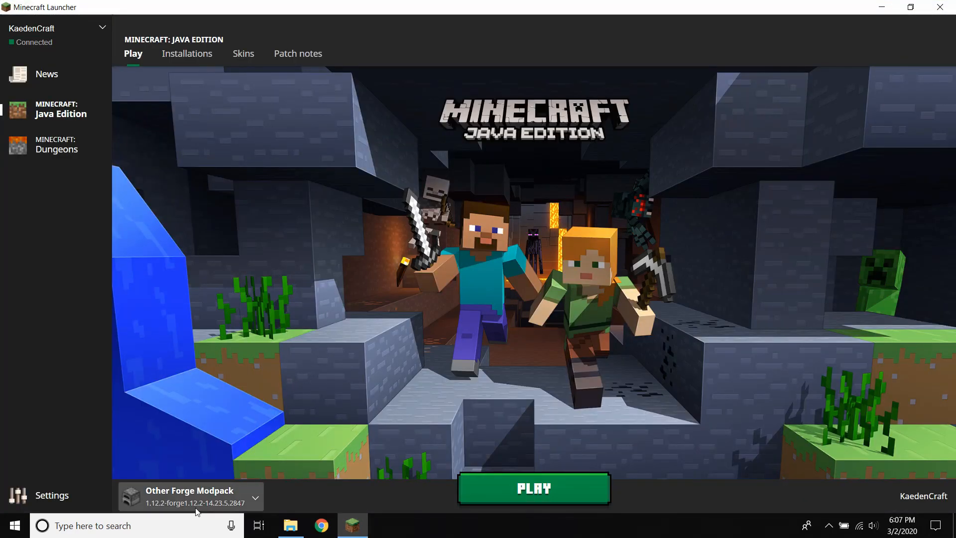
pyautogui.moveTo(418, 296)
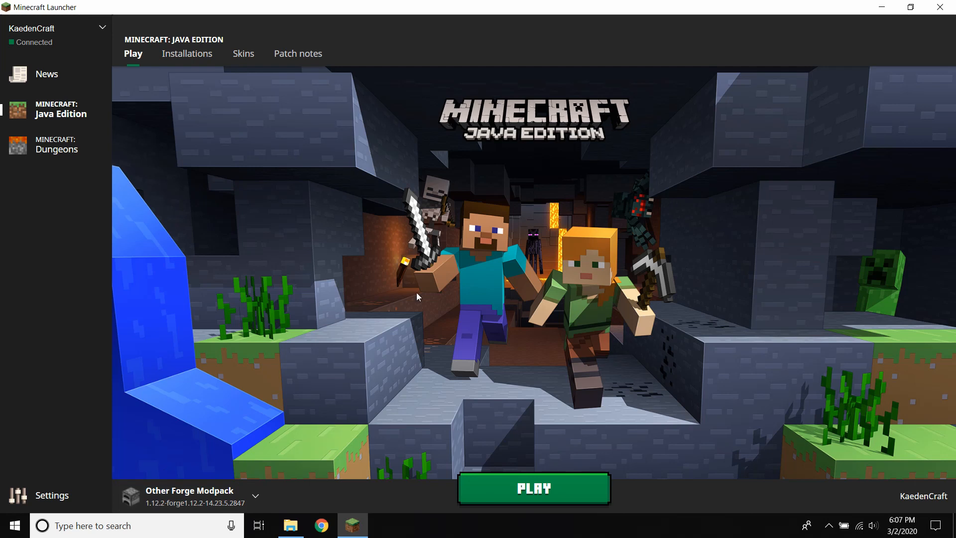